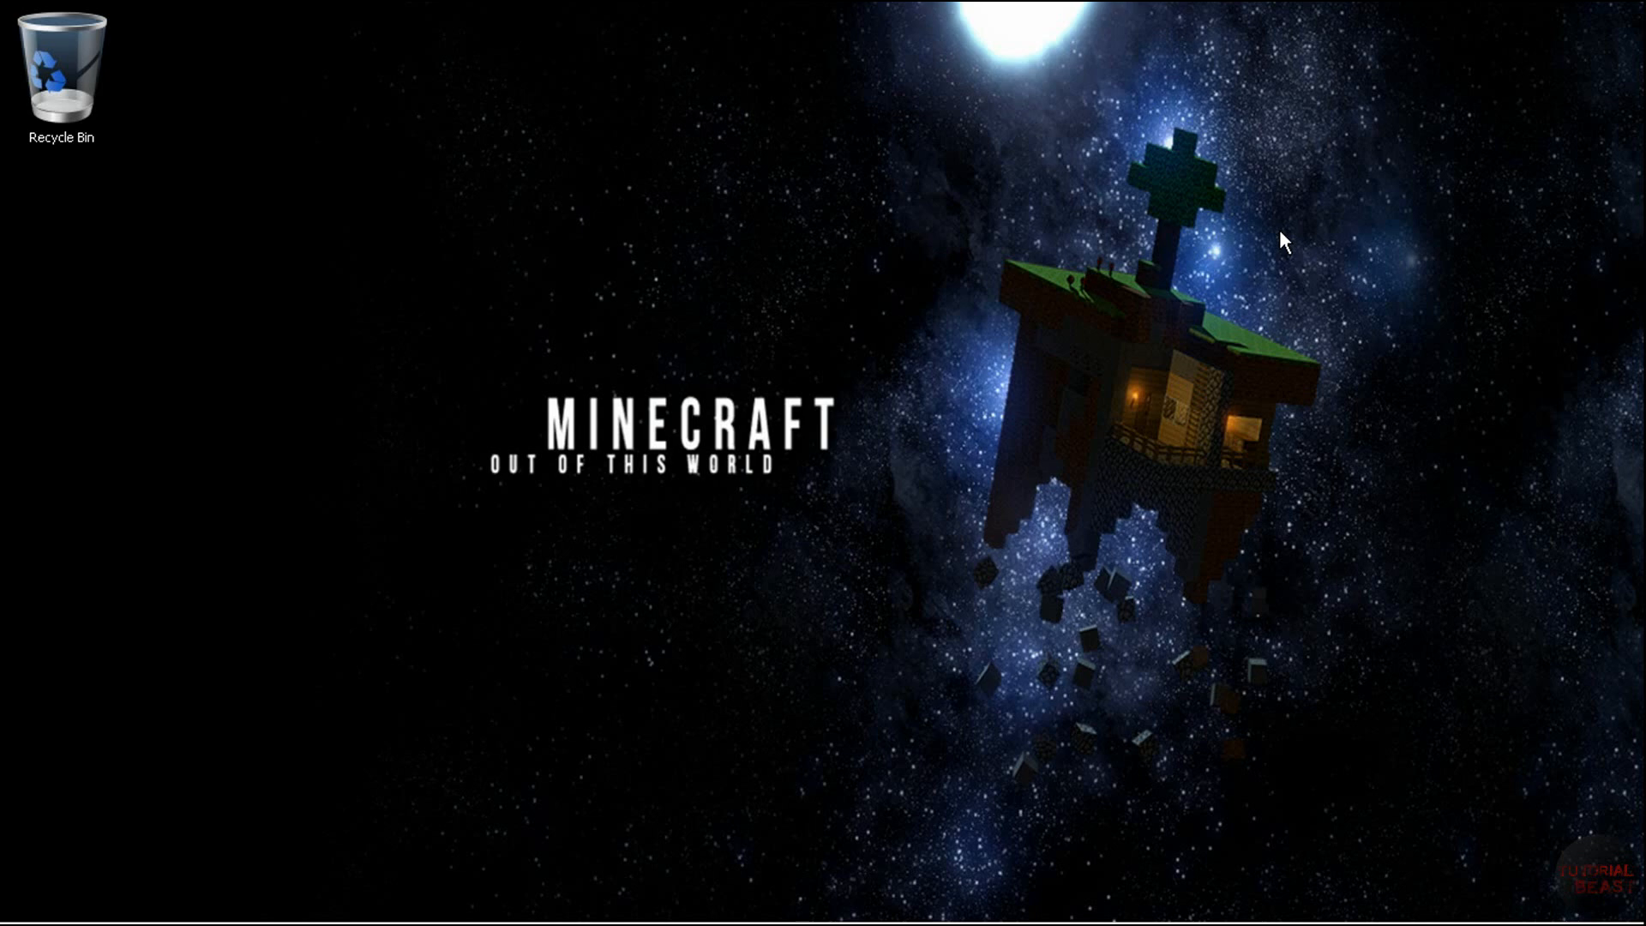
mouse_move(1289, 226)
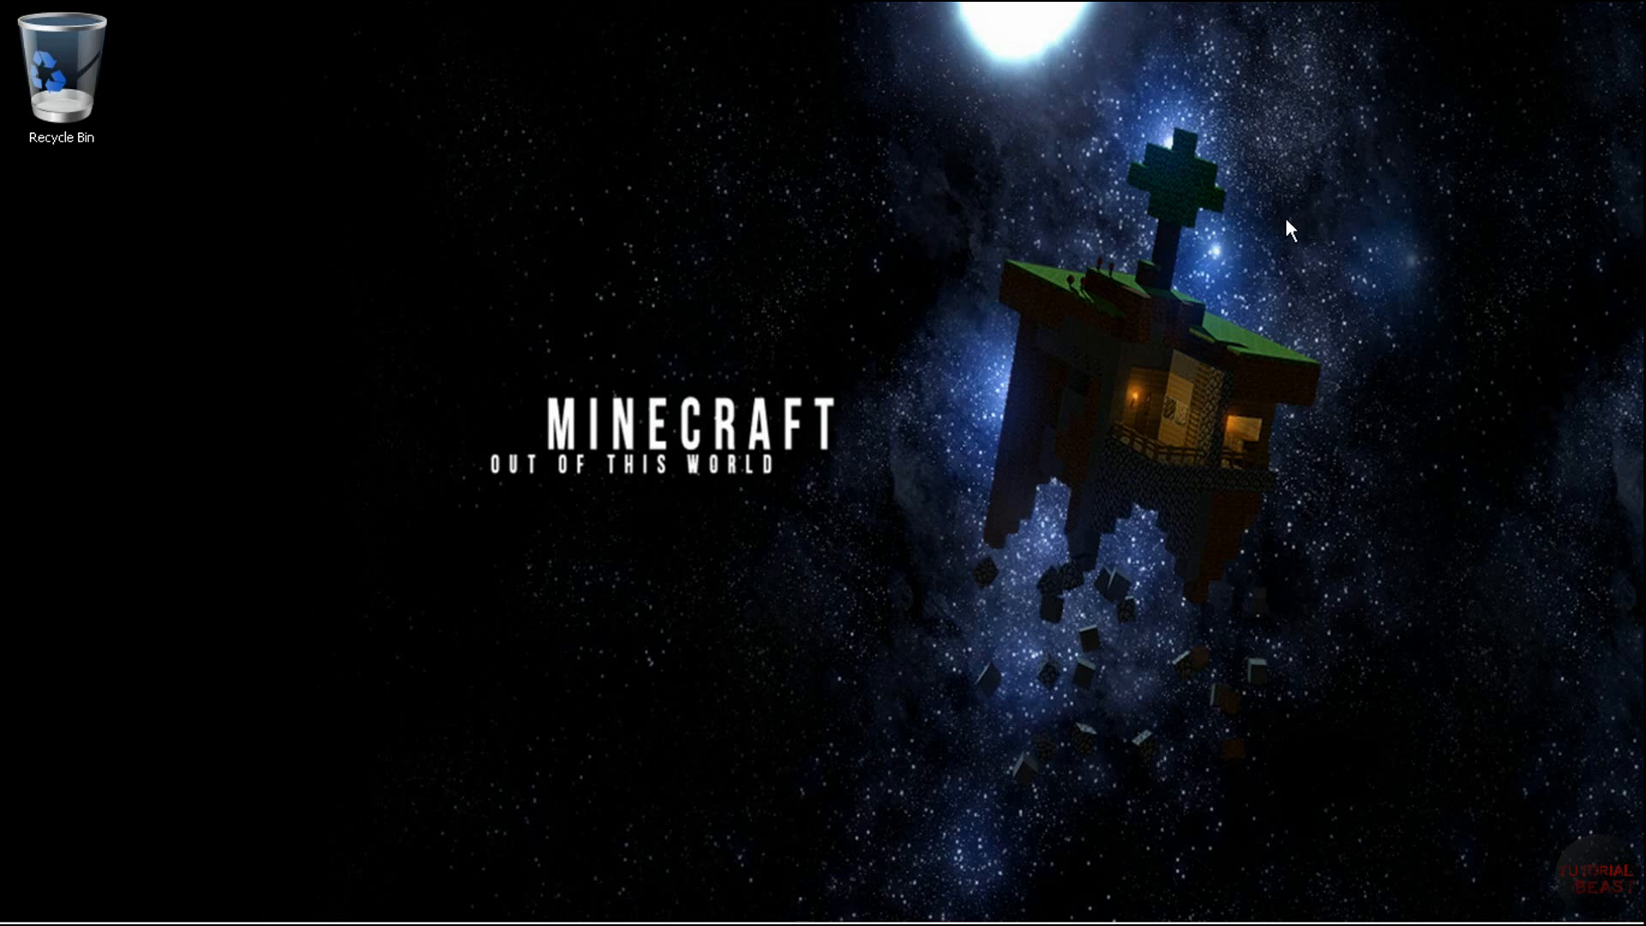
mouse_move(399, 282)
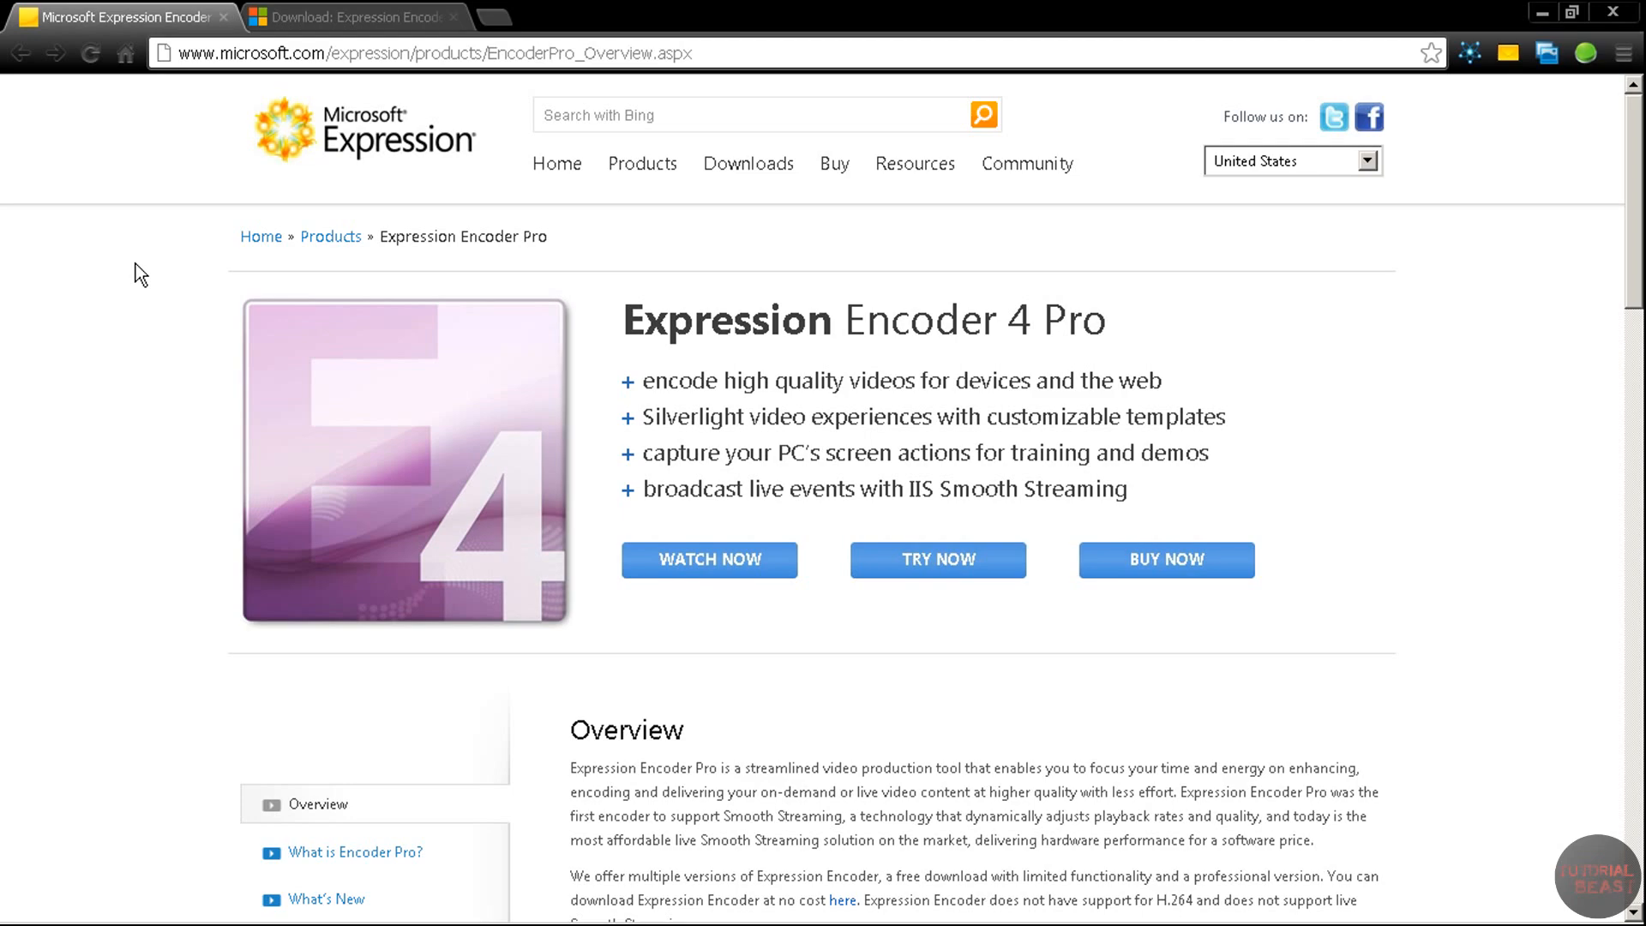
- Review the Expression Encoder 4 page, noting its Free Download availability
scroll("down", 3)
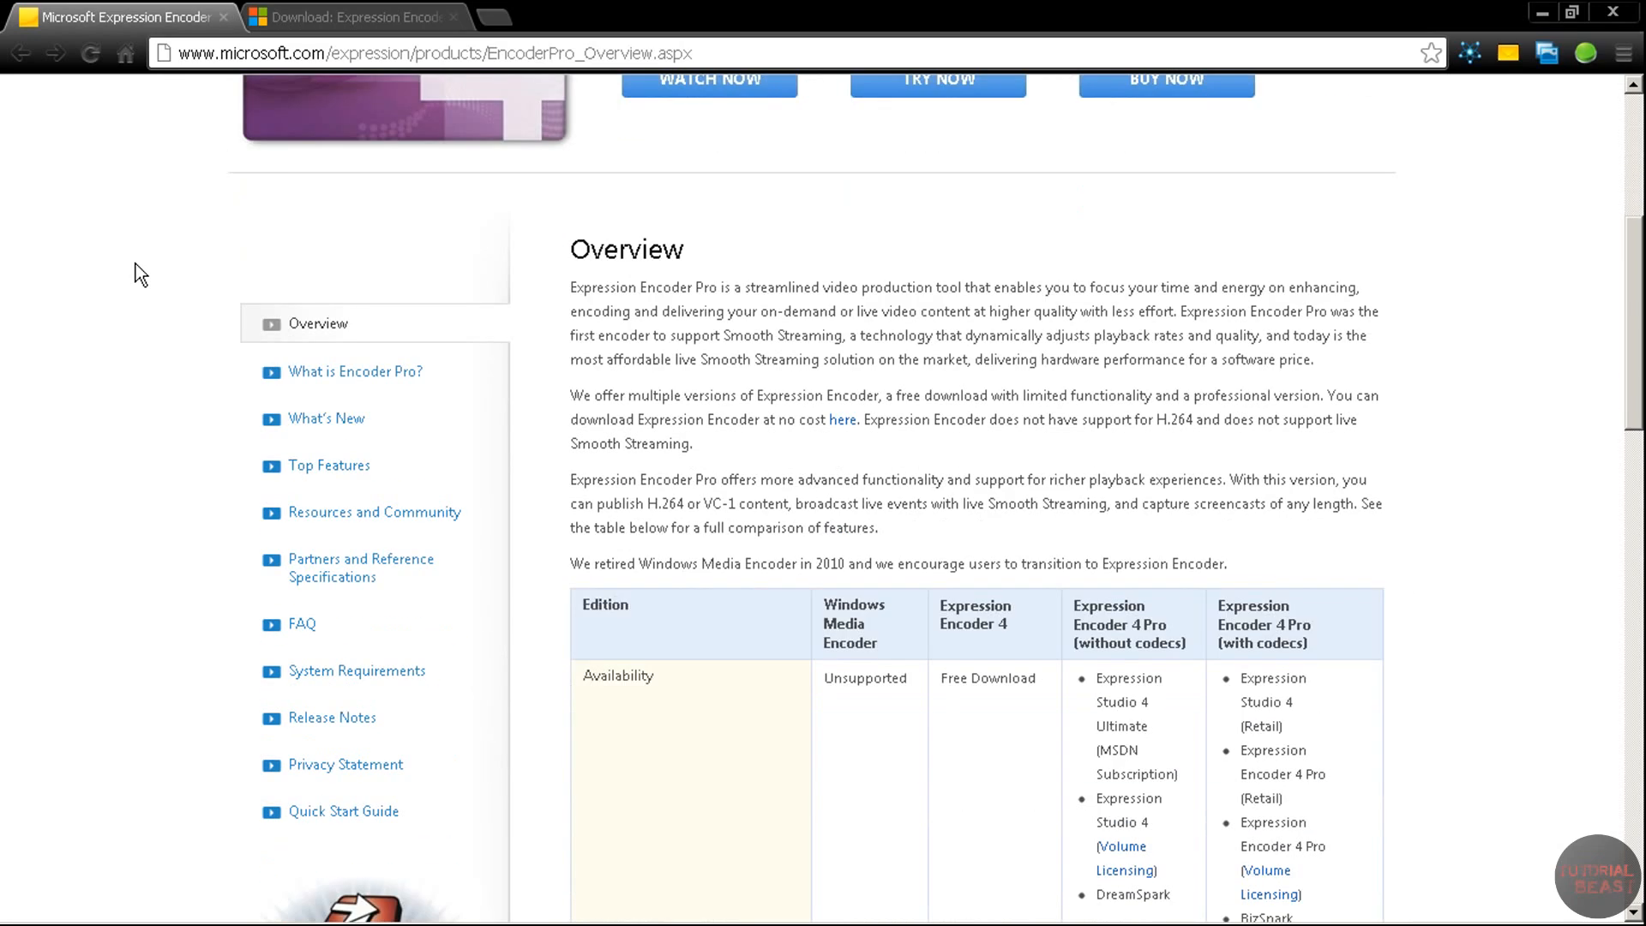
scroll("down", 3)
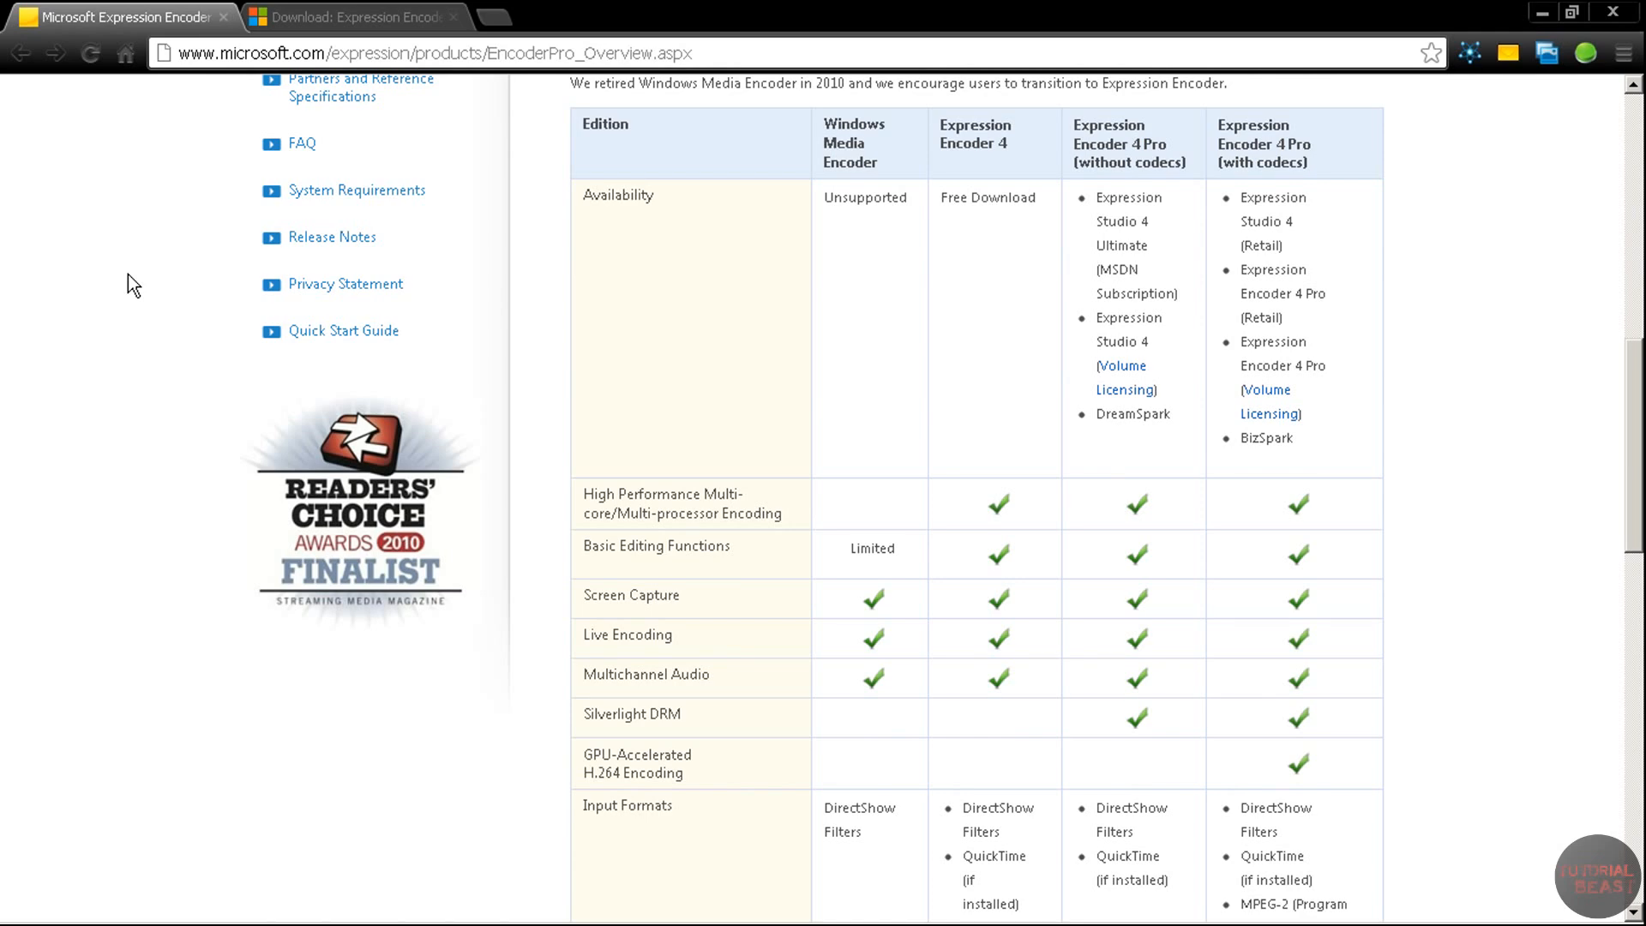
mouse_move(739, 180)
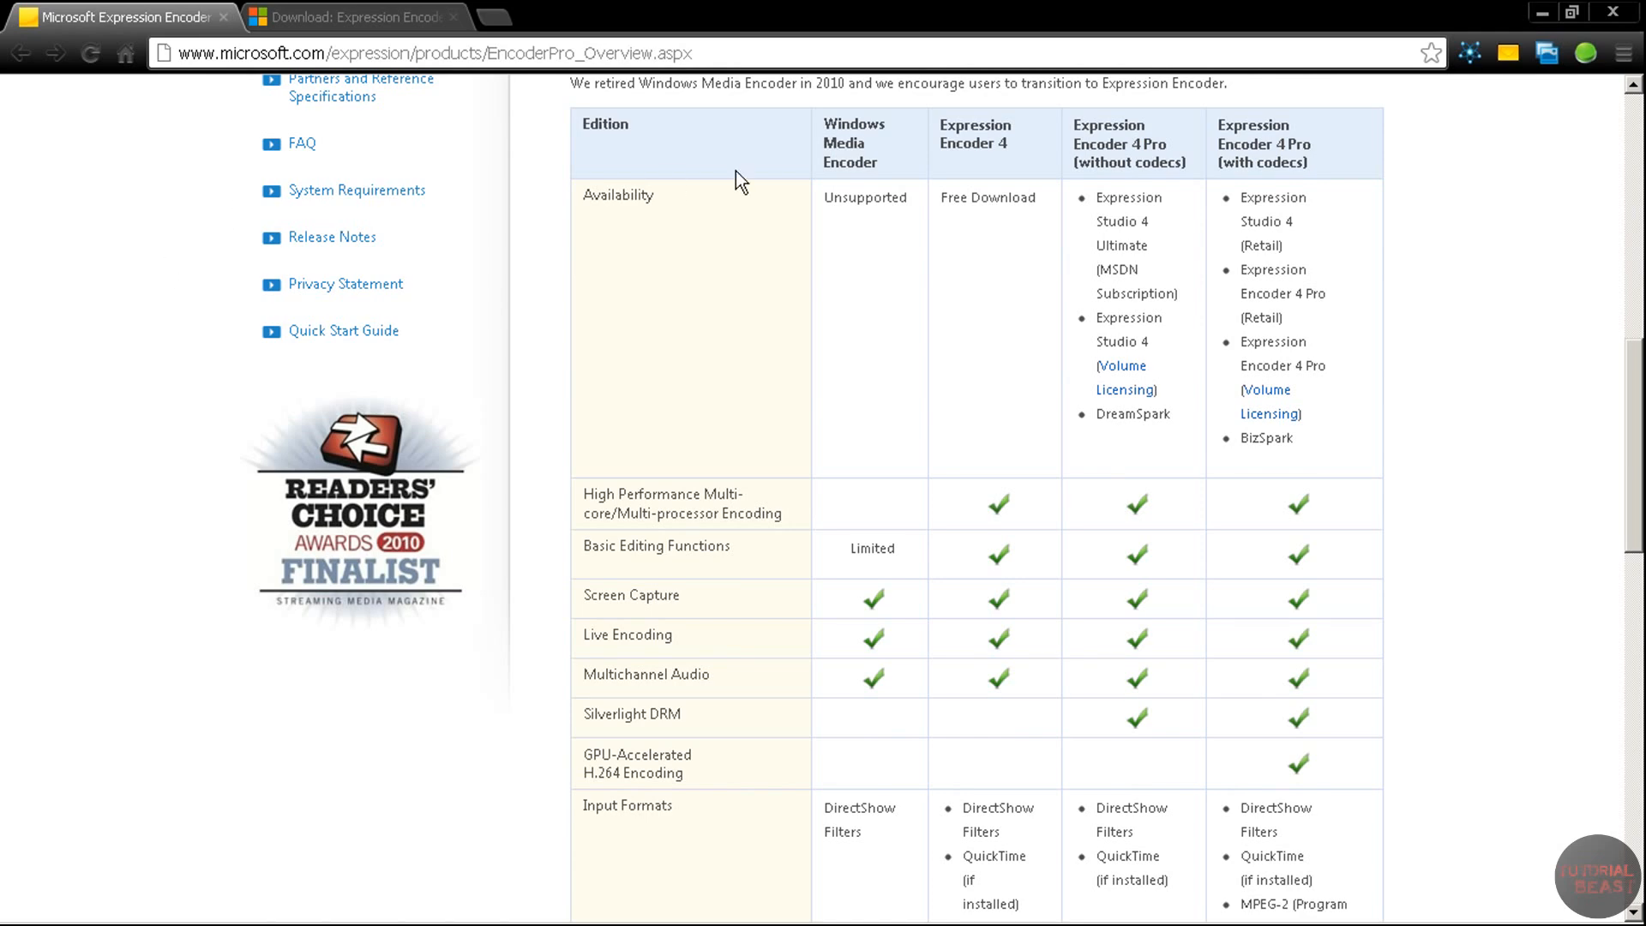
double_click(974, 134)
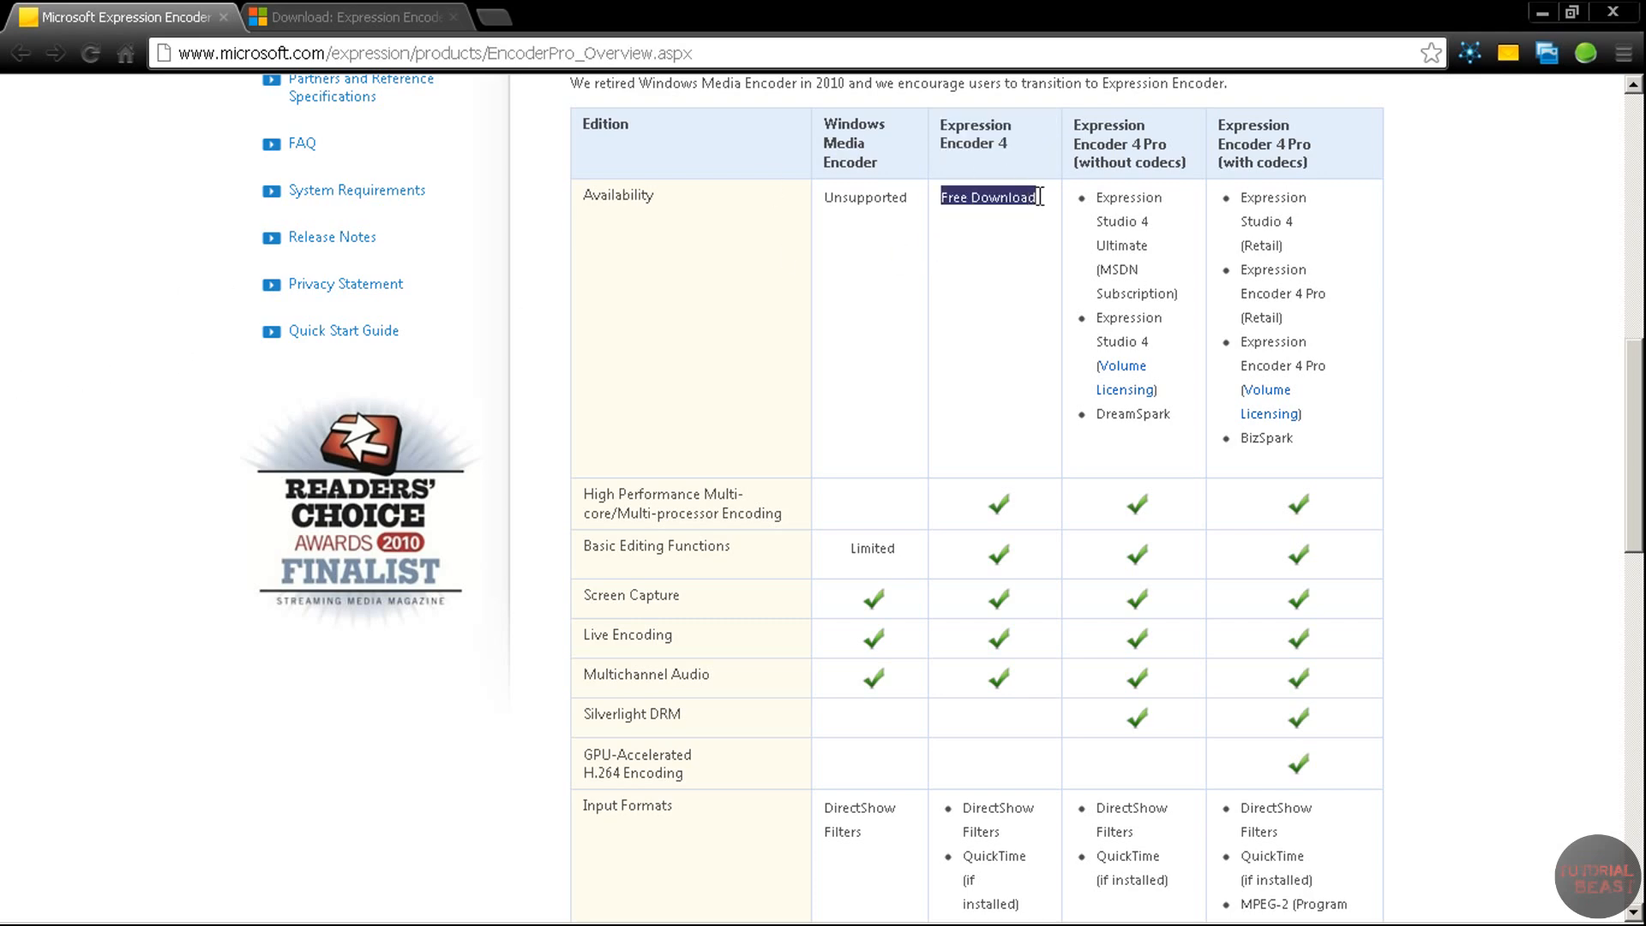
left_click(117, 379)
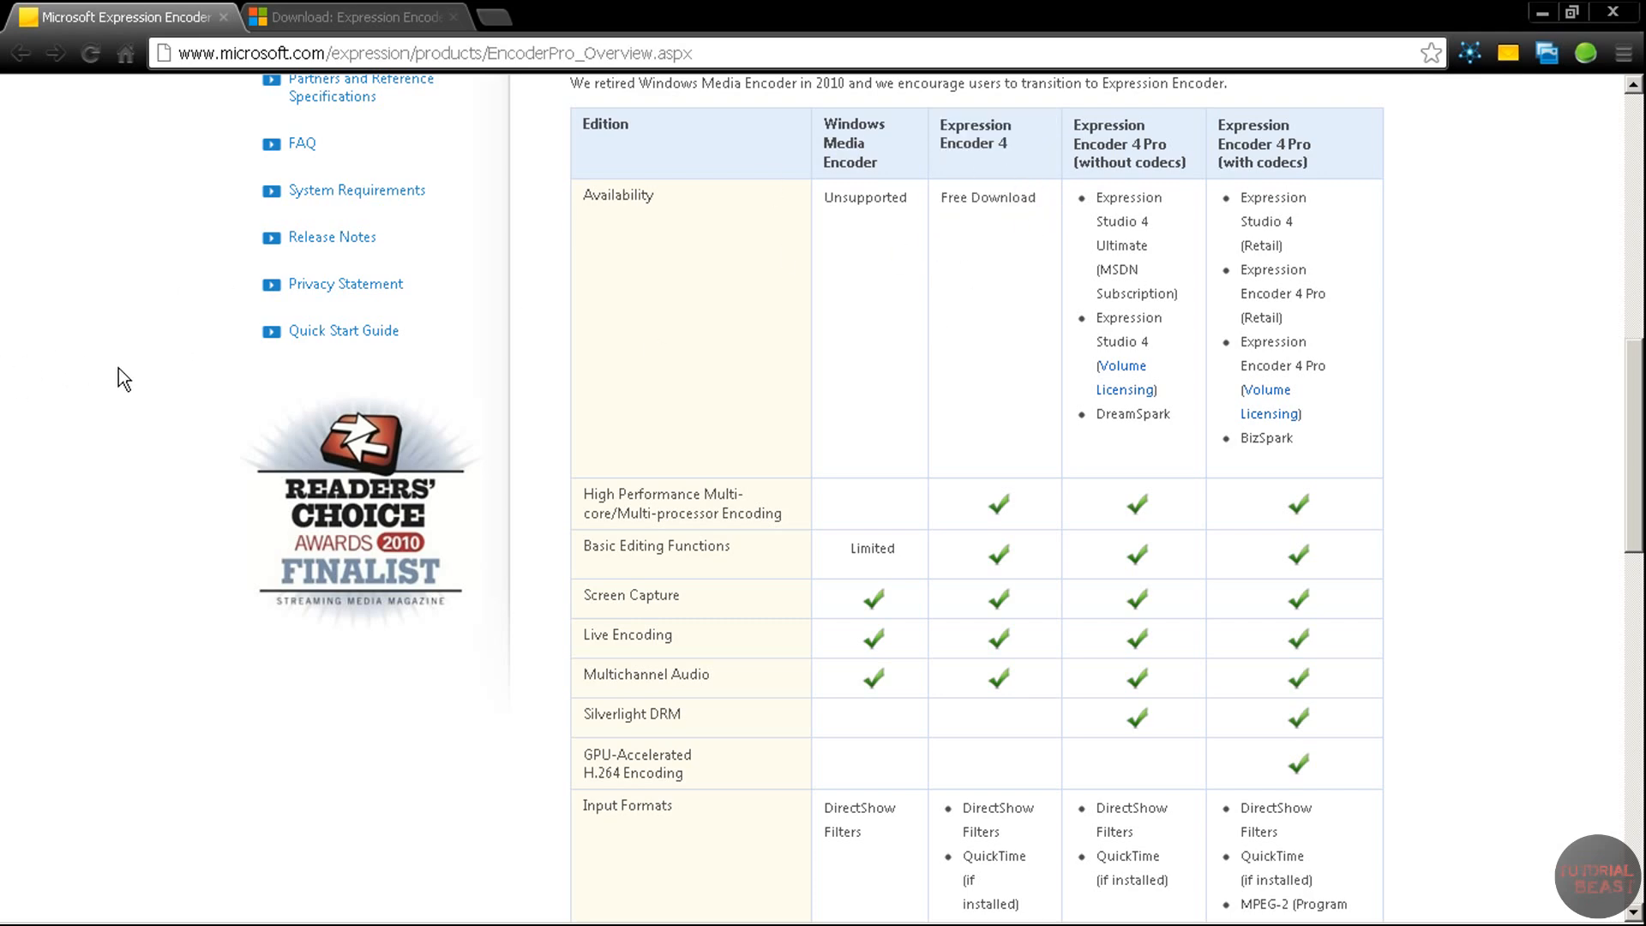
scroll("down", 3)
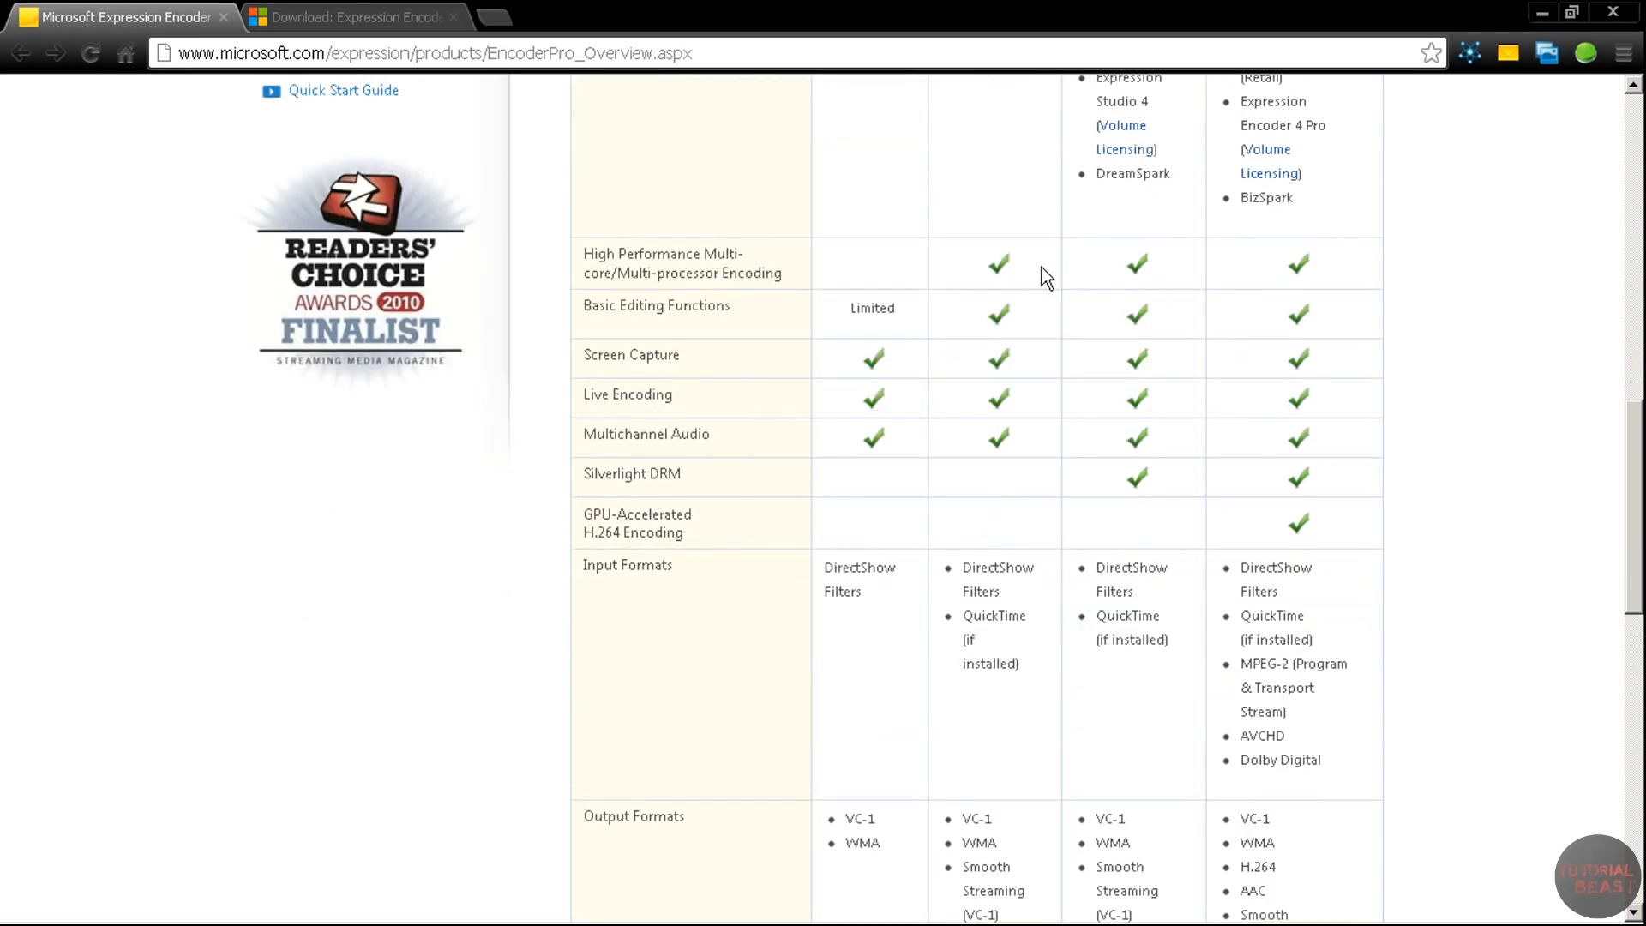
mouse_move(1277, 291)
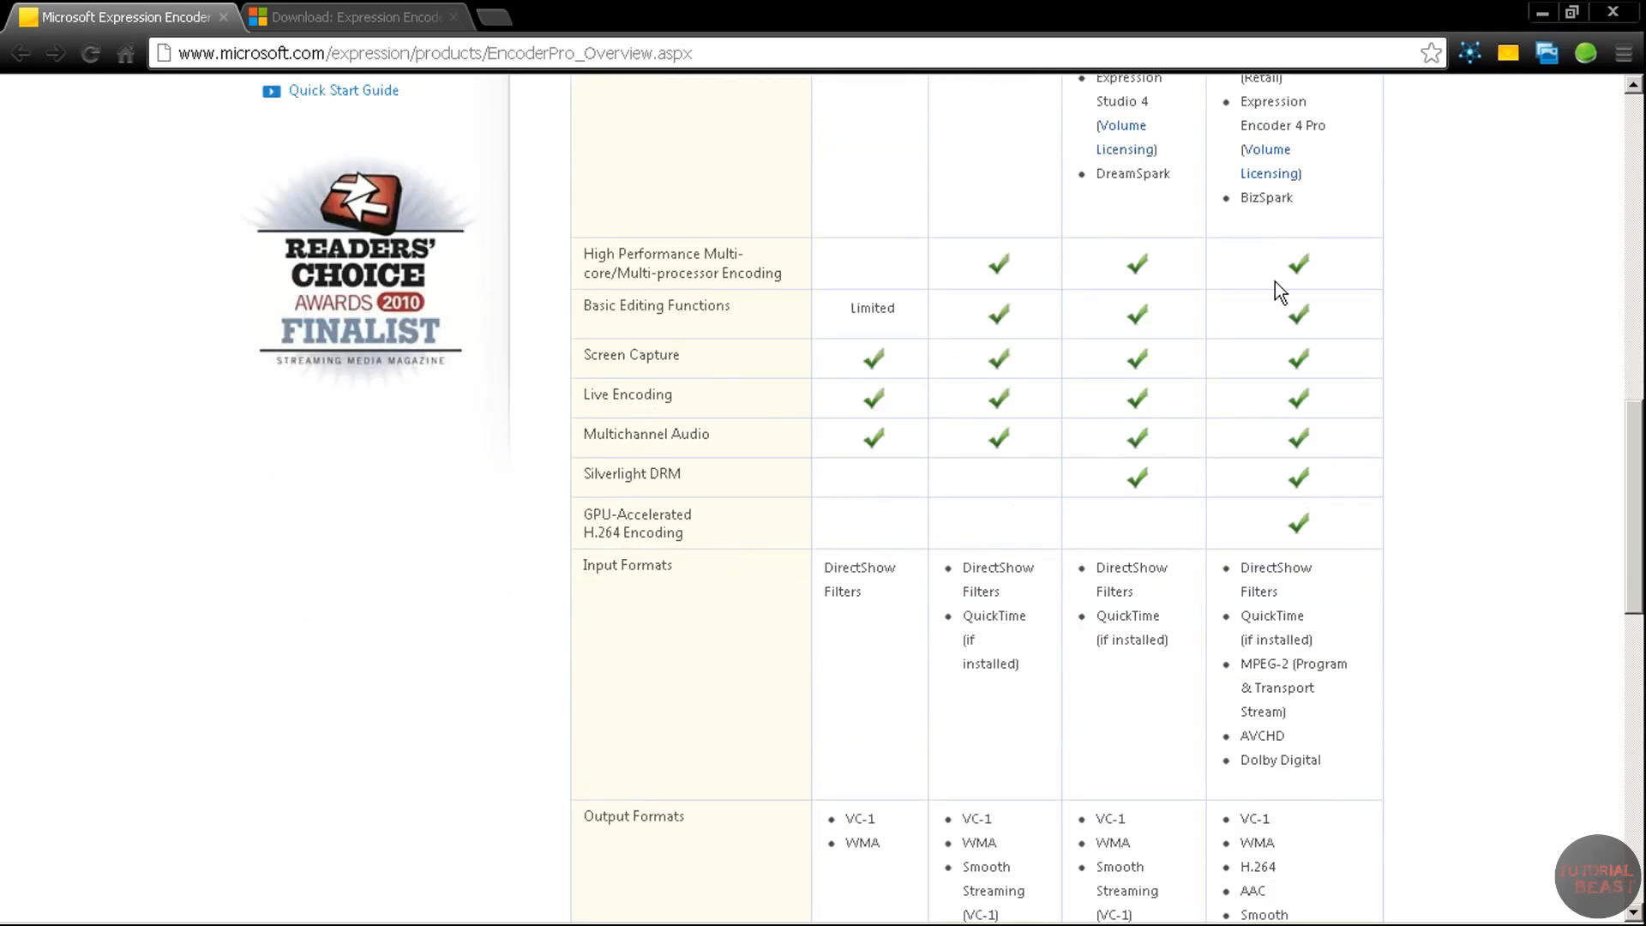
mouse_move(1206, 374)
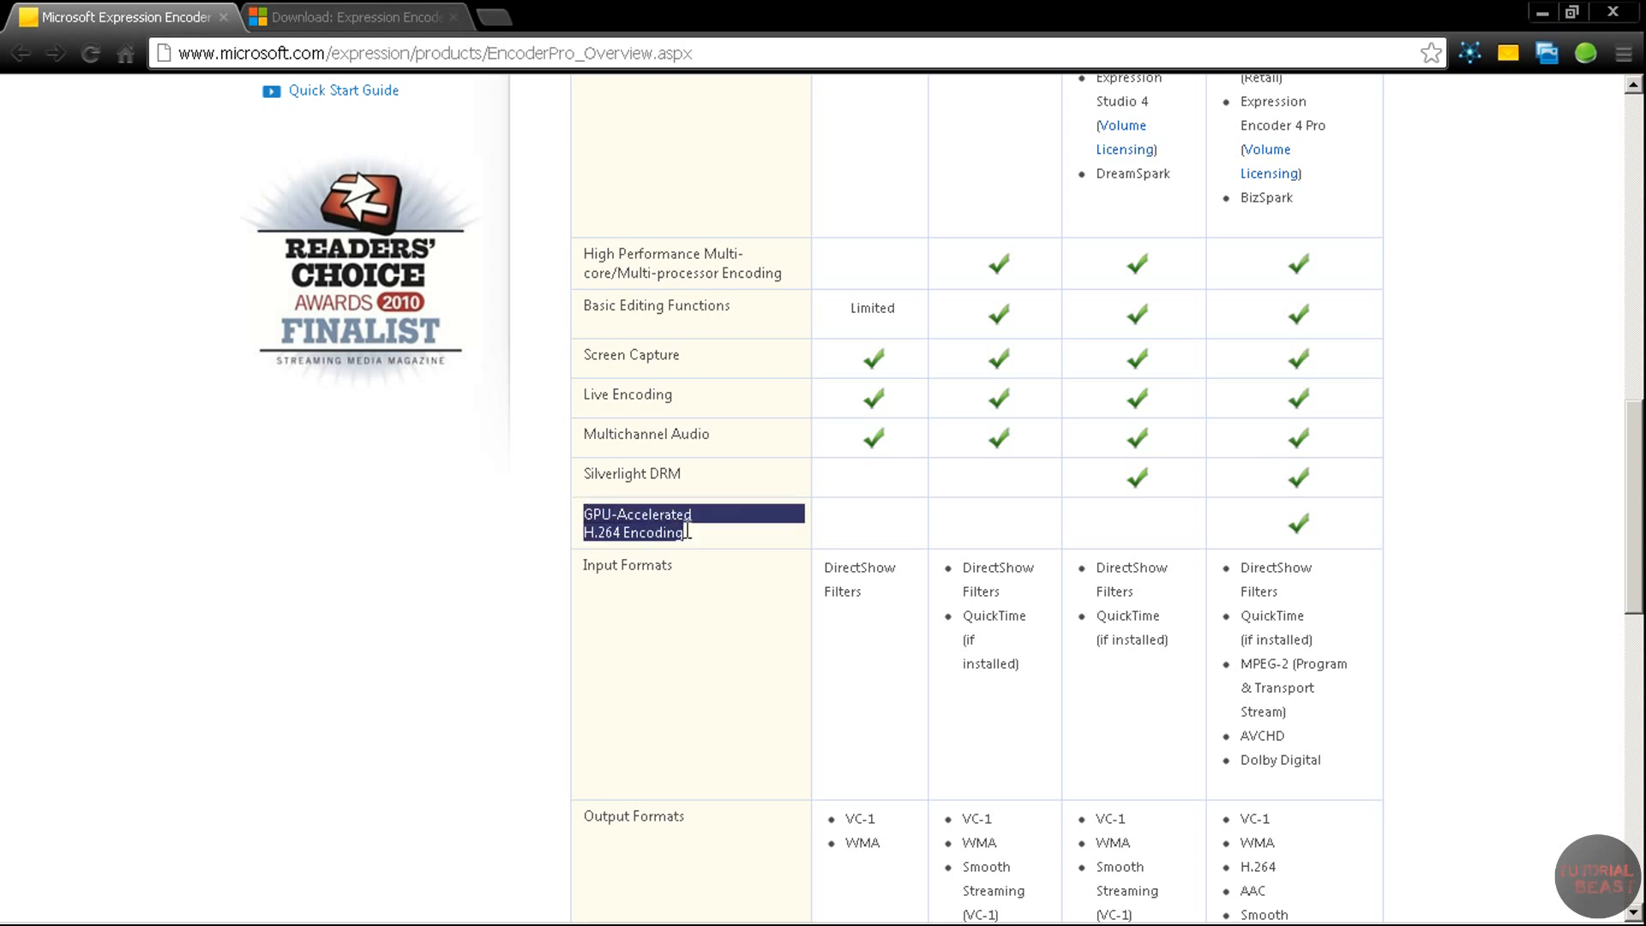
mouse_move(710, 545)
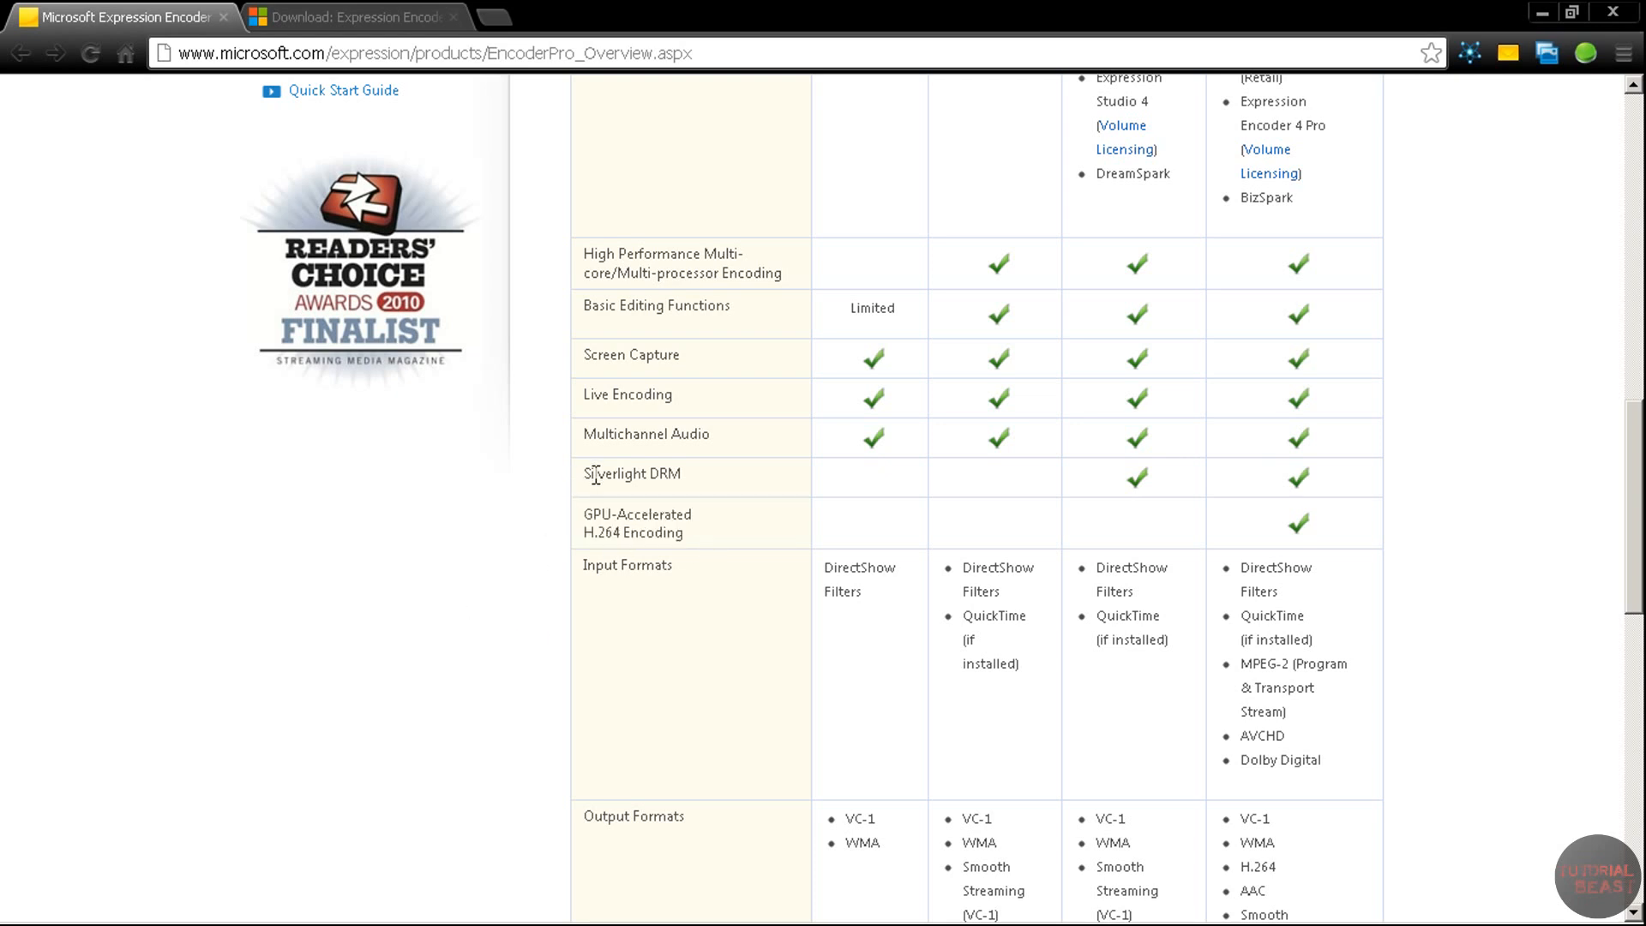
mouse_move(476, 536)
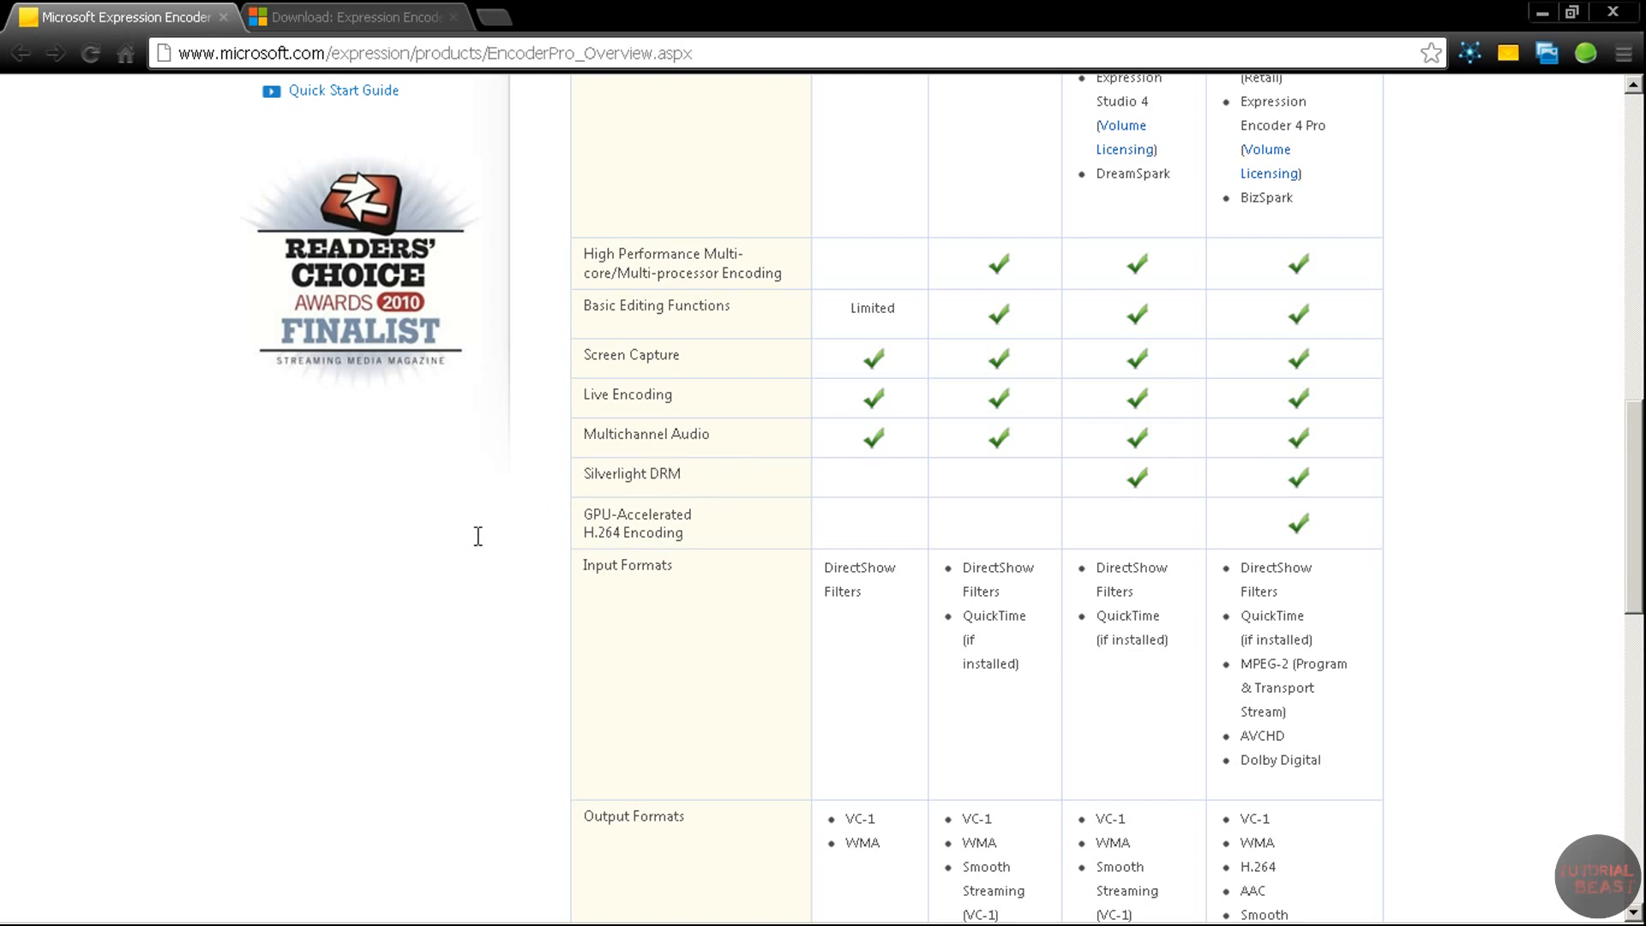
scroll("down", 3)
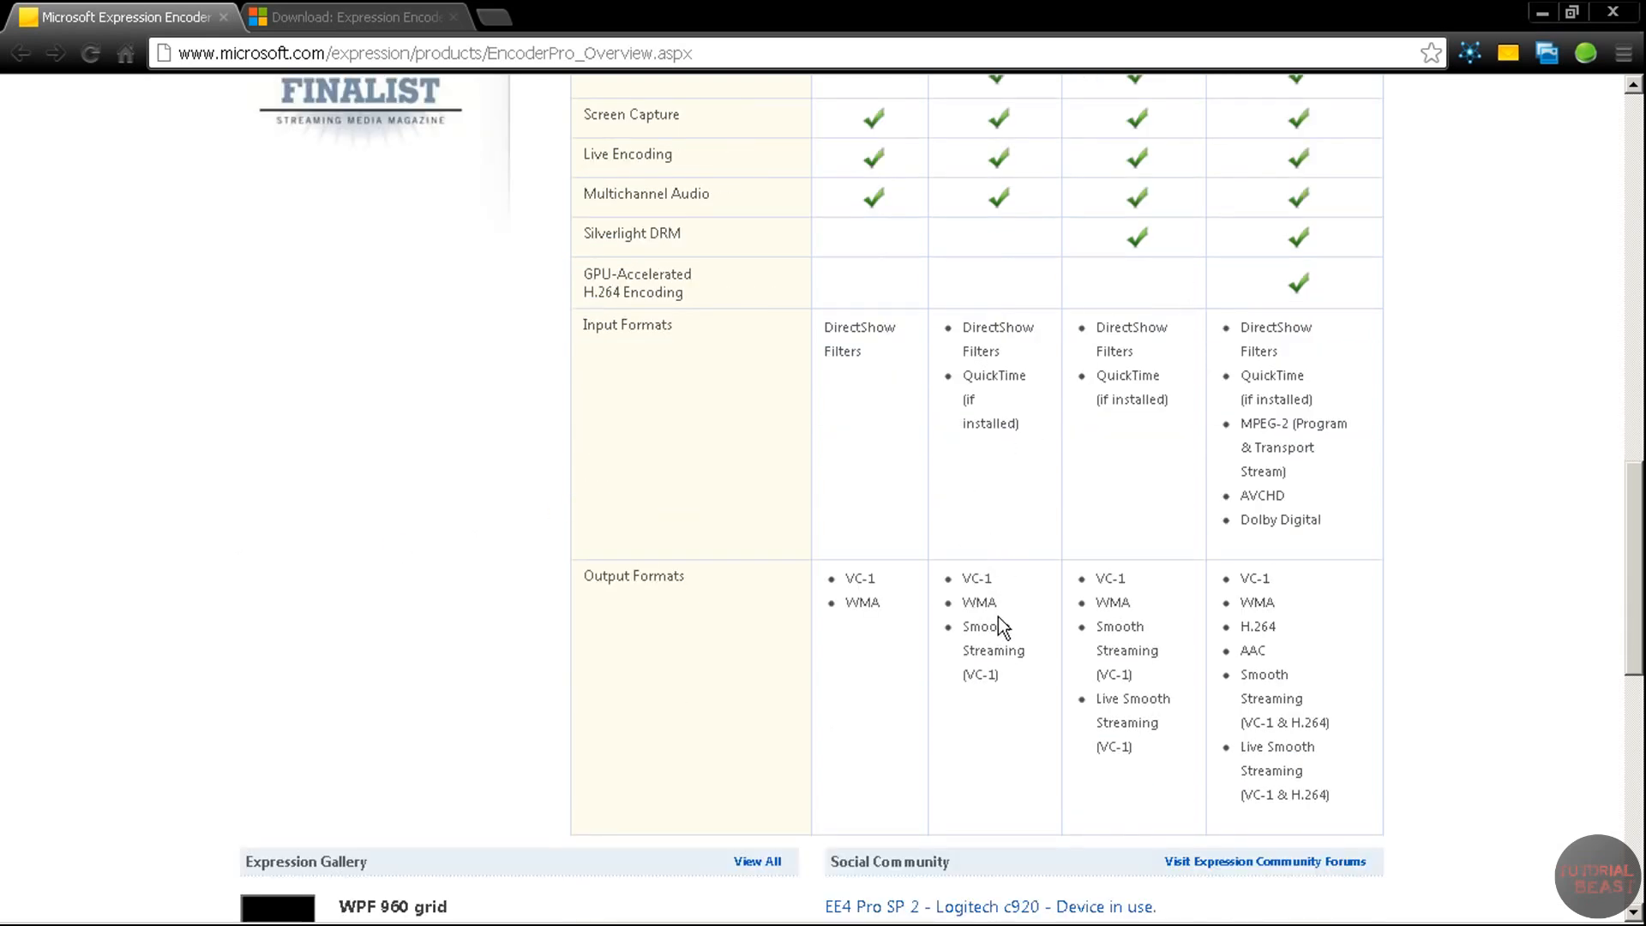
mouse_move(973, 698)
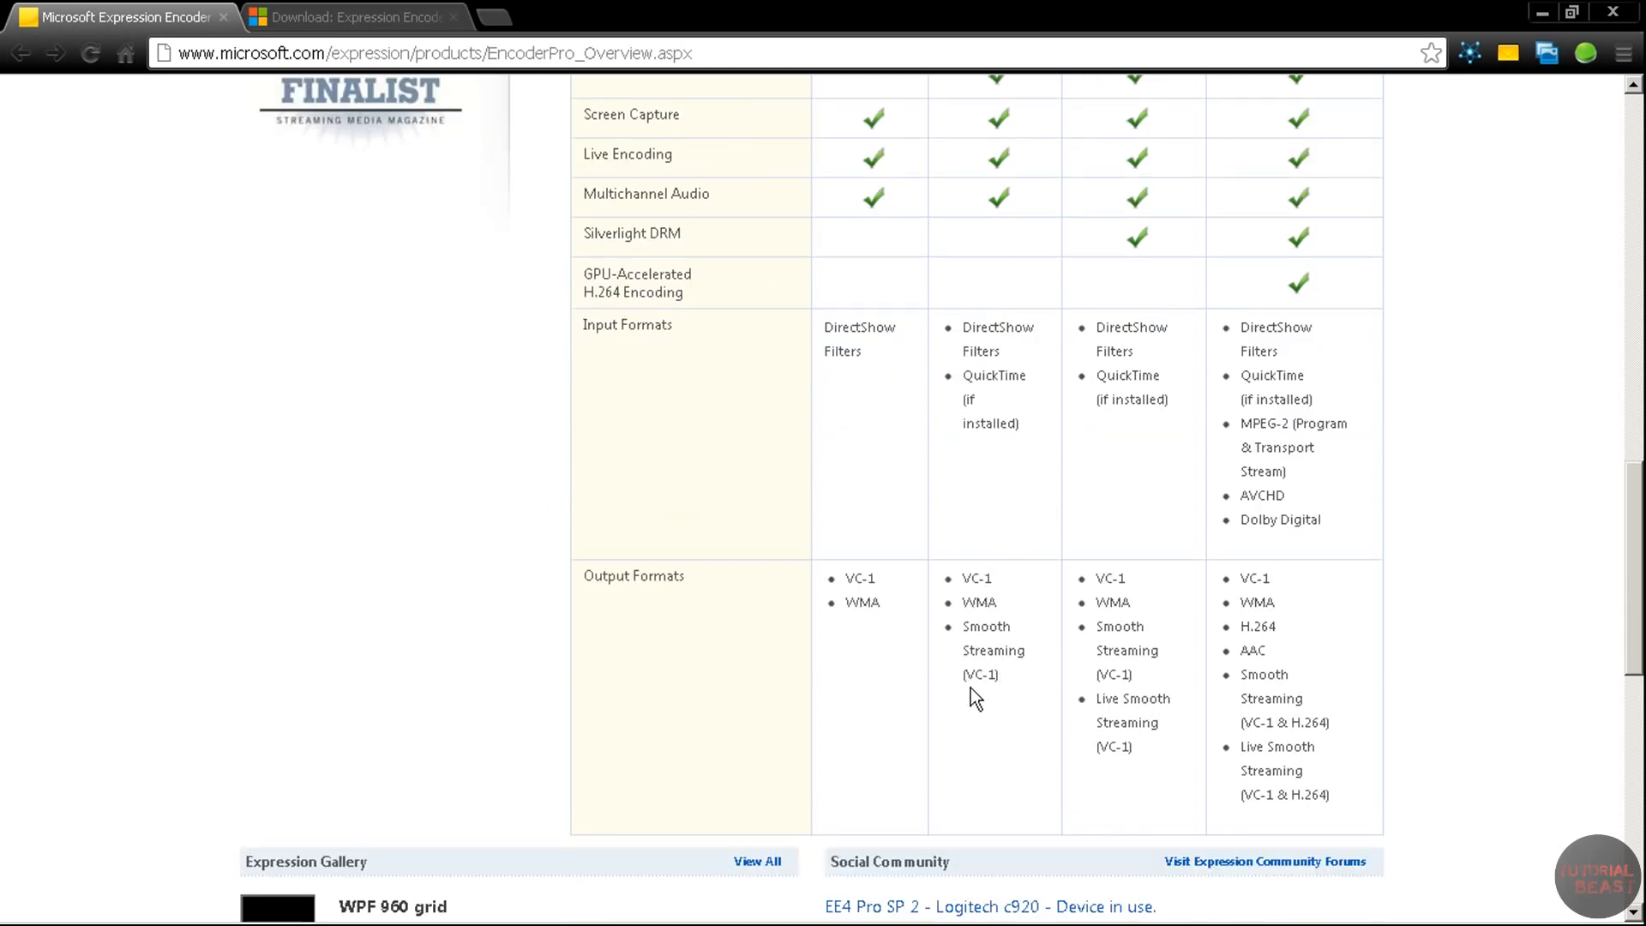
left_click_drag(1097, 578, 1133, 747)
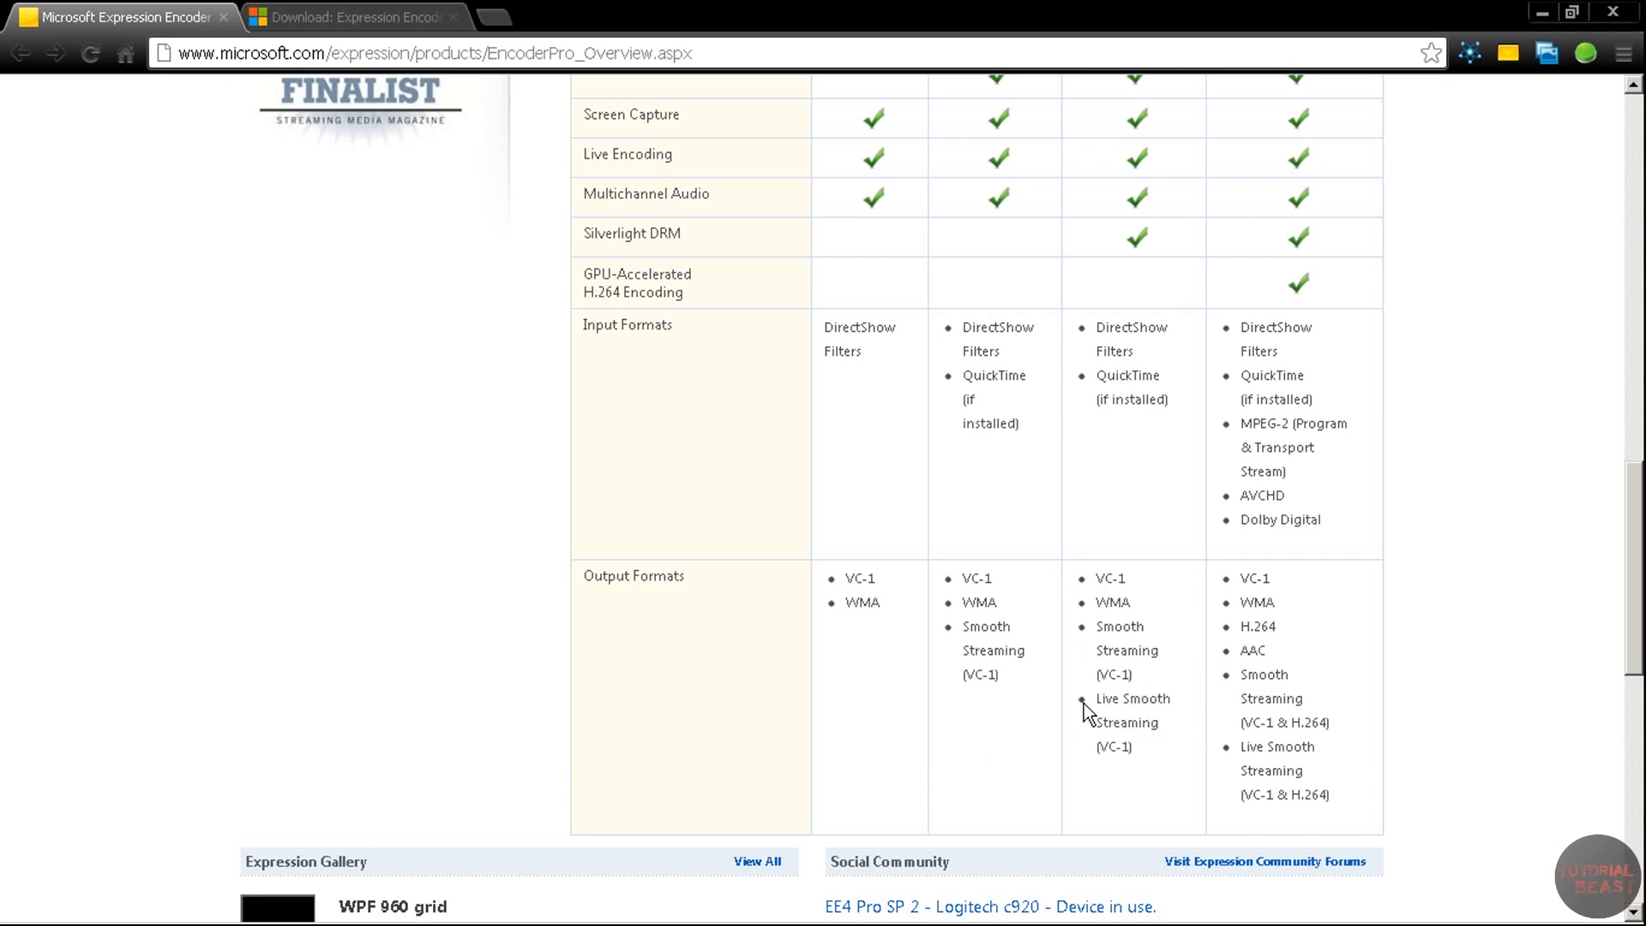
scroll("up", 3)
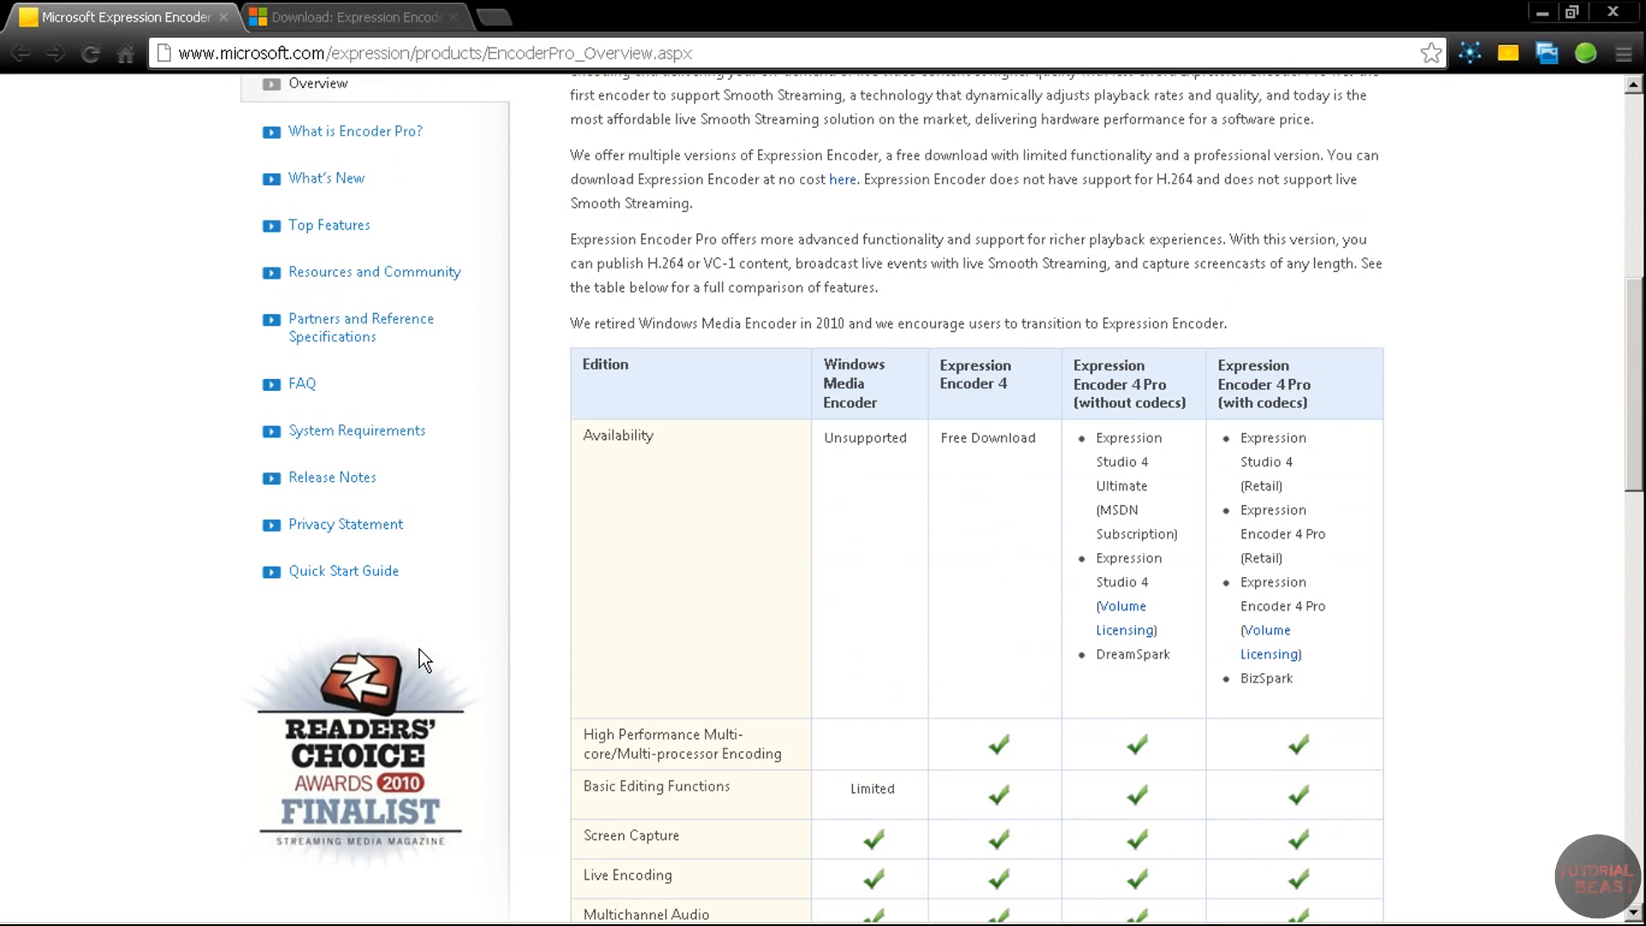
scroll("down", 3)
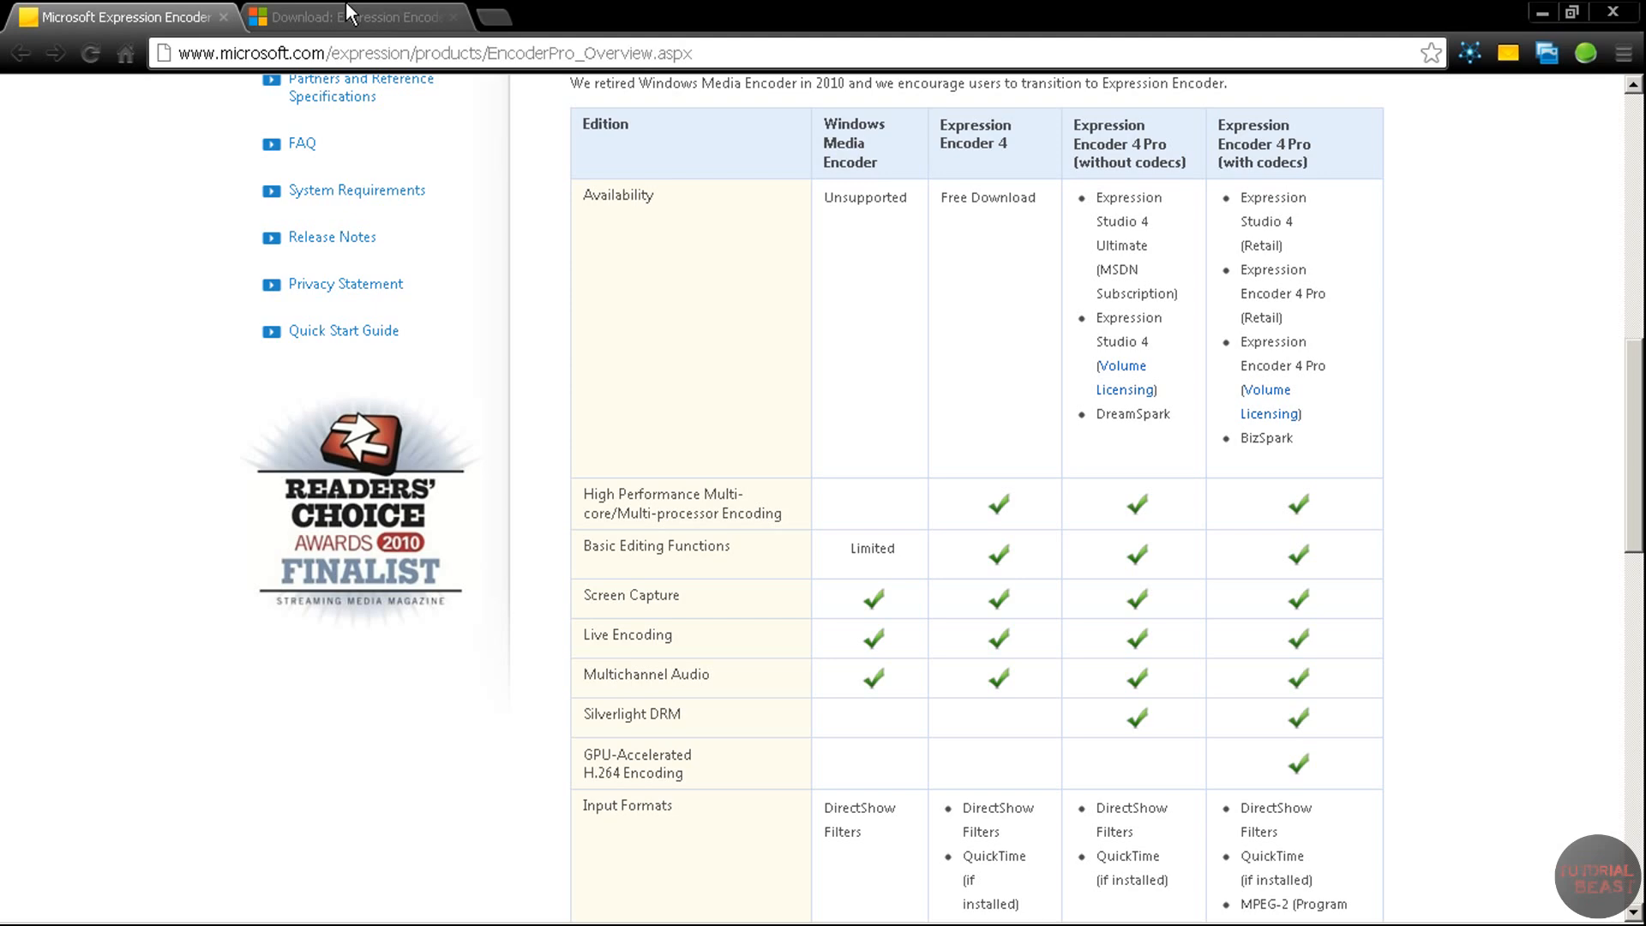
scroll("down", 3)
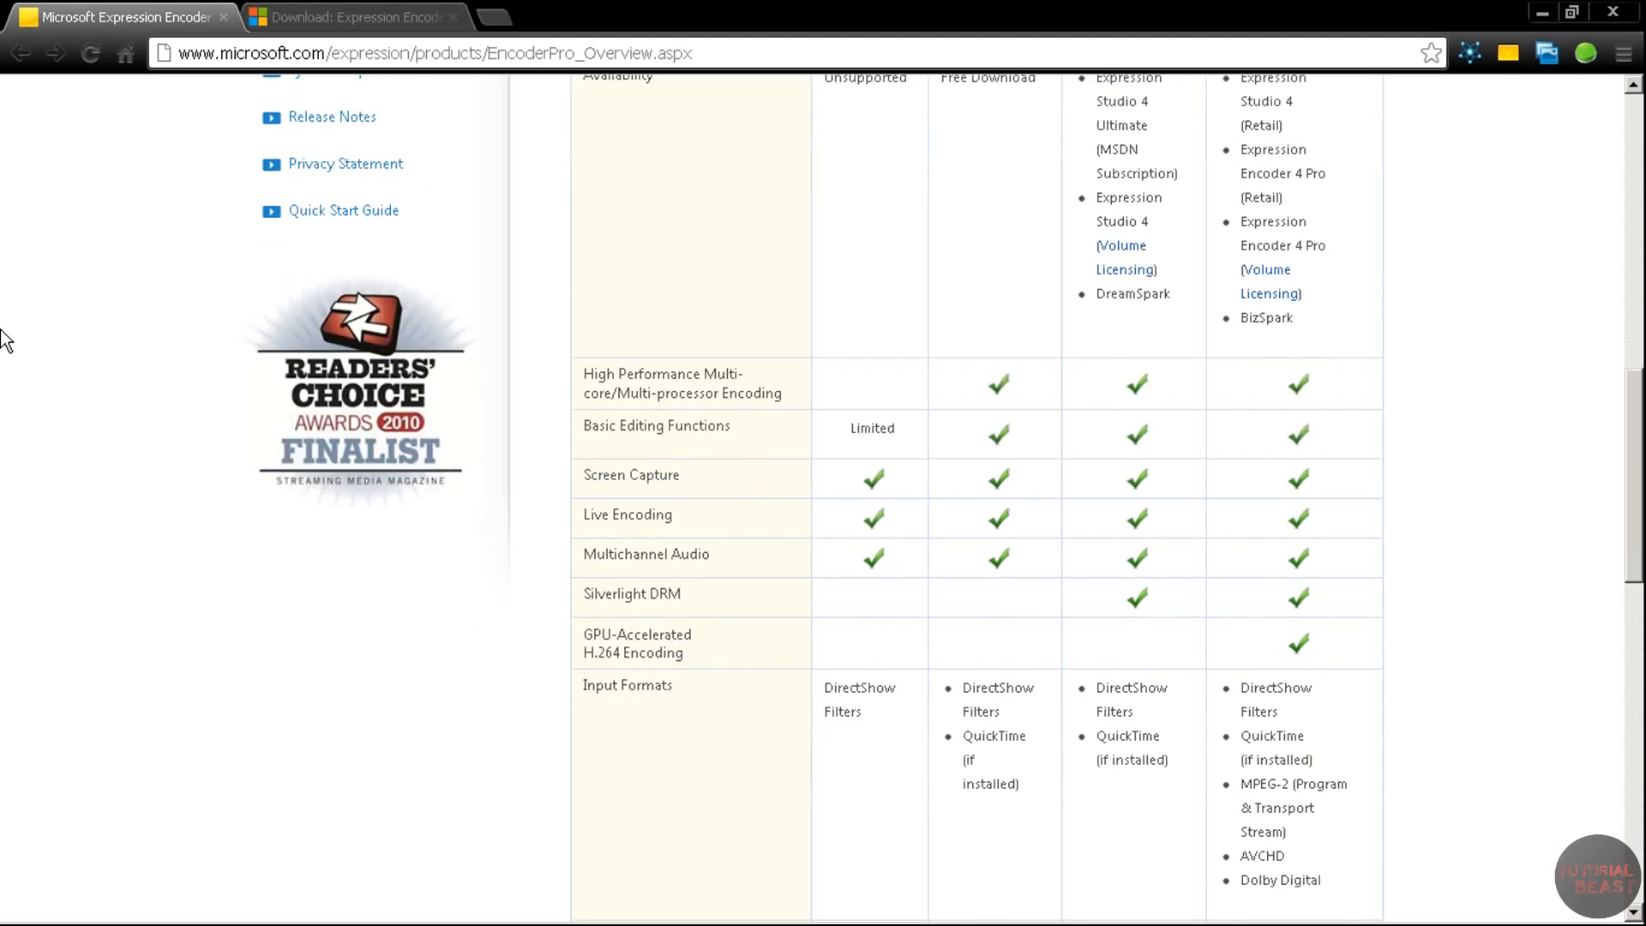
- Start the Encoder_en.exe download from the Download Center's orange DOWNLOAD button
left_click(351, 17)
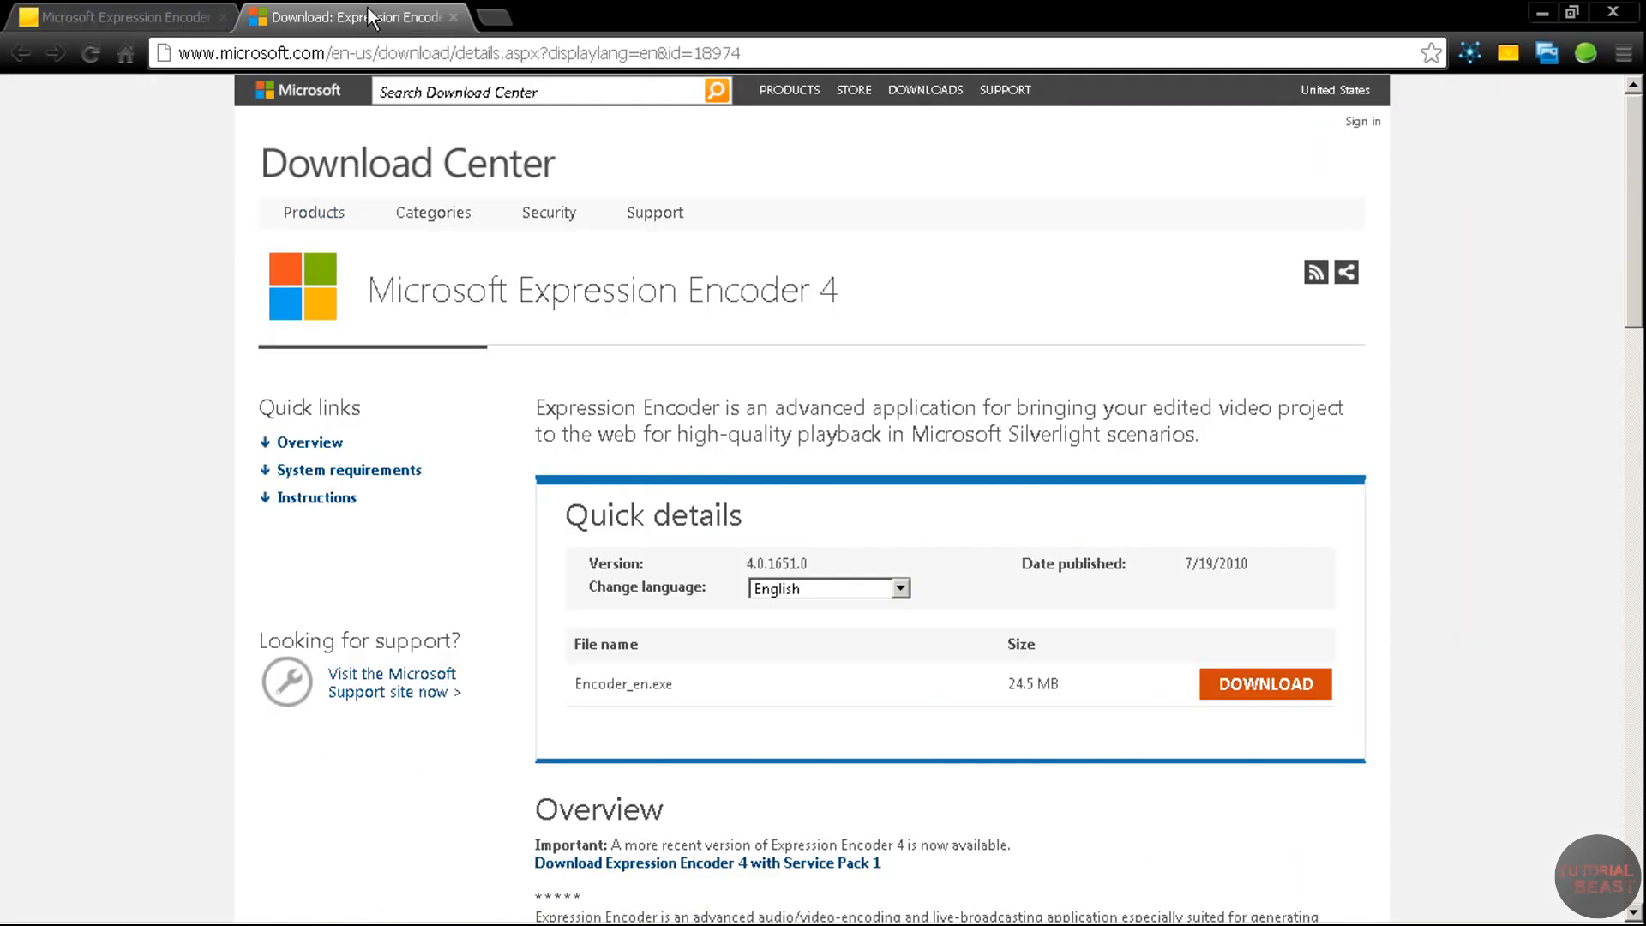
mouse_move(77, 209)
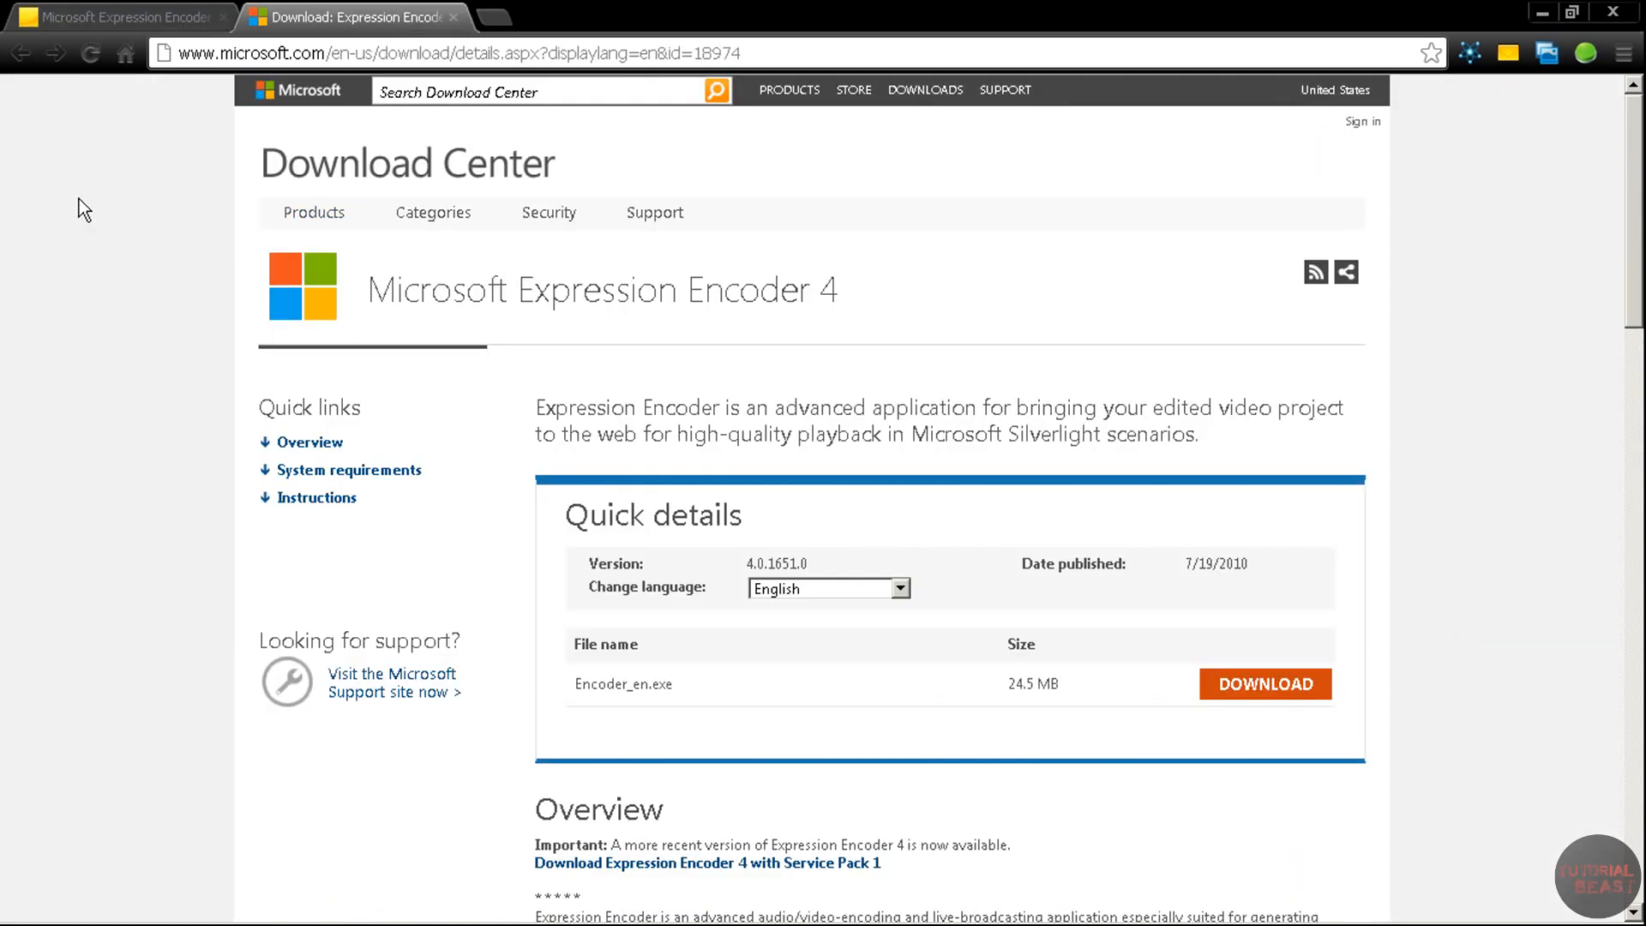
mouse_move(82, 206)
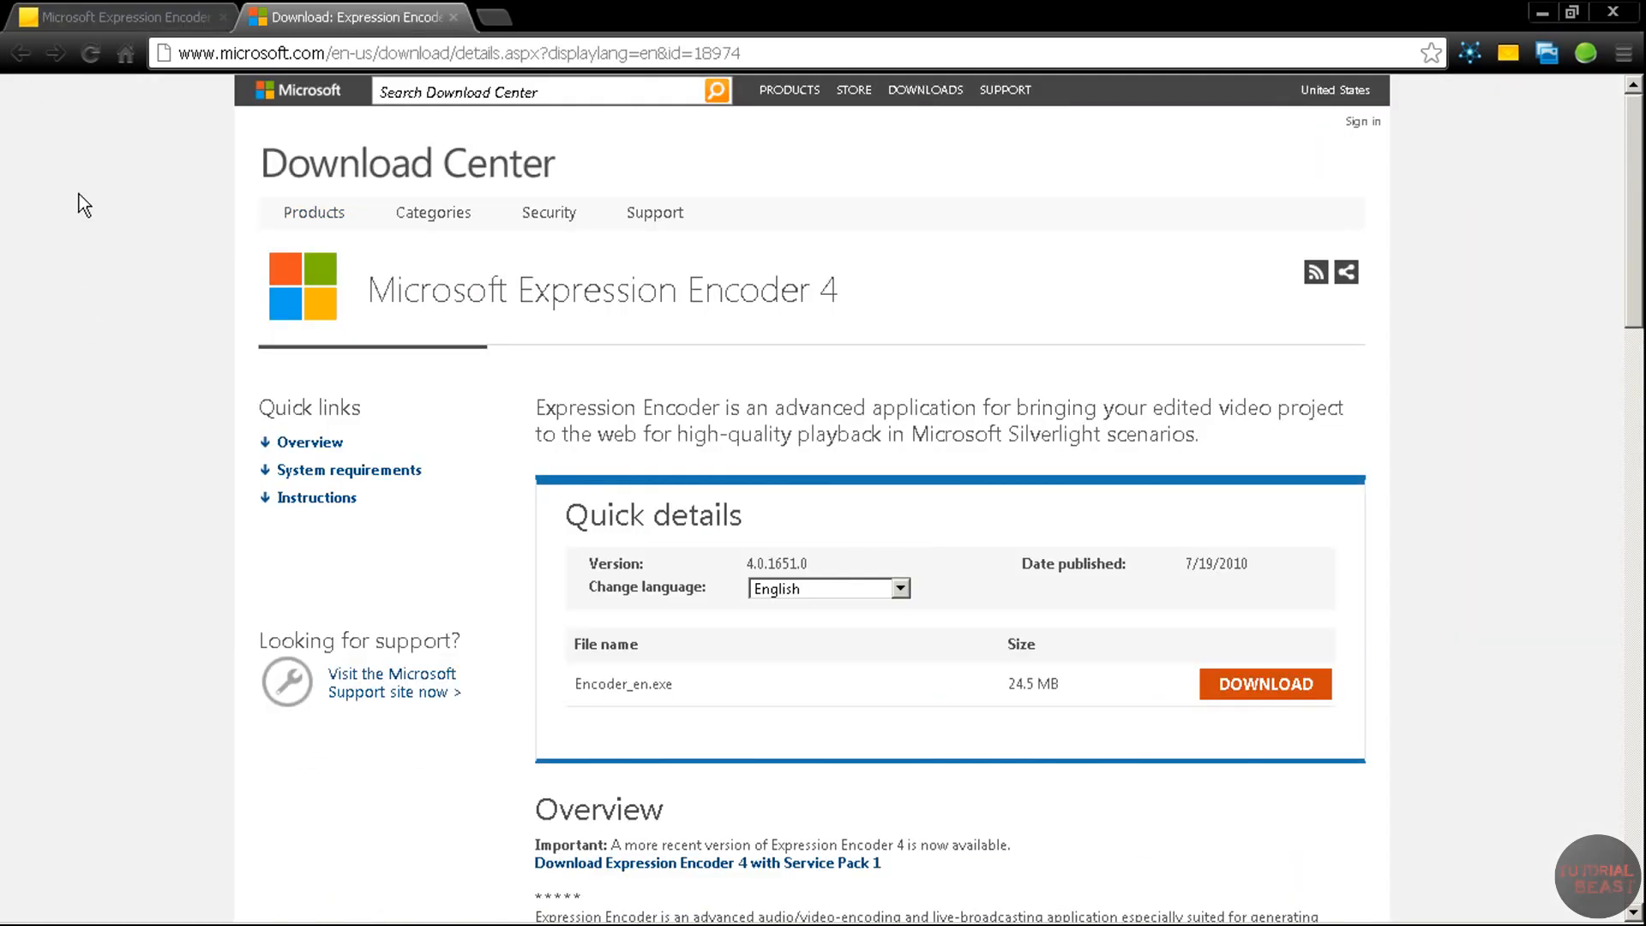
mouse_move(125, 223)
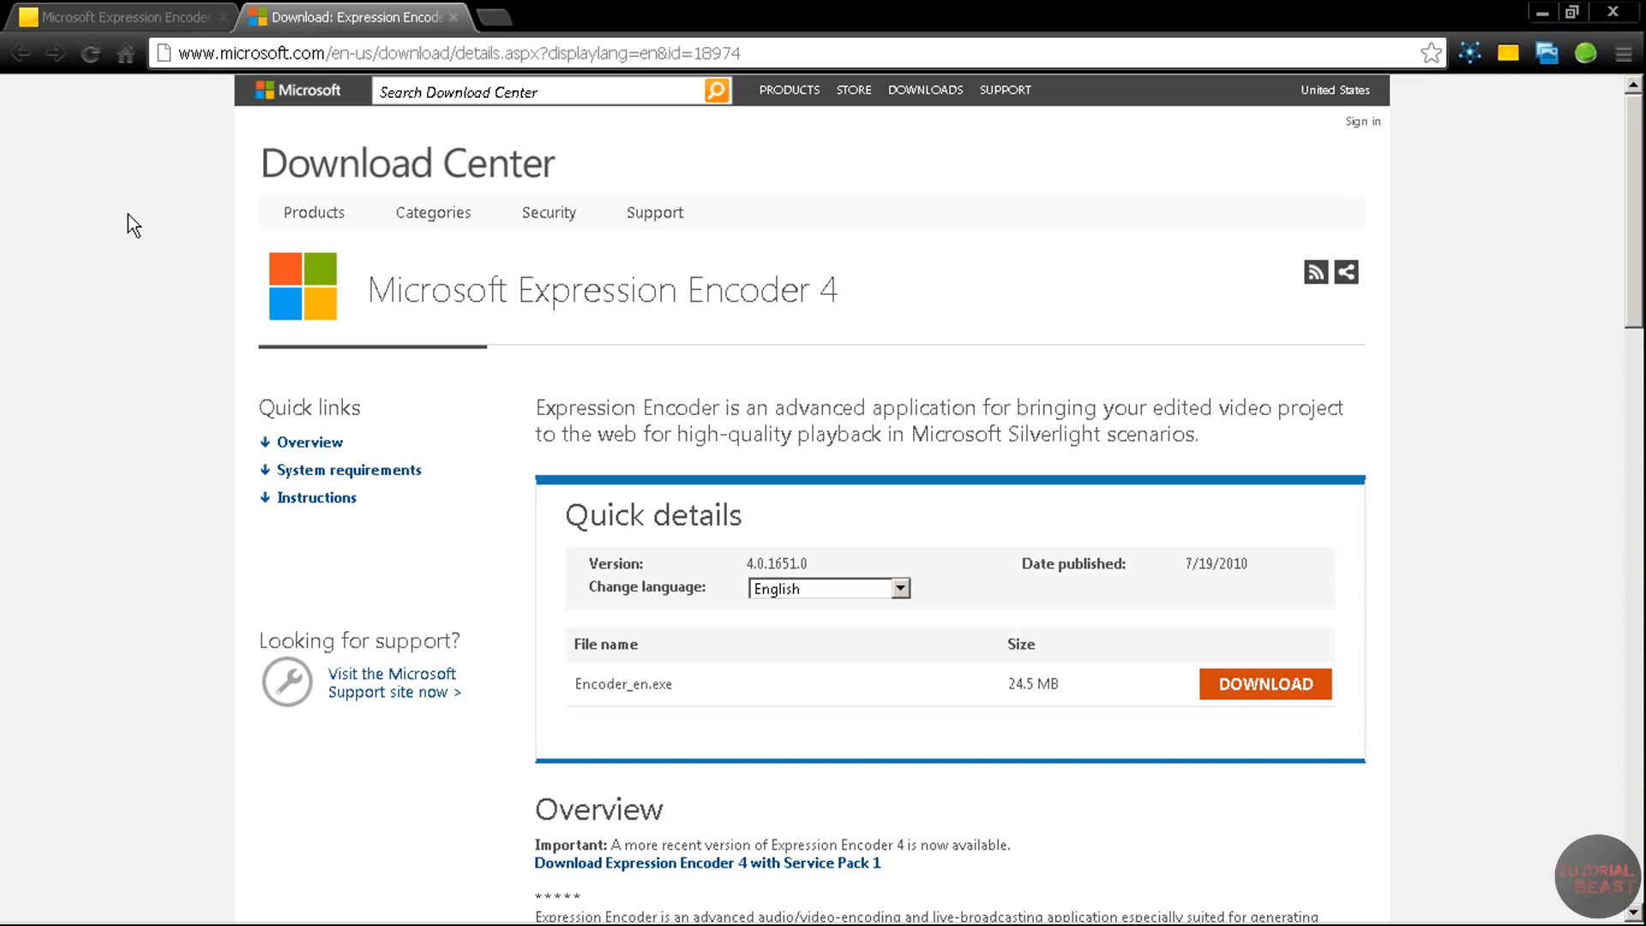
scroll("down", 3)
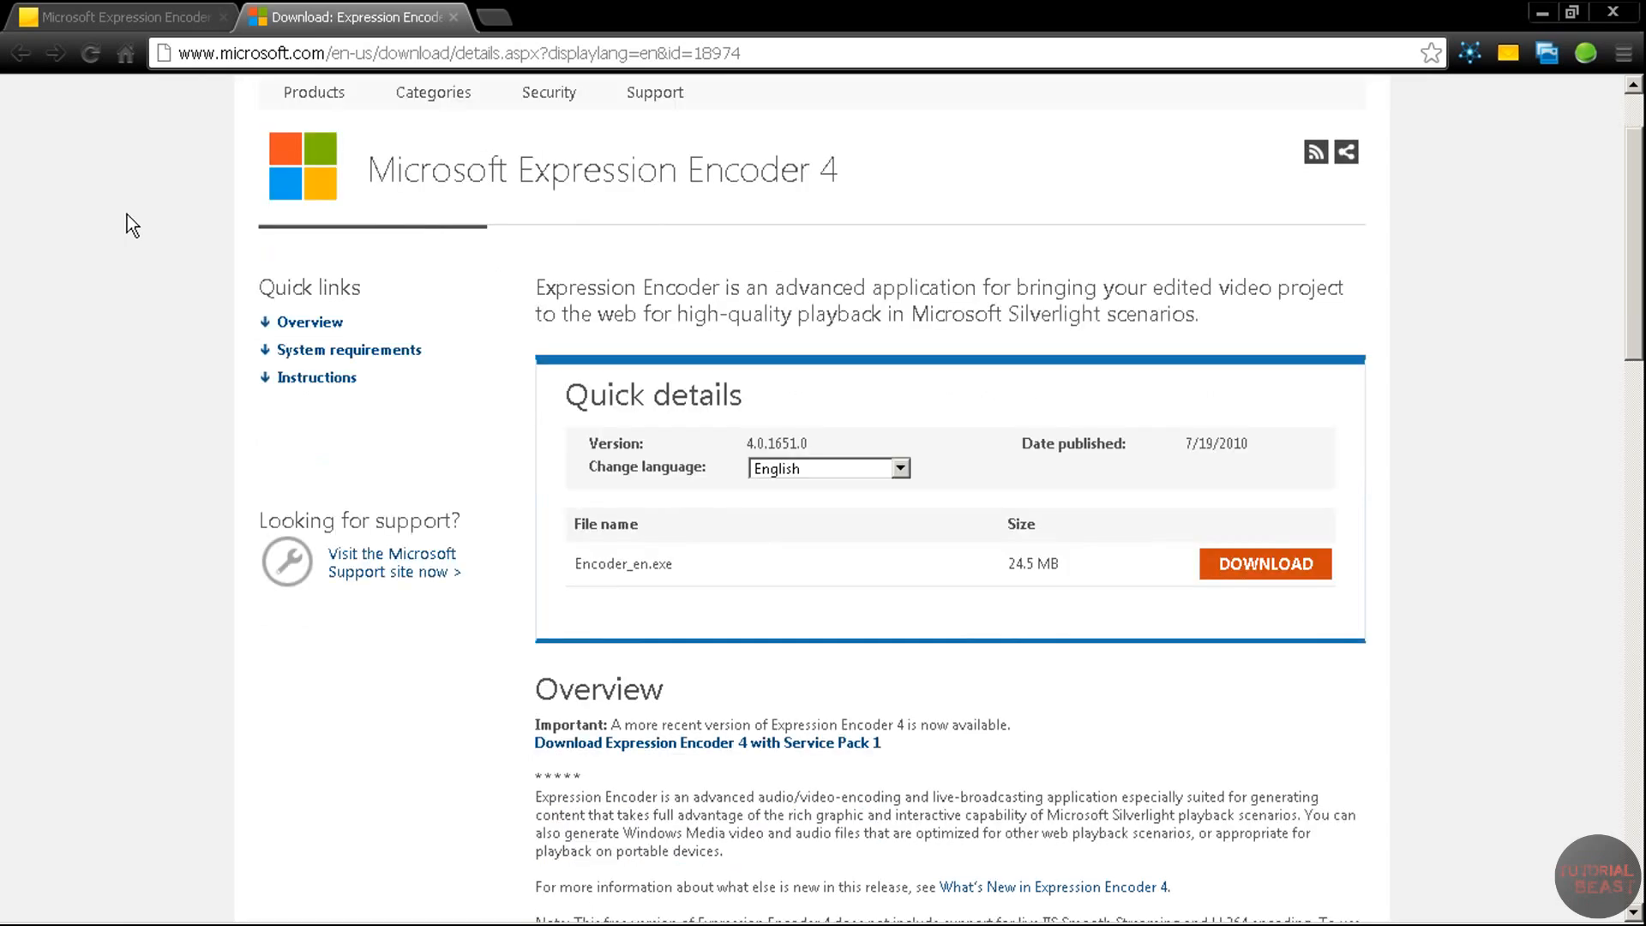
scroll("down", 3)
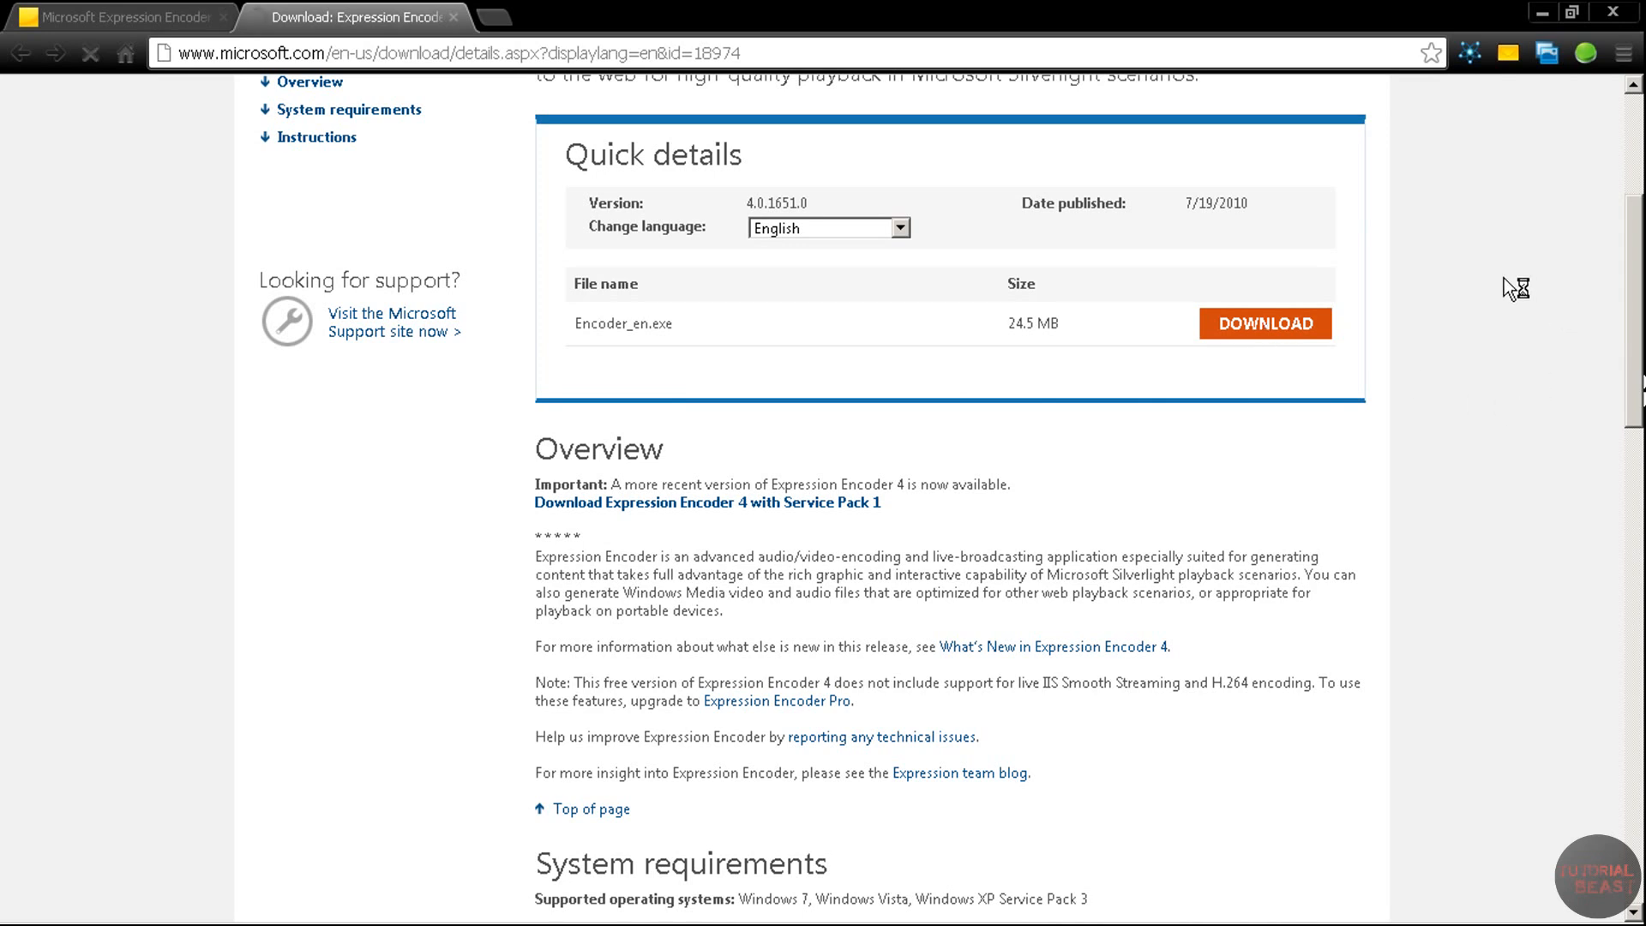
left_click(1265, 324)
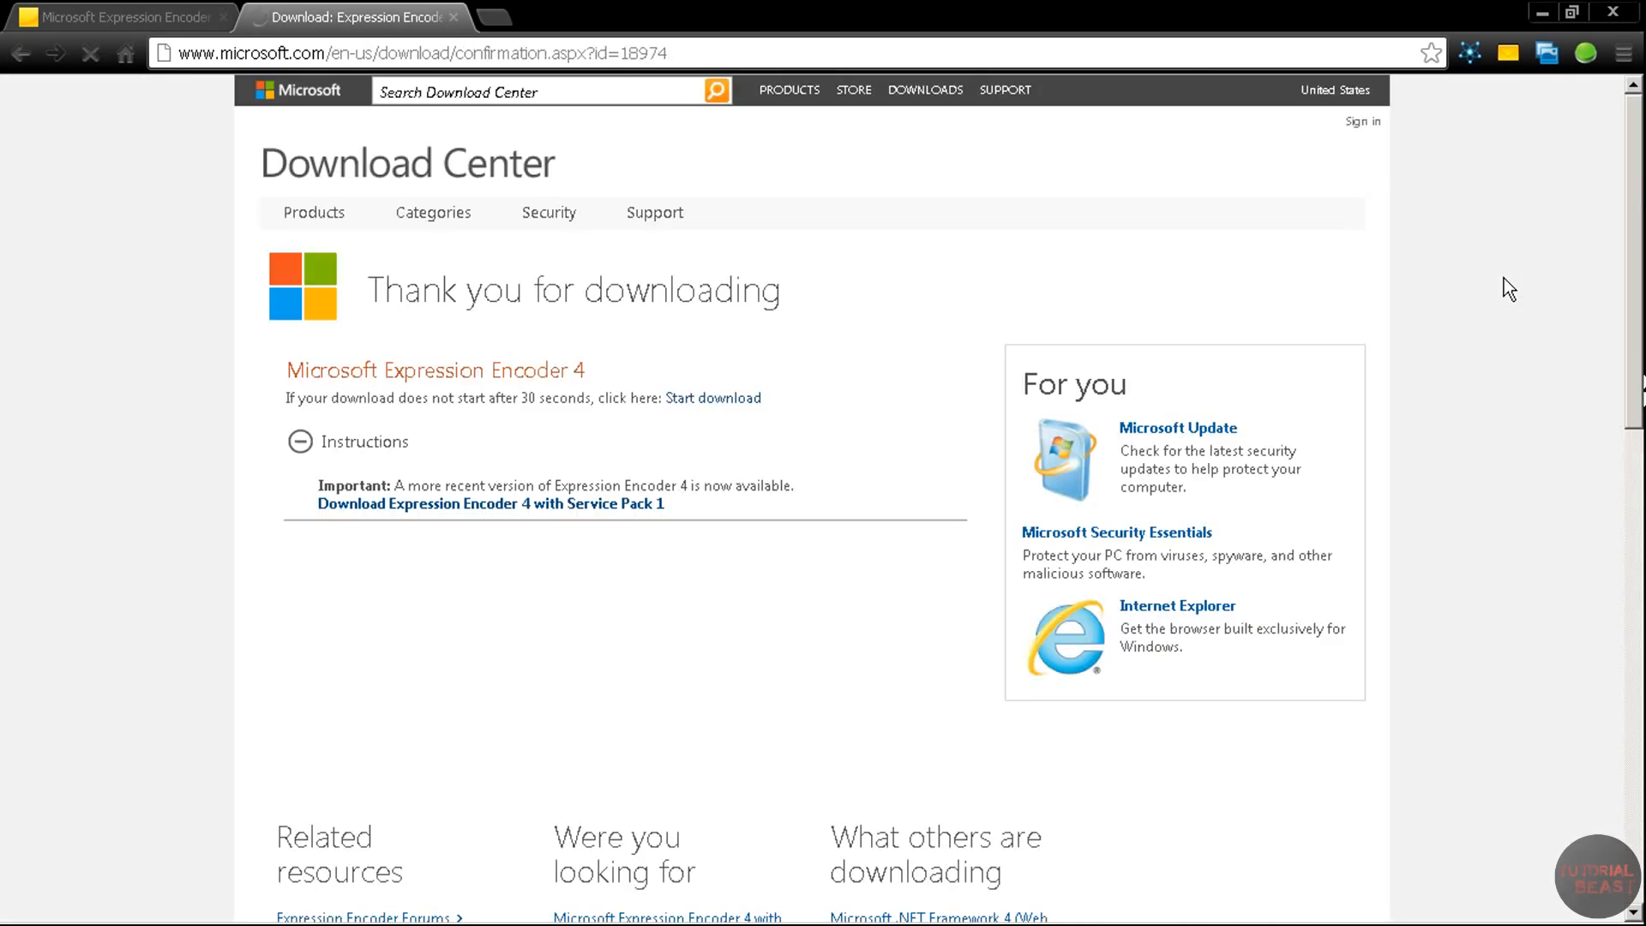
- Trigger the installer download manually and close Chrome back to the desktop
left_click(712, 398)
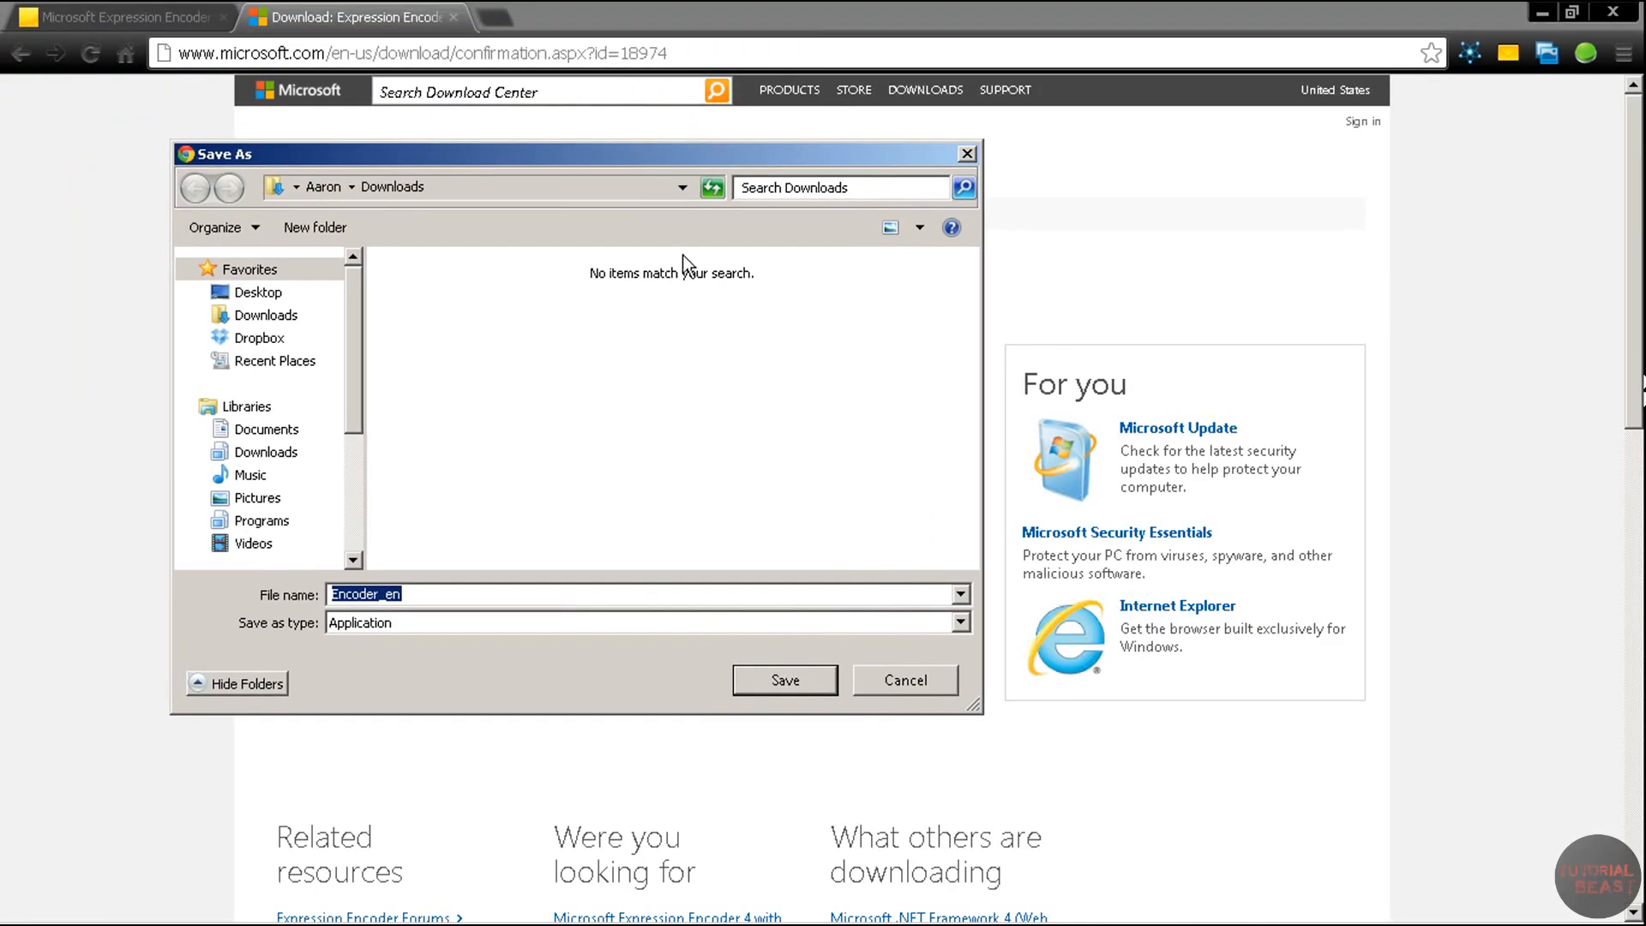
left_click(786, 678)
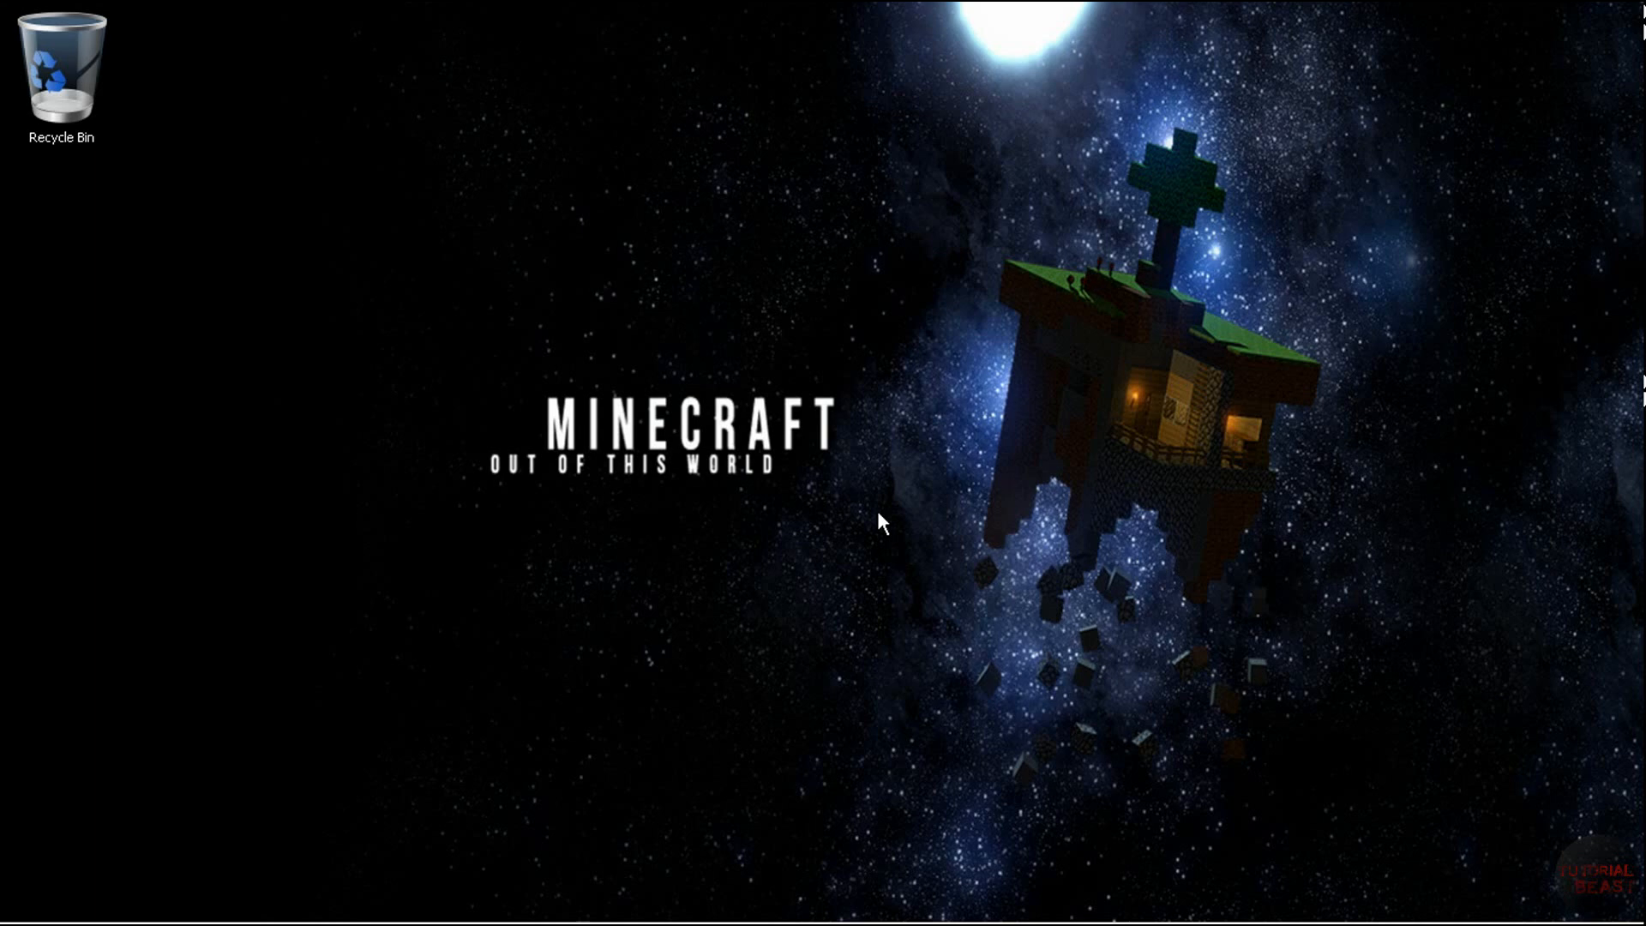
mouse_move(436, 514)
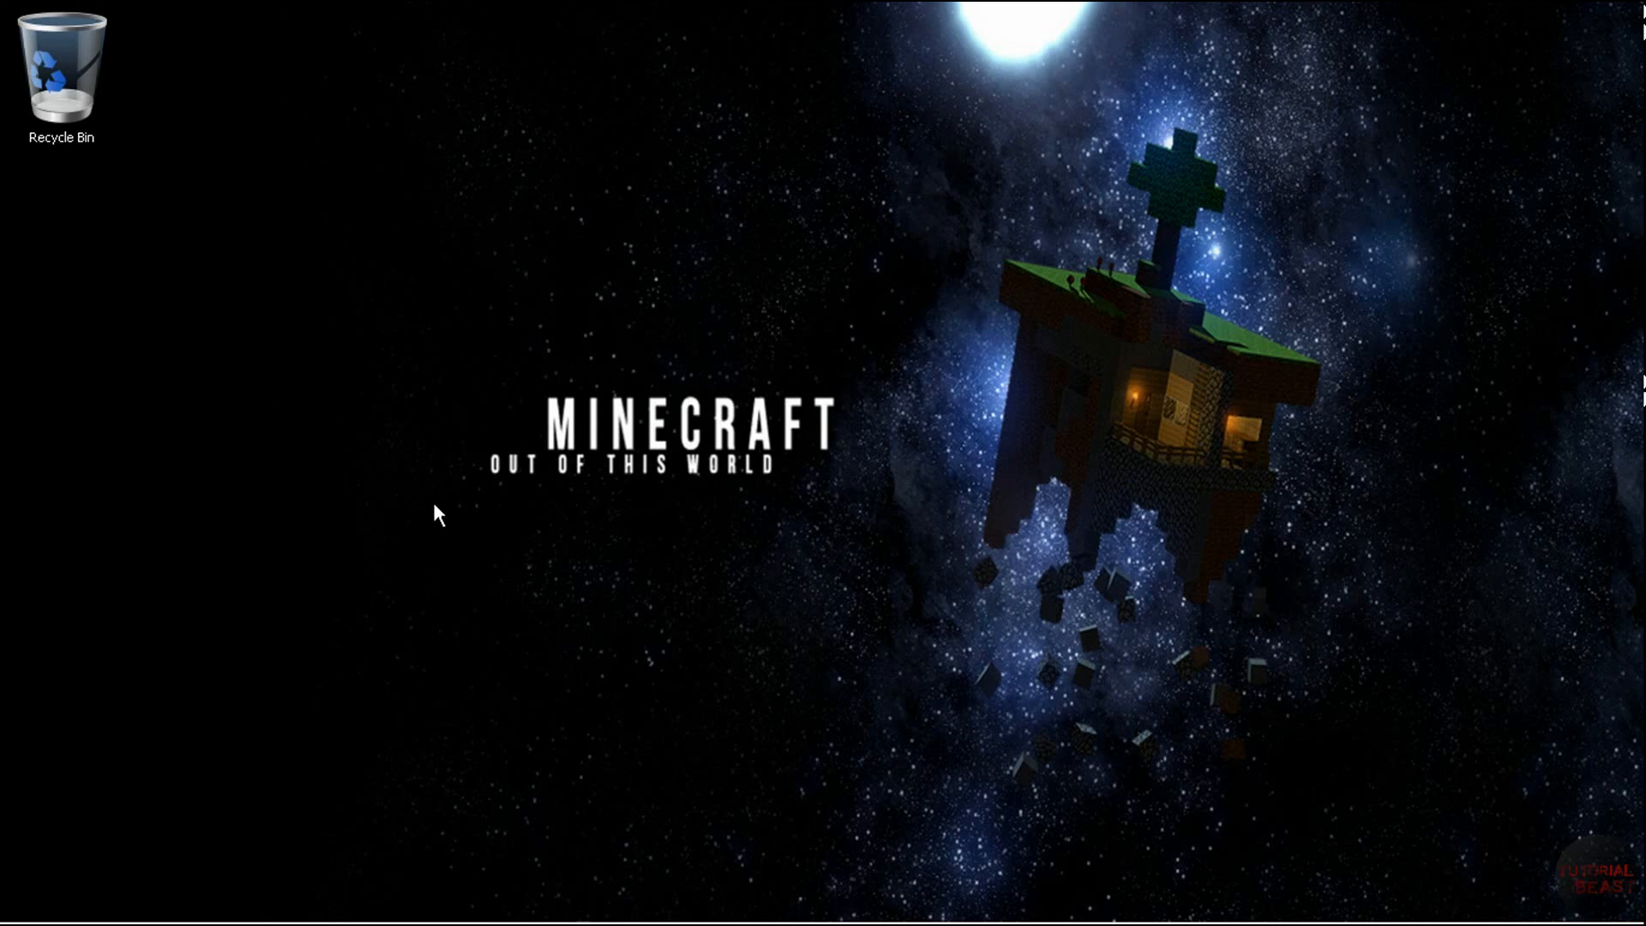
- Launch Microsoft Expression Encoder 4 from the Start menu's program list
left_click(26, 904)
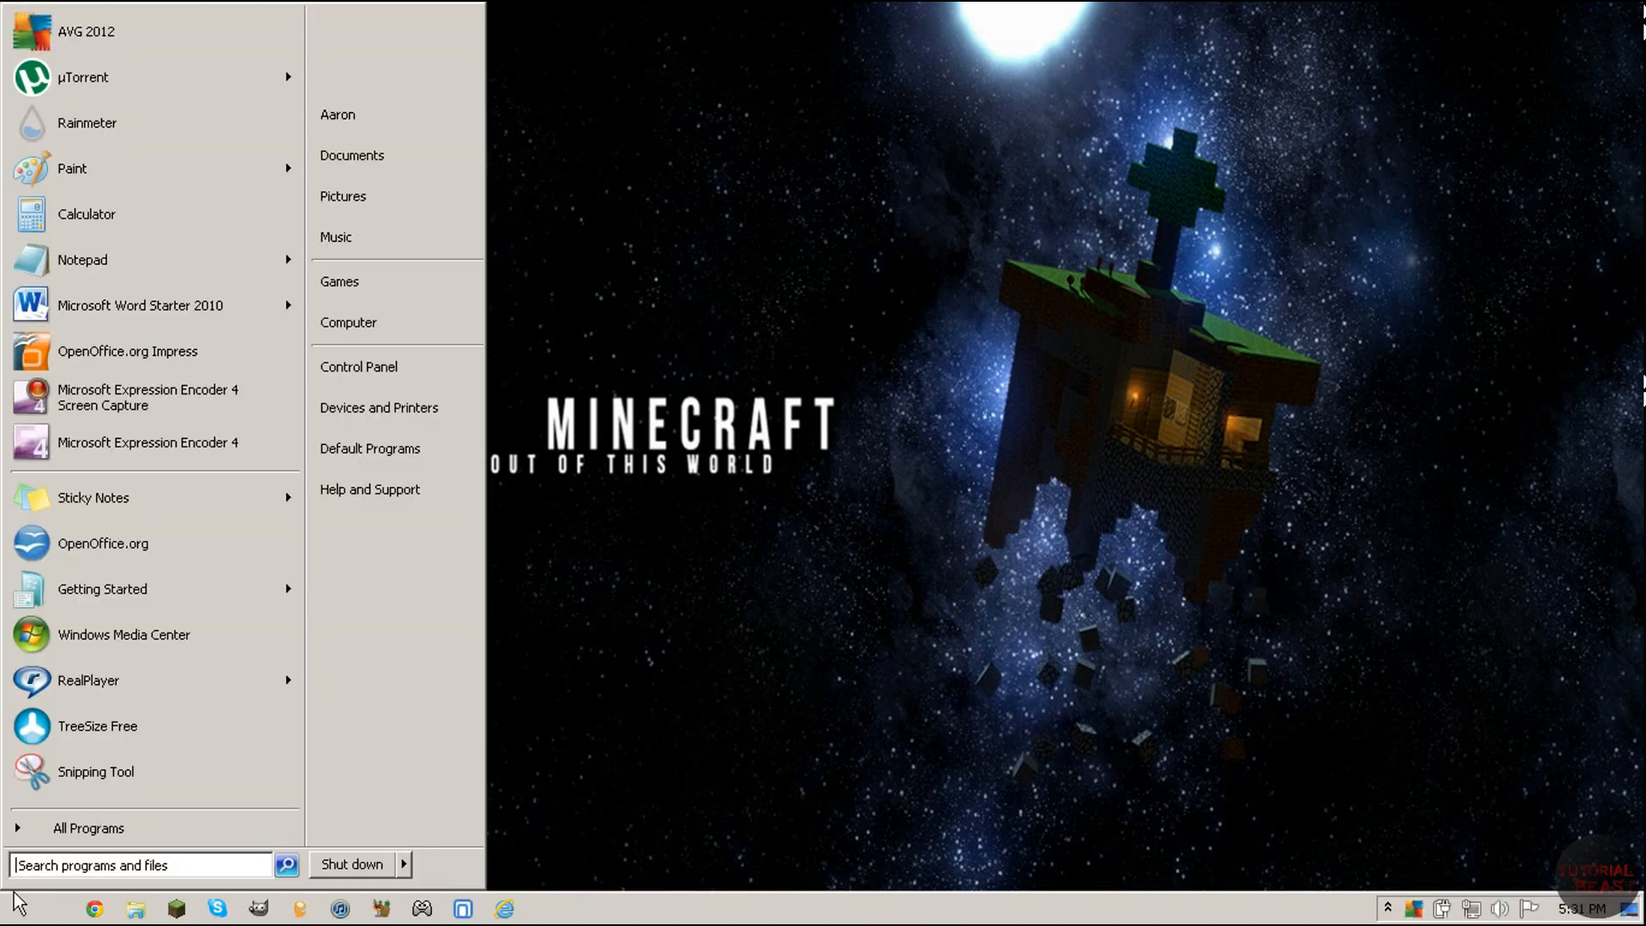
mouse_move(926, 480)
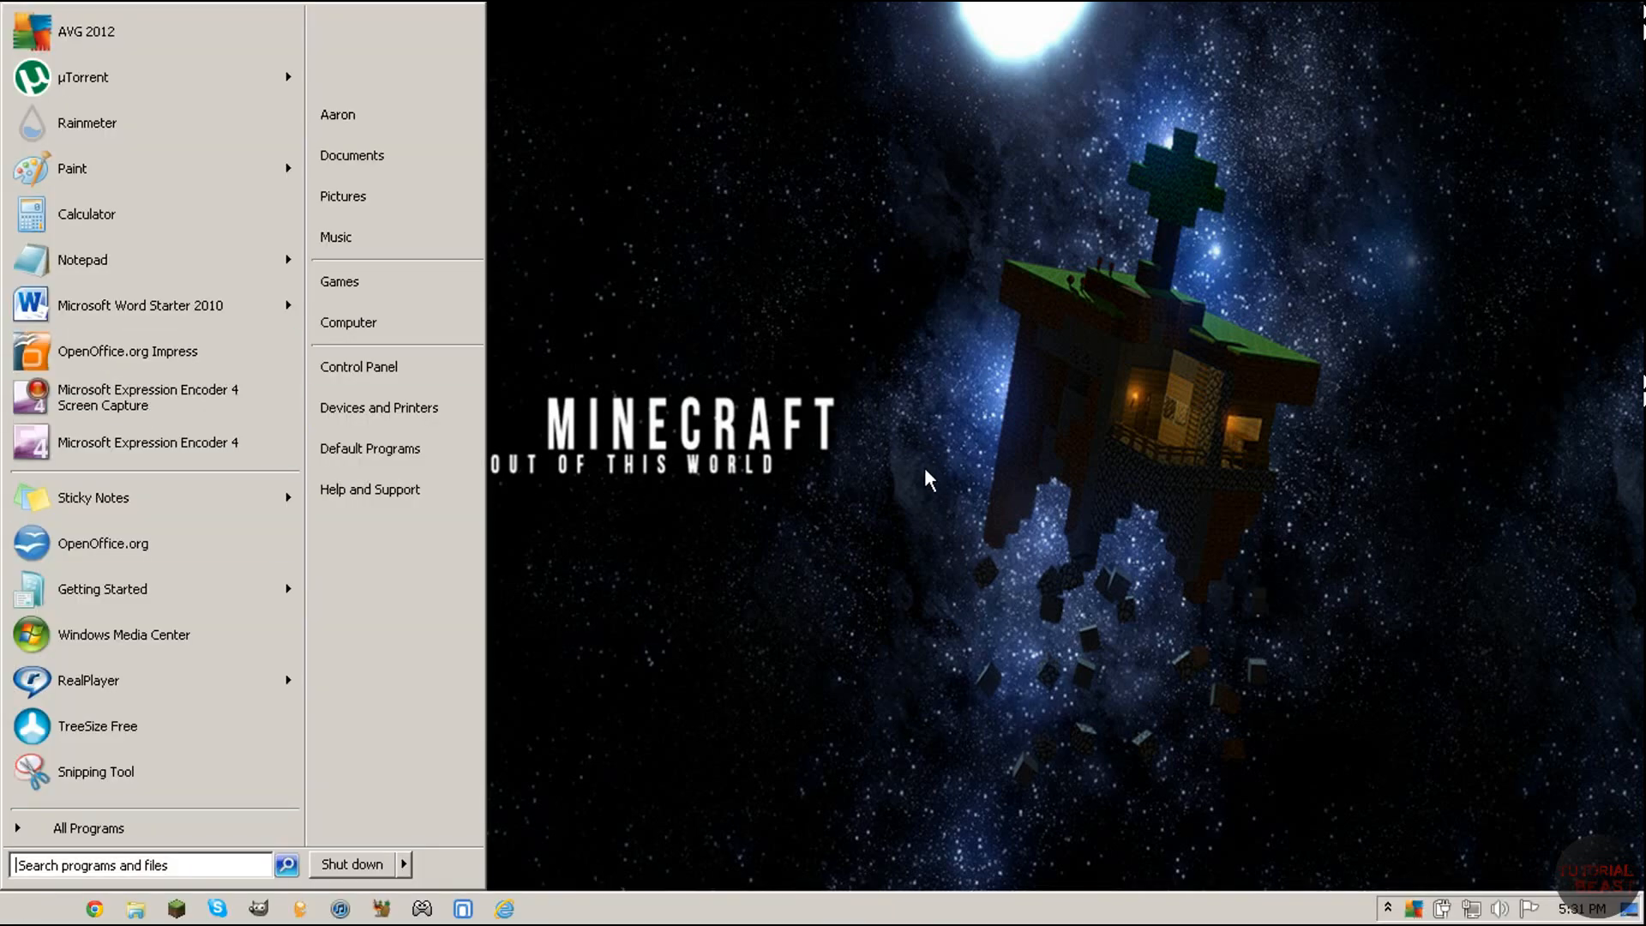
left_click(929, 477)
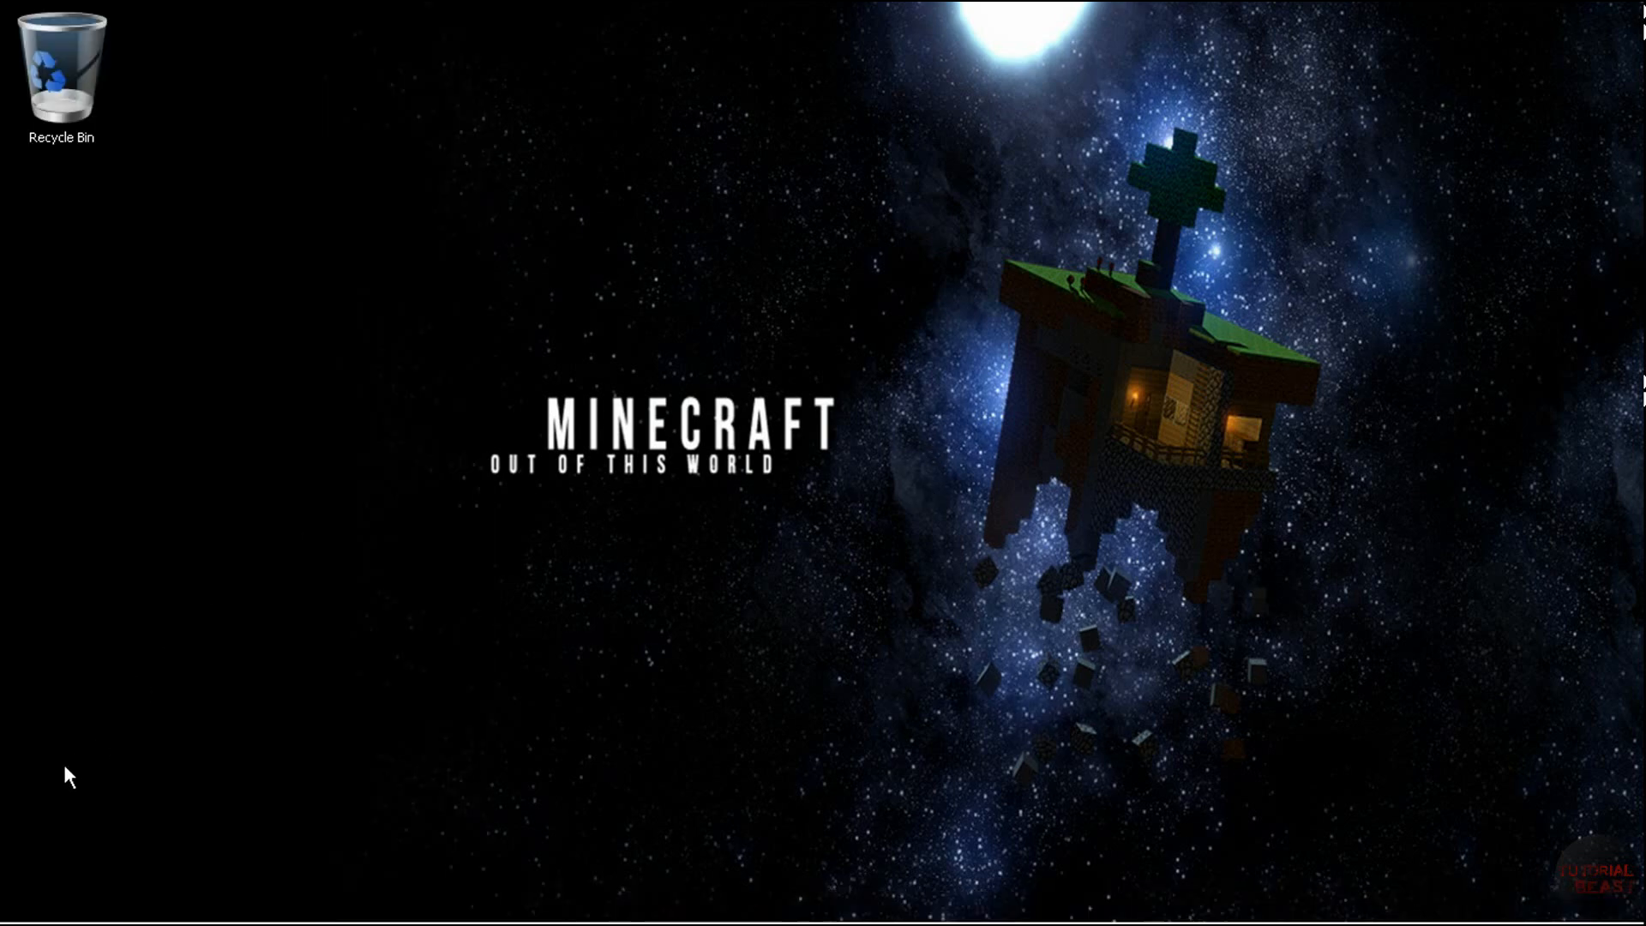
mouse_move(364, 357)
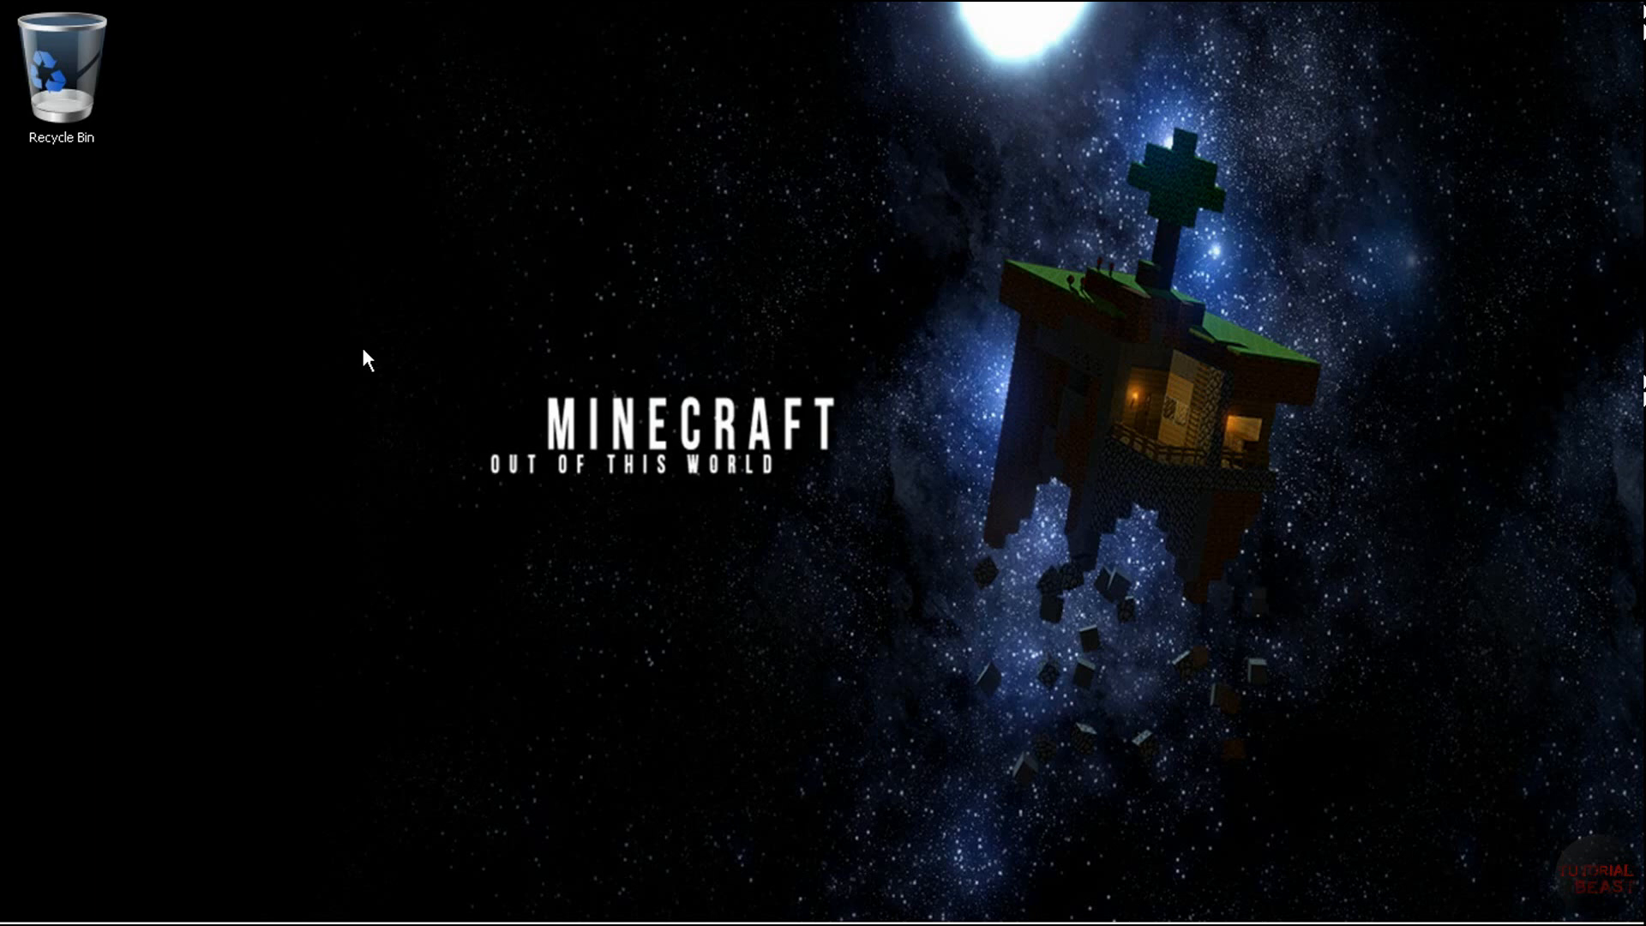
mouse_move(117, 506)
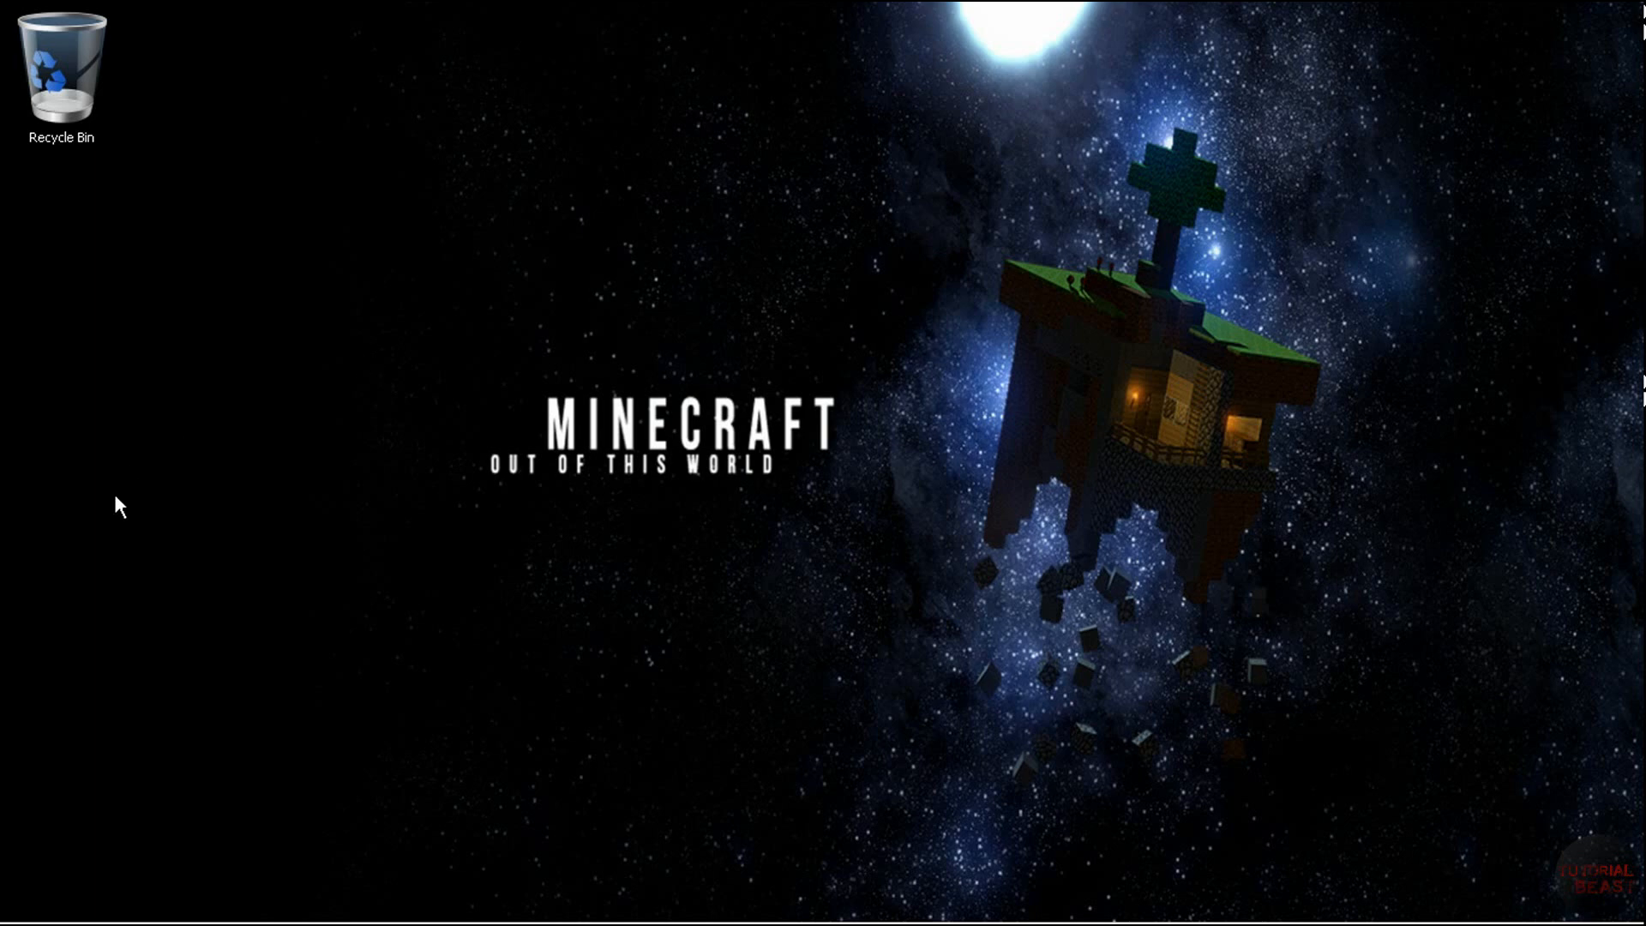
mouse_move(407, 311)
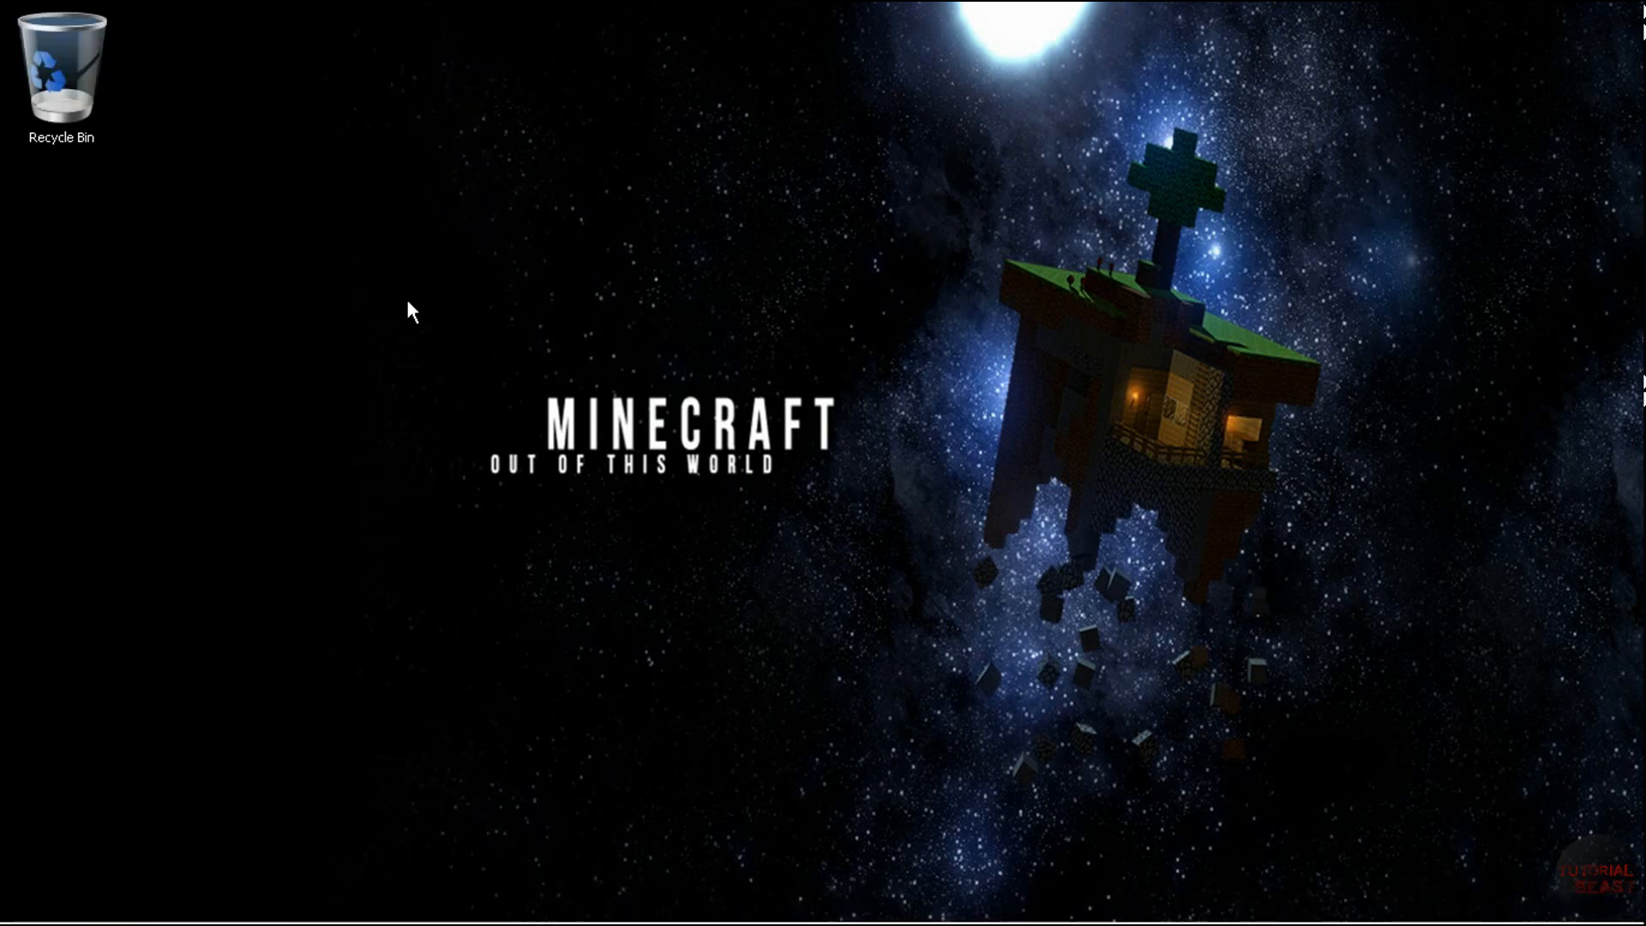
mouse_move(137, 343)
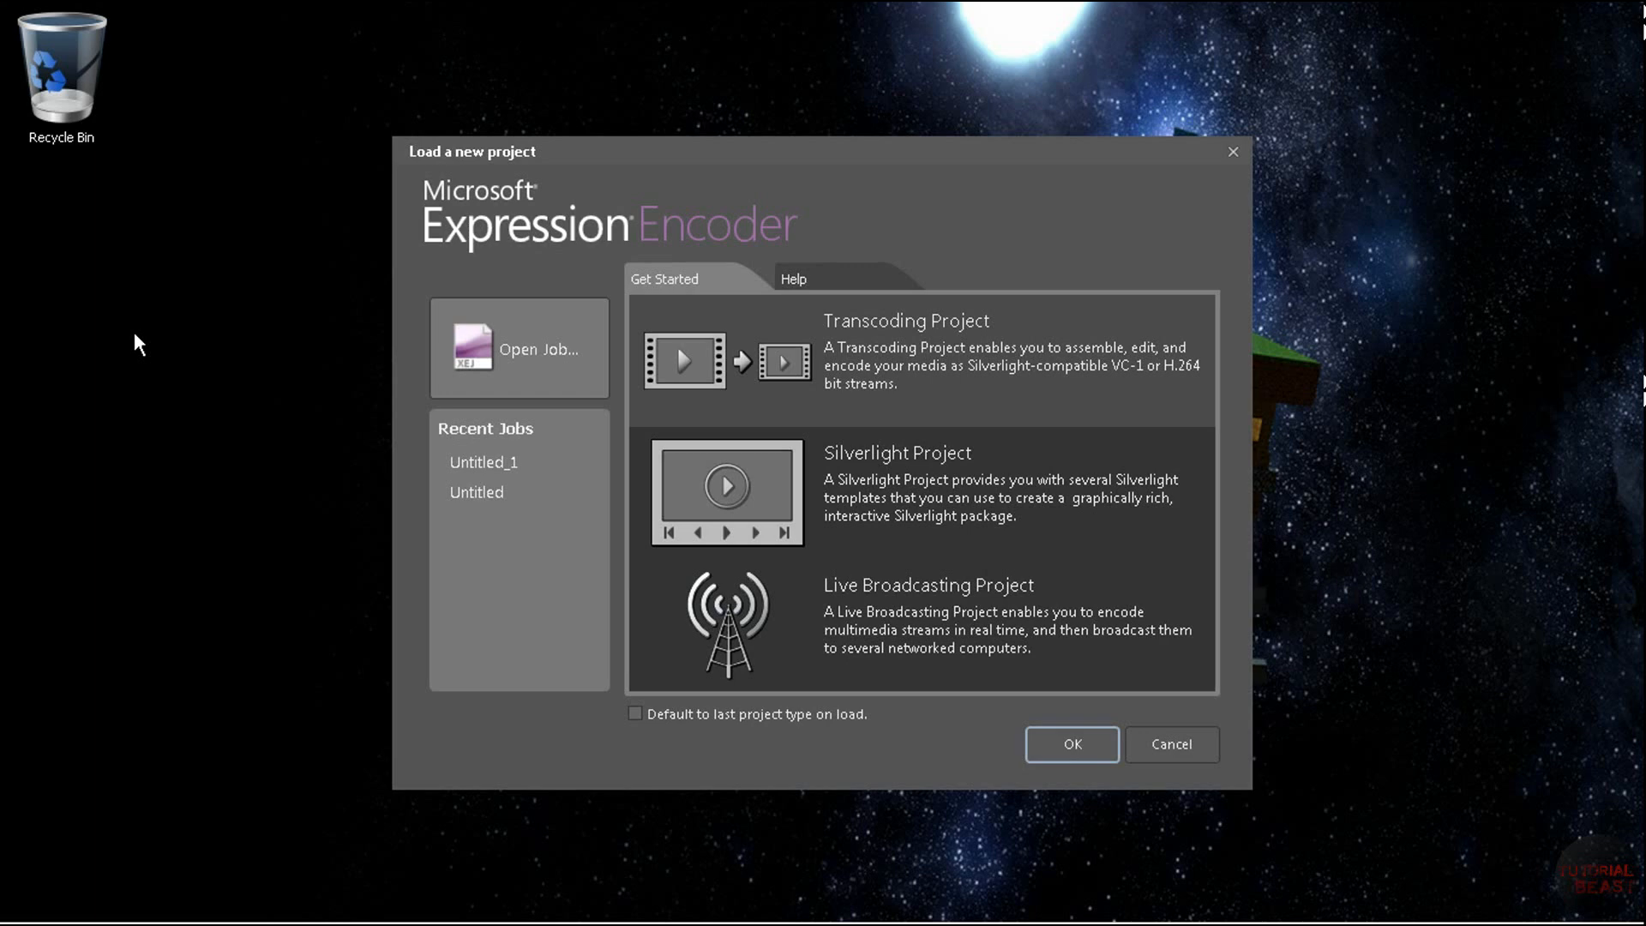
mouse_move(600, 255)
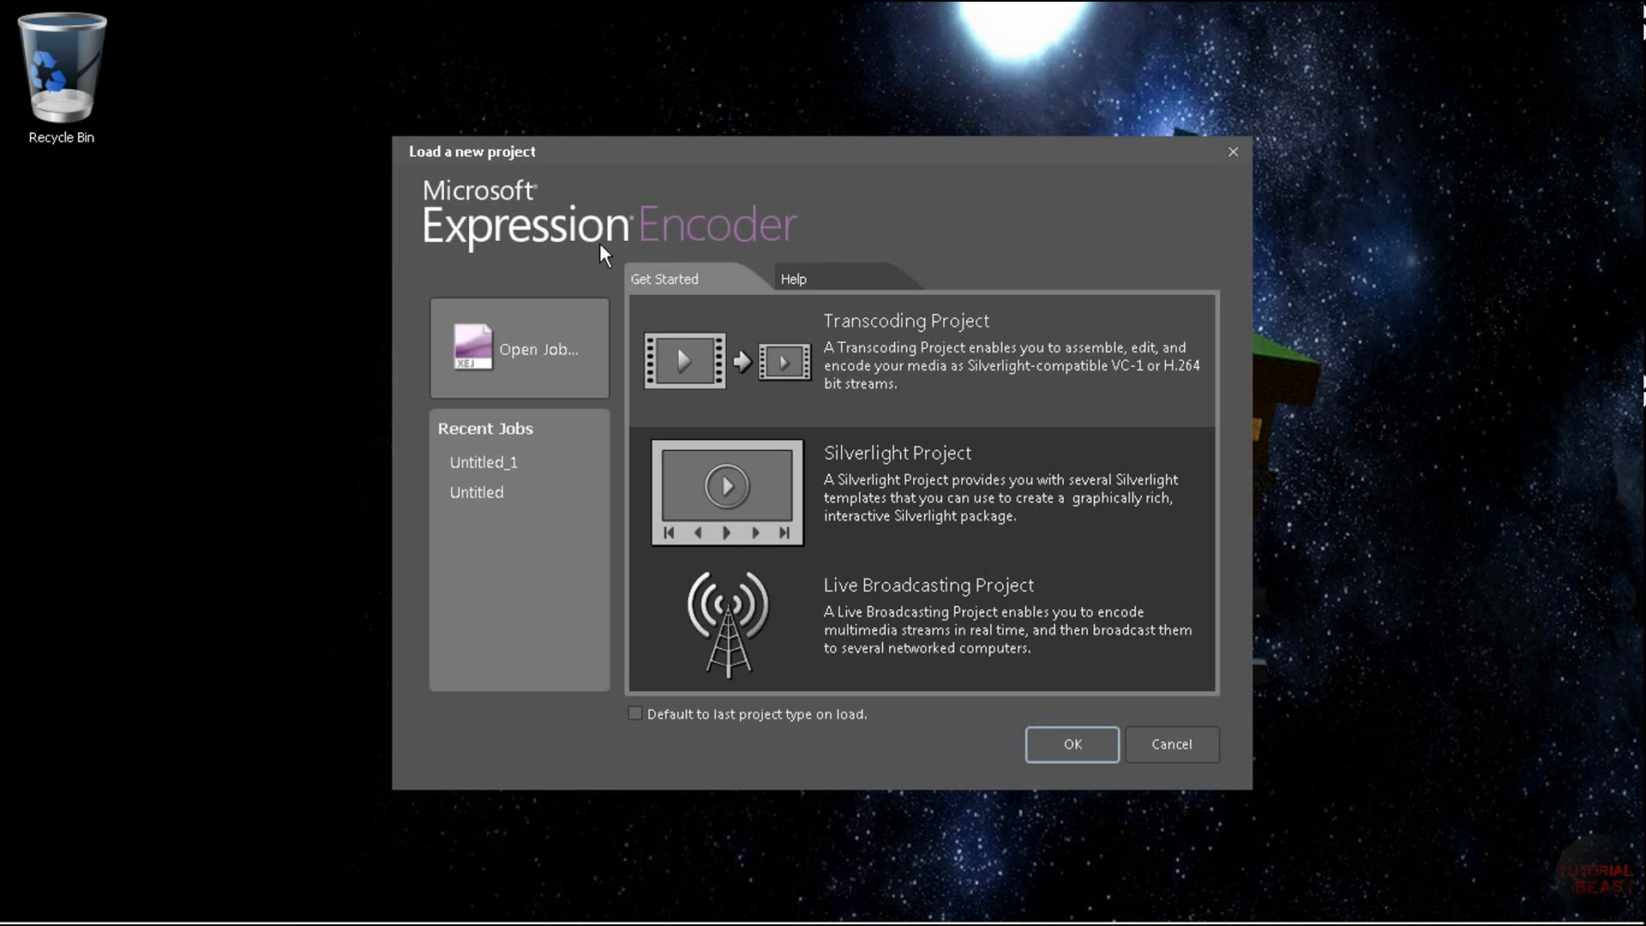
mouse_move(1011, 202)
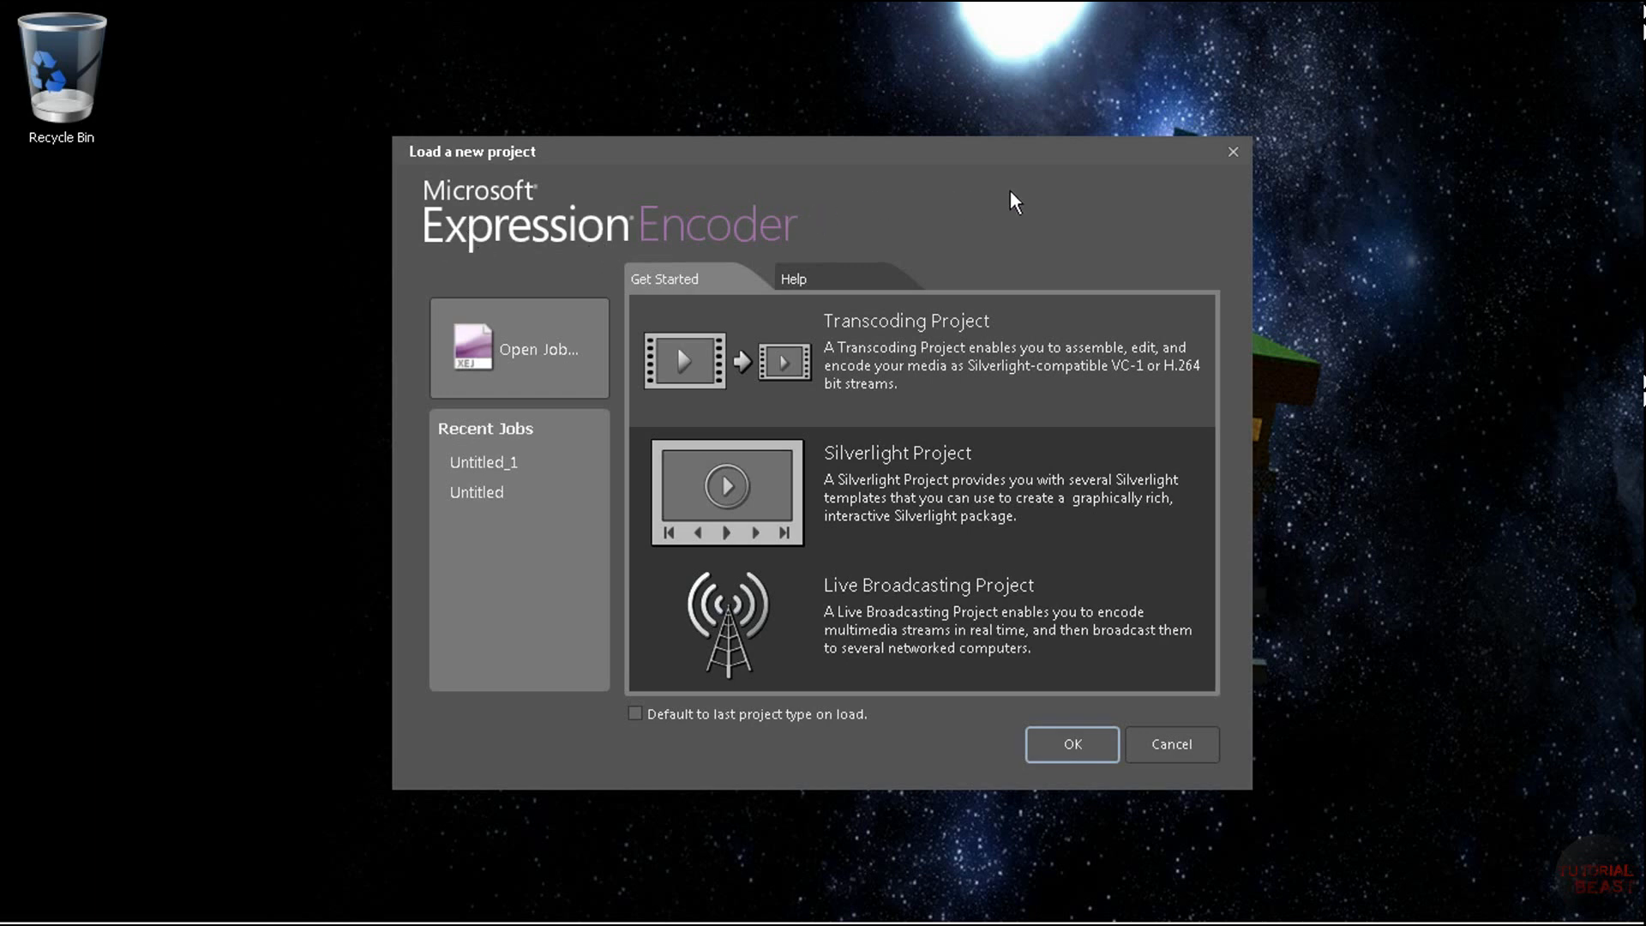
mouse_move(910, 208)
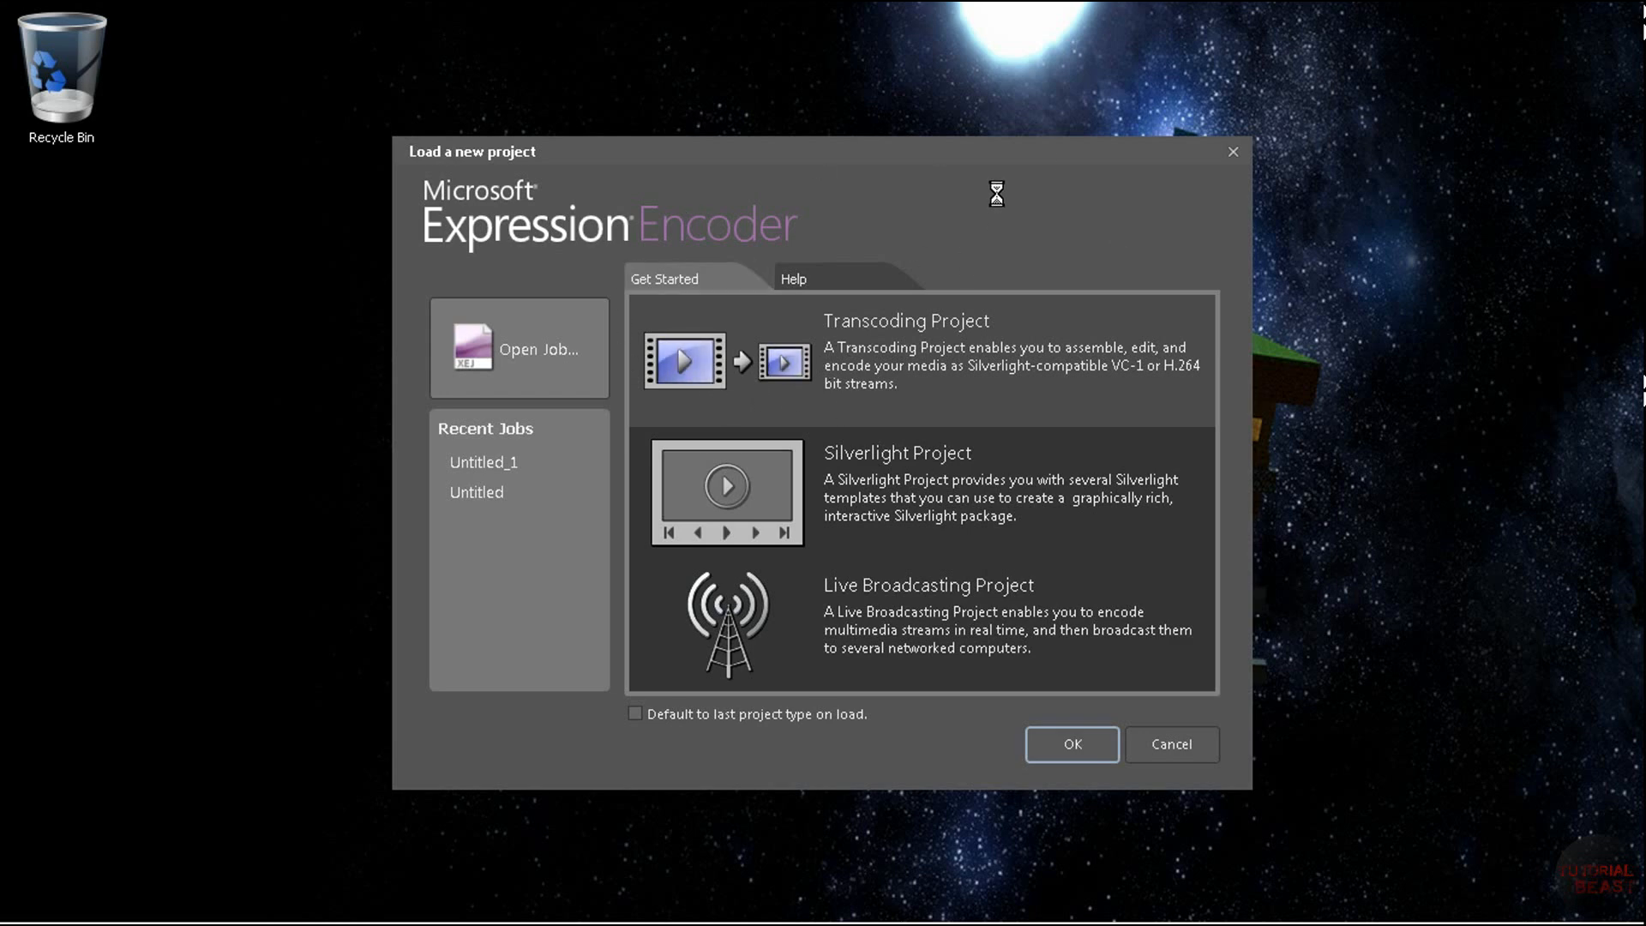
mouse_move(1049, 230)
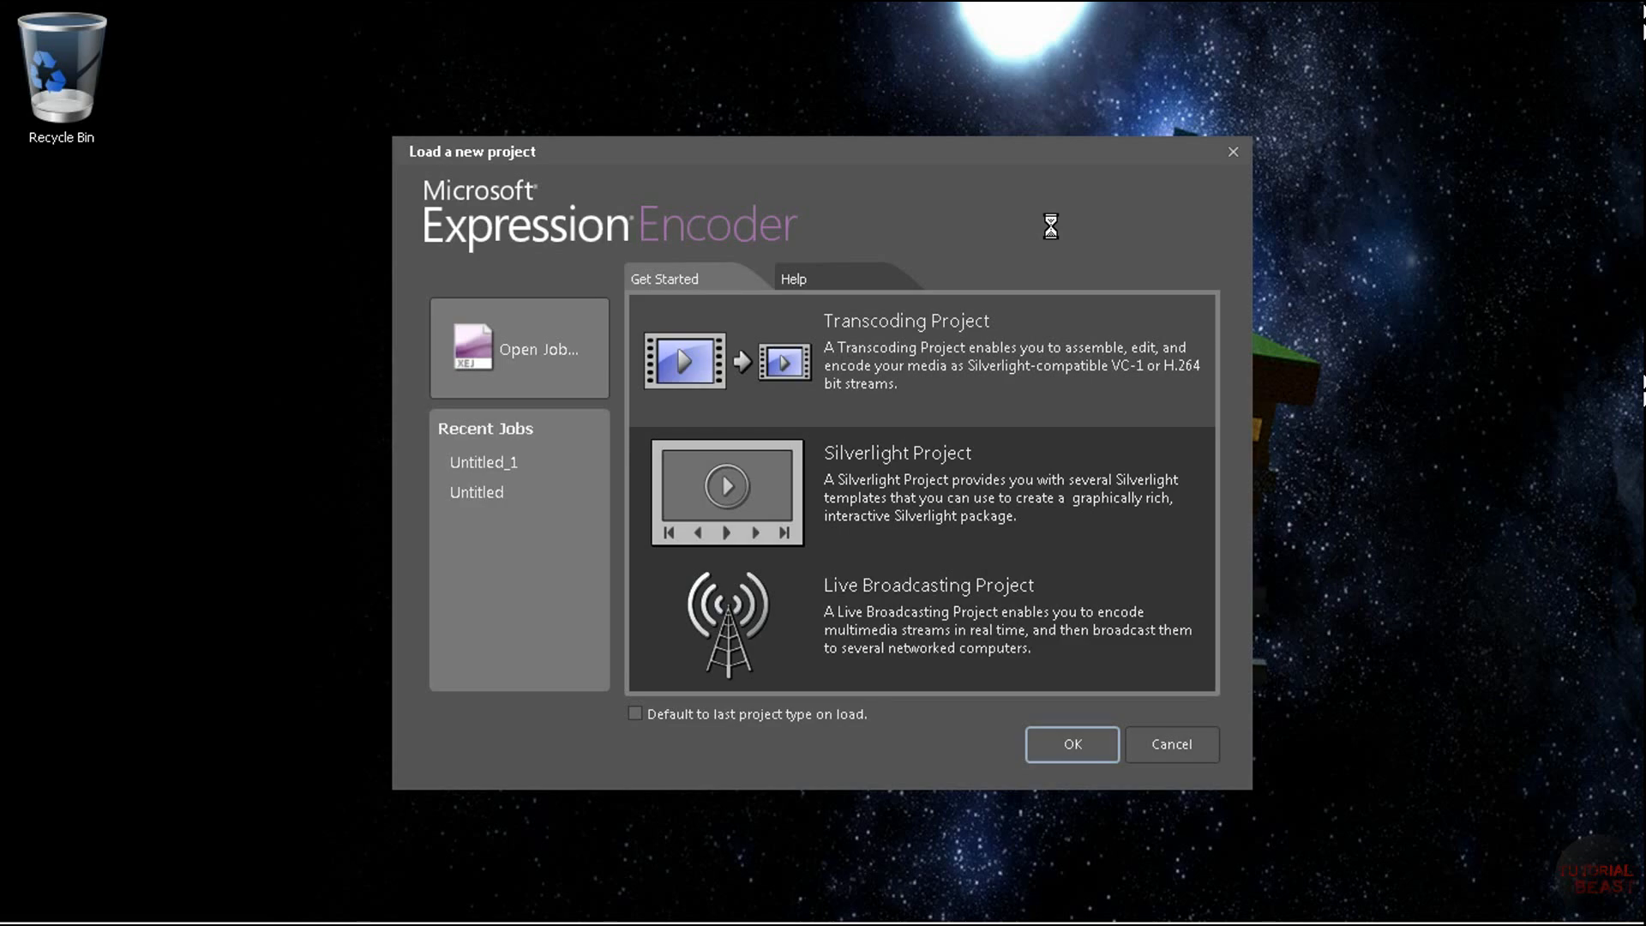
- Create a new Transcoding Project and expand the Encoding for Devices presets
left_click(1071, 744)
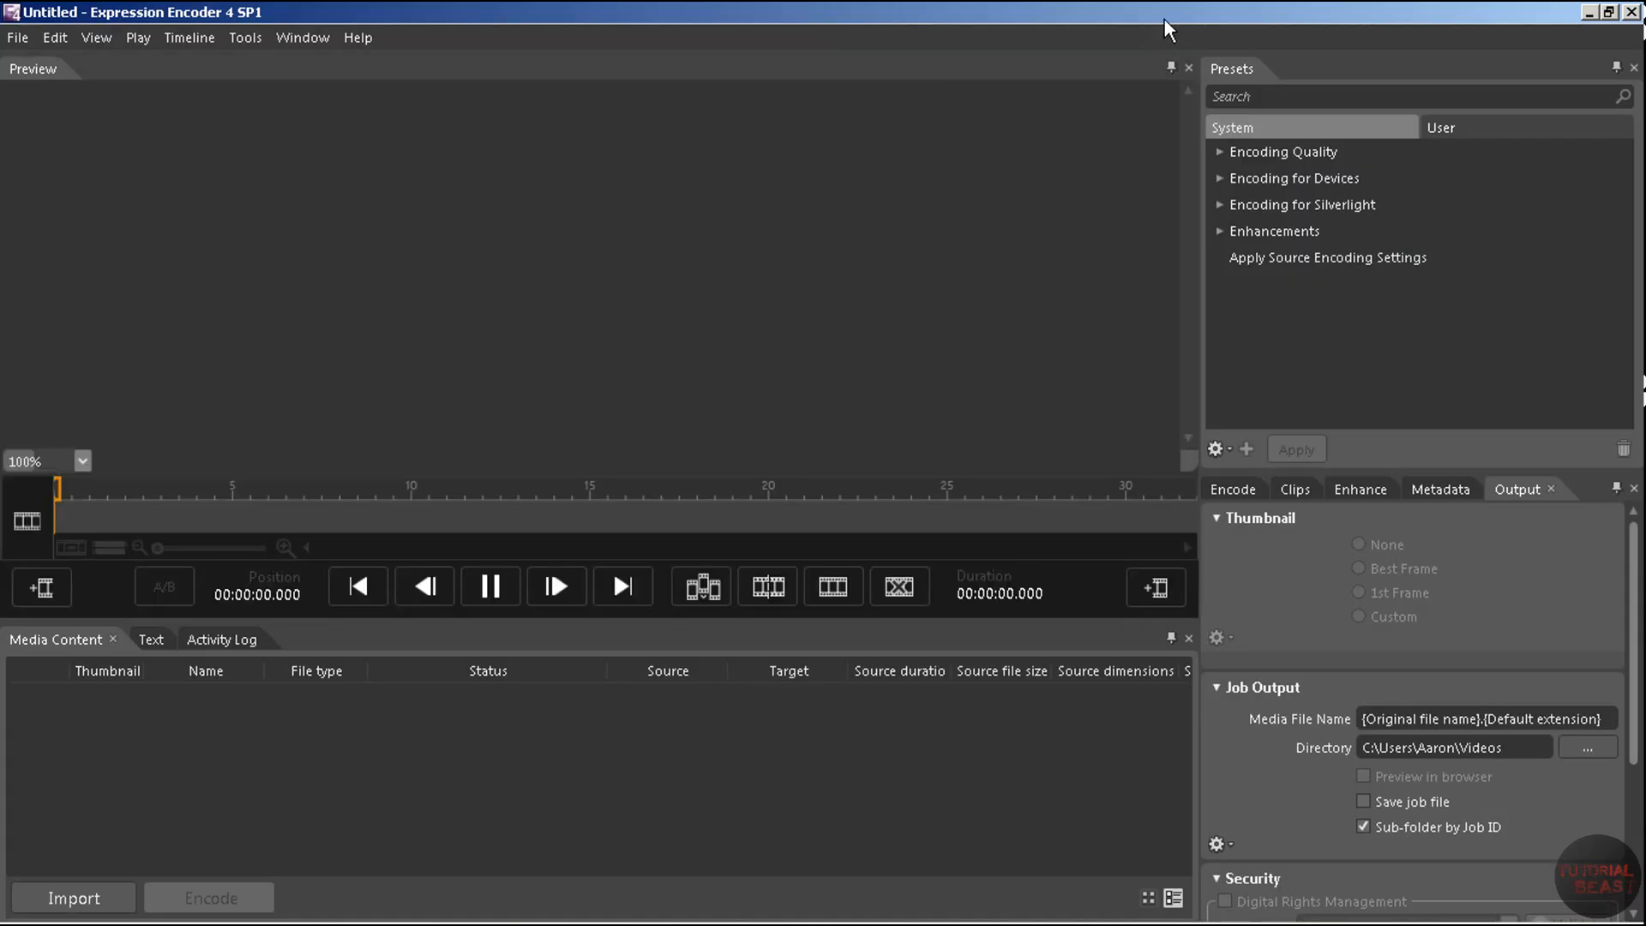
mouse_move(412, 373)
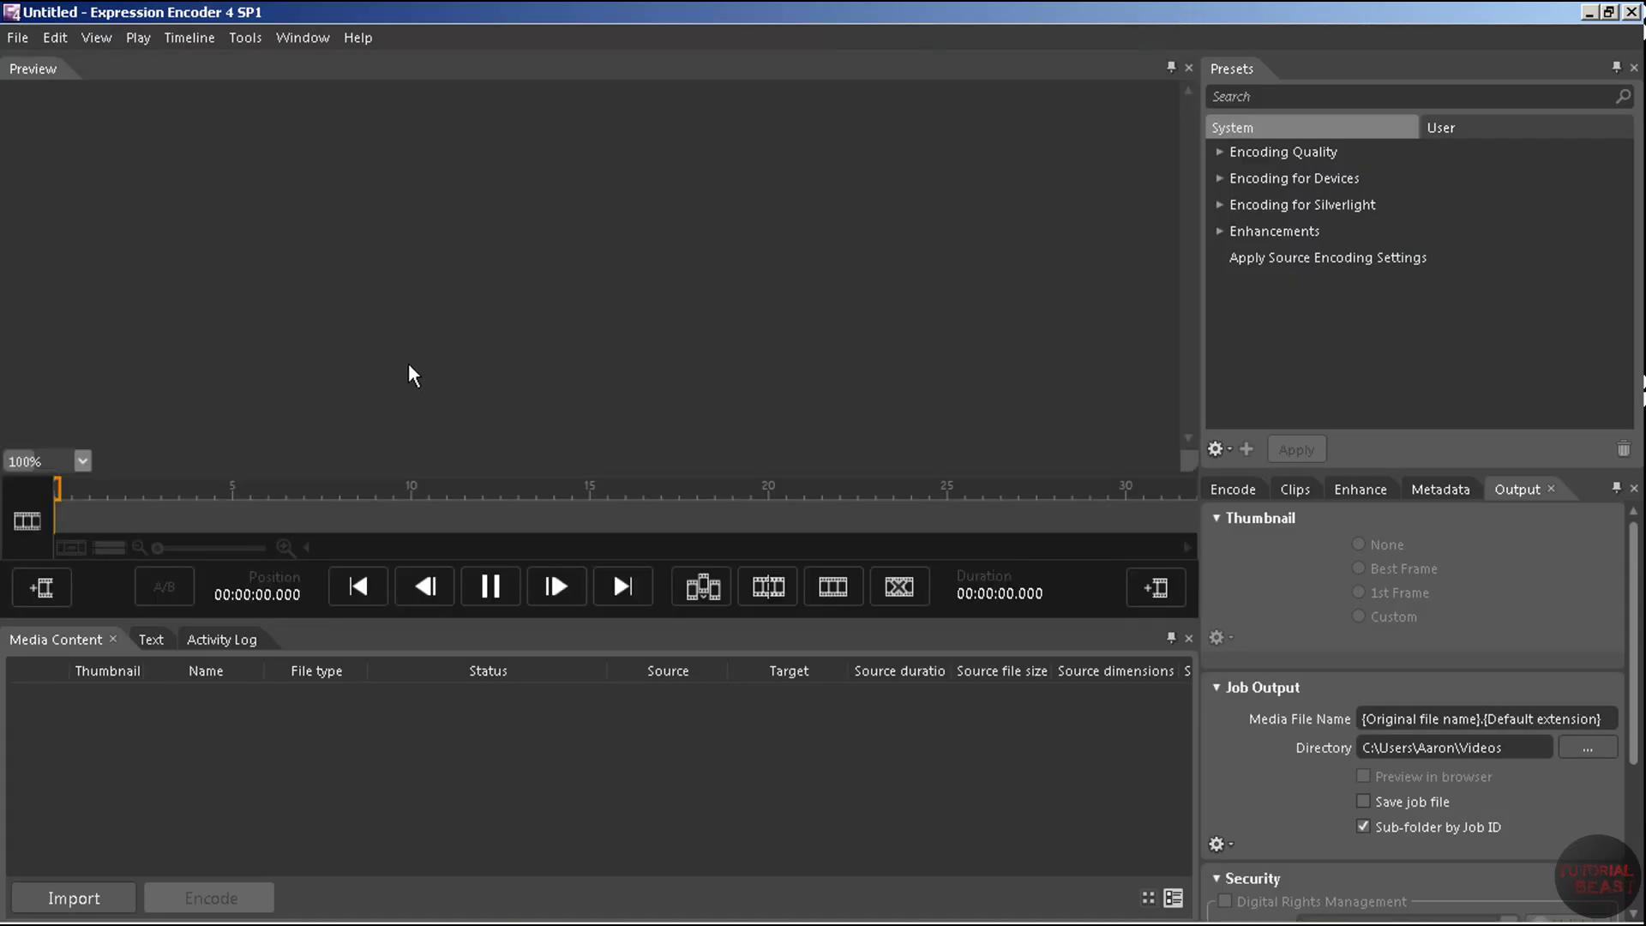
mouse_move(99, 116)
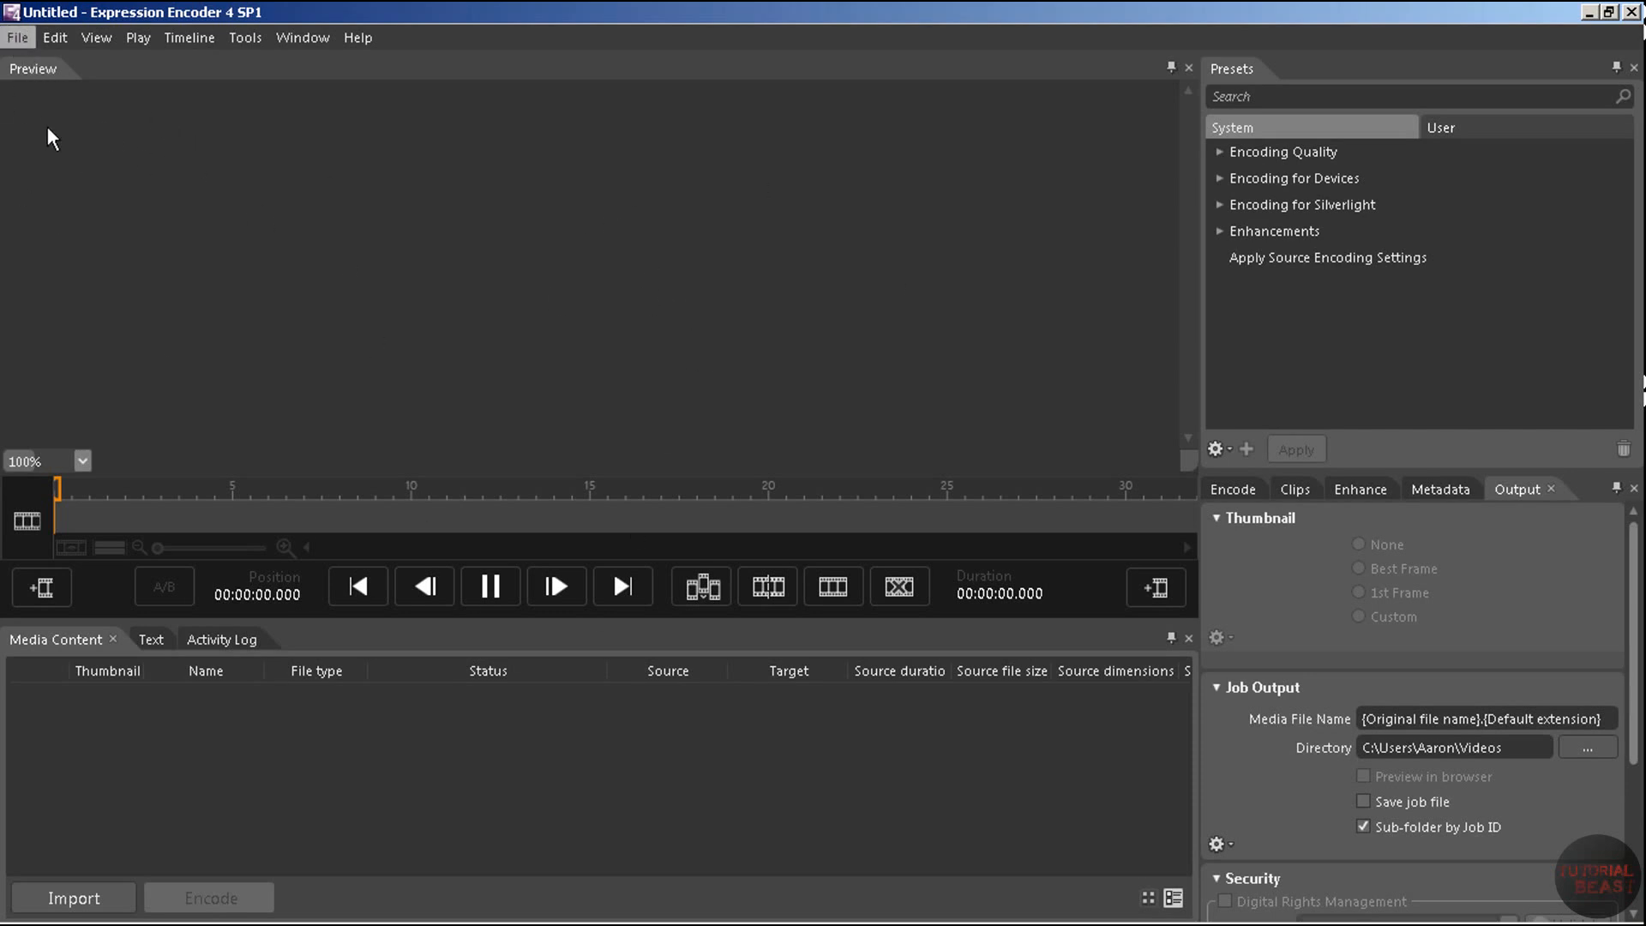
mouse_move(1097, 12)
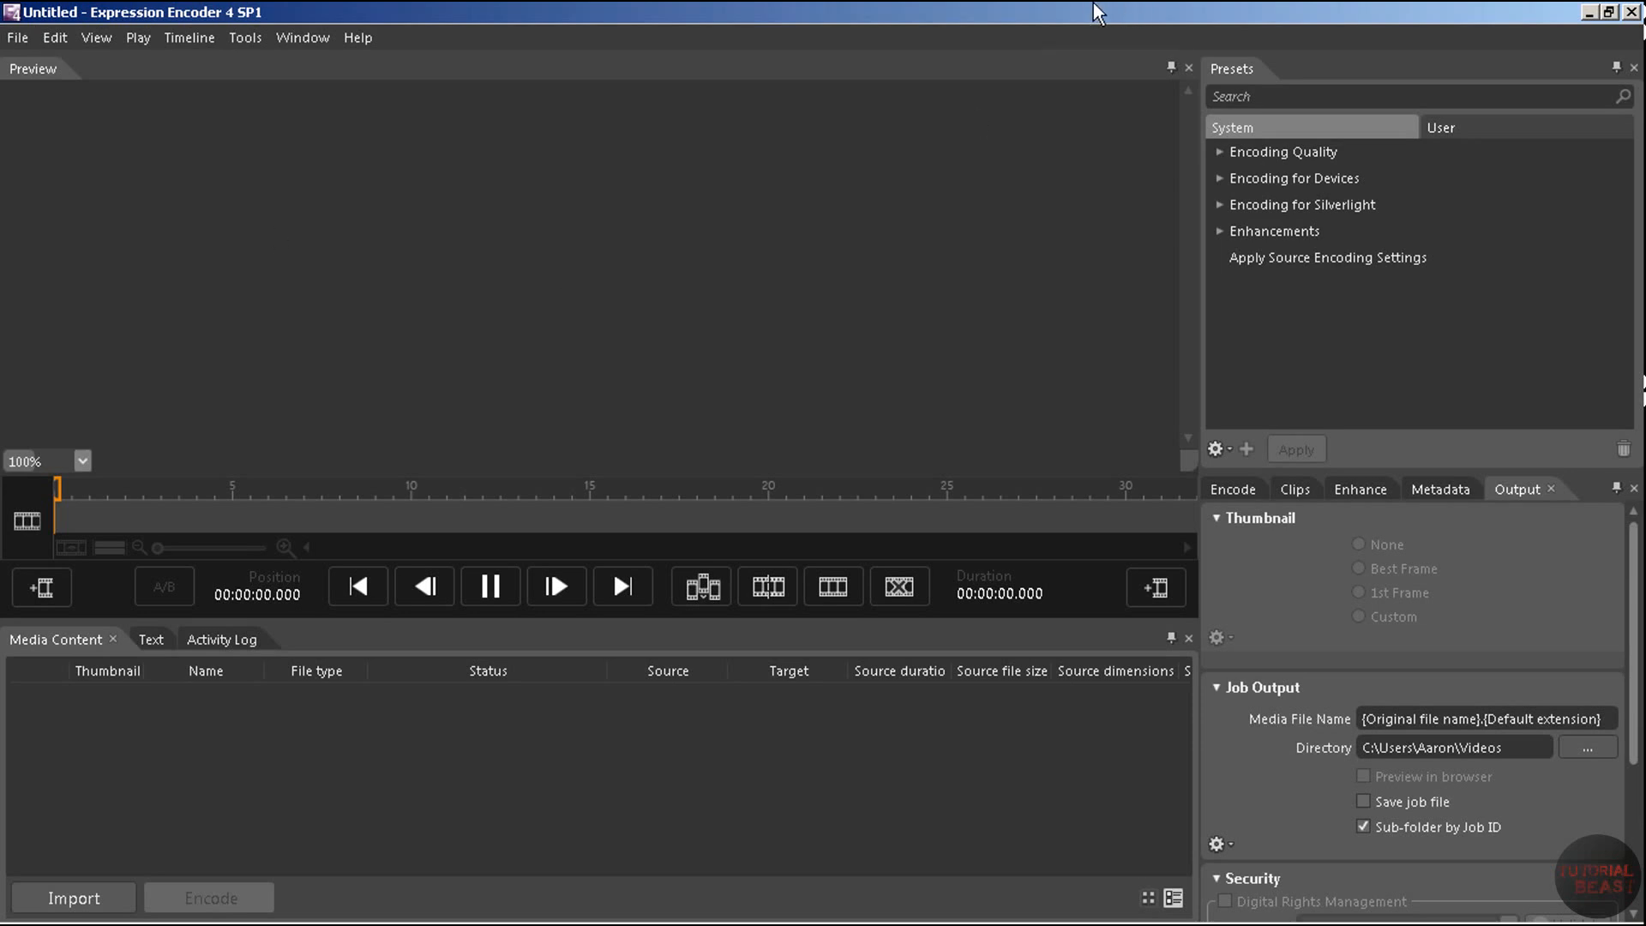
mouse_move(1220, 154)
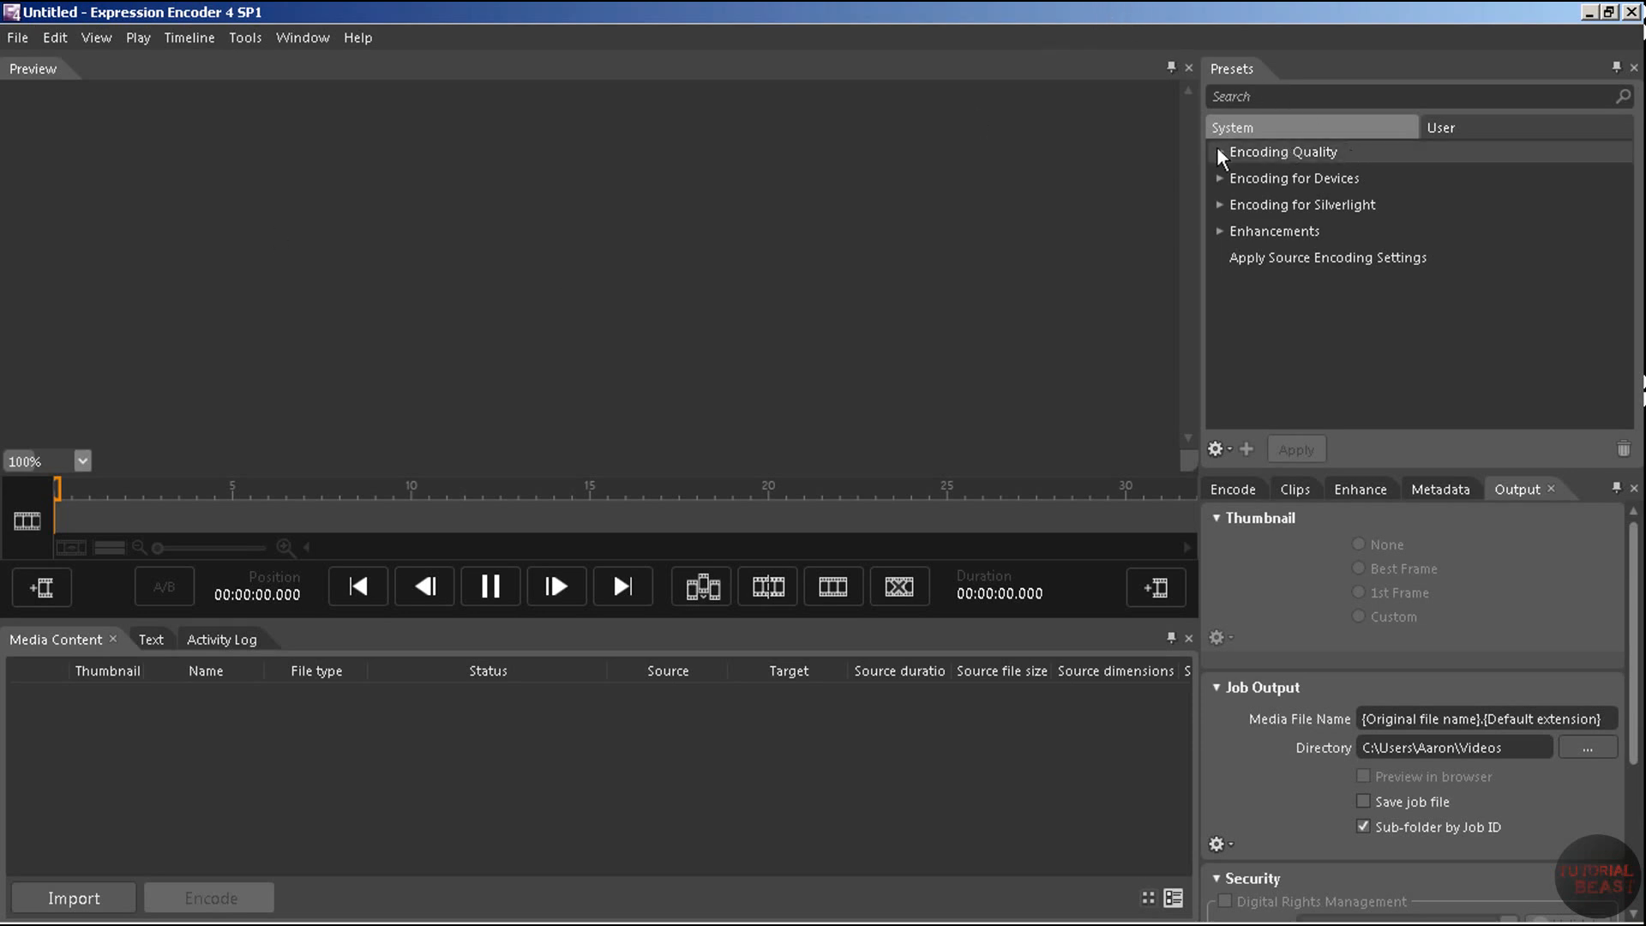
mouse_move(1502, 156)
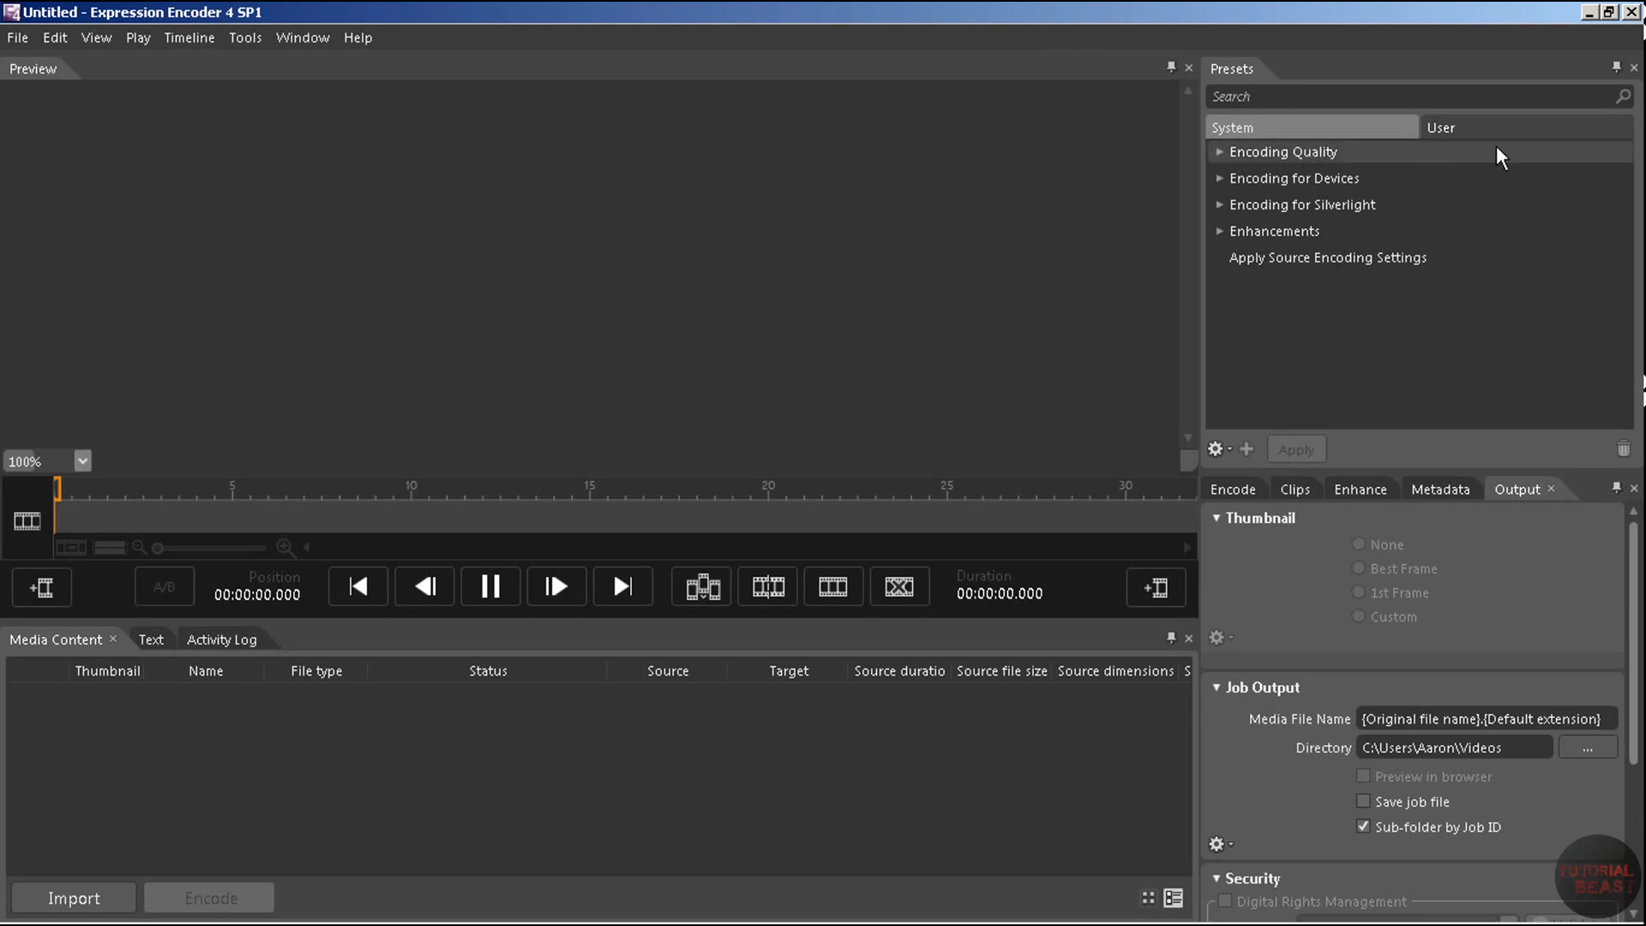
mouse_move(1356, 220)
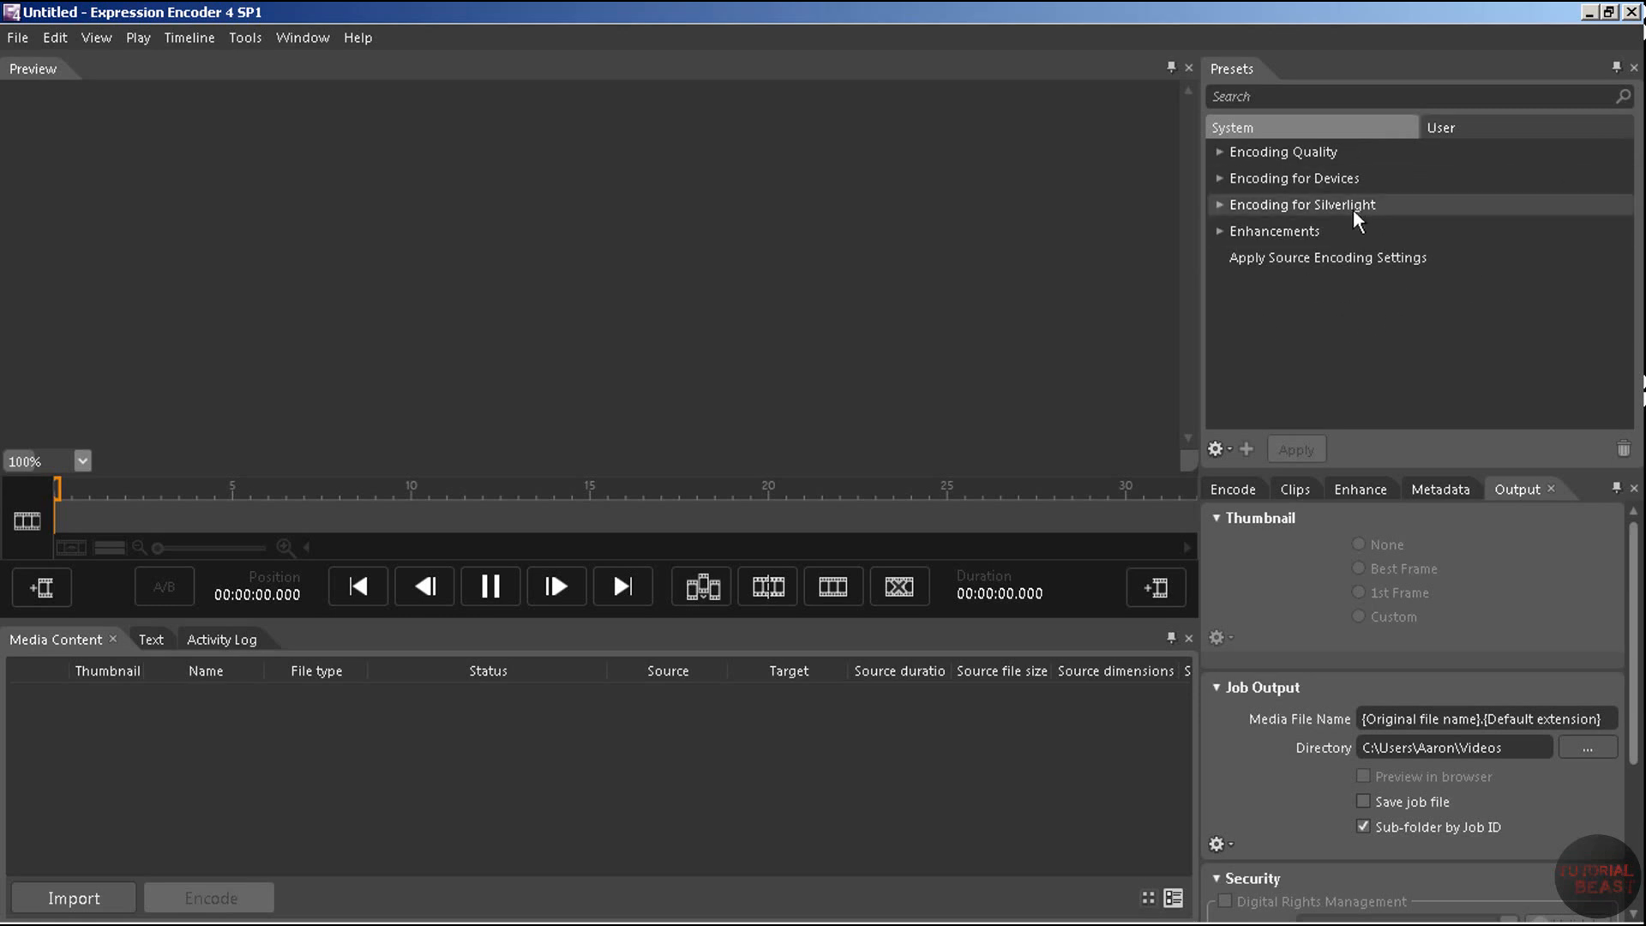
mouse_move(1220, 156)
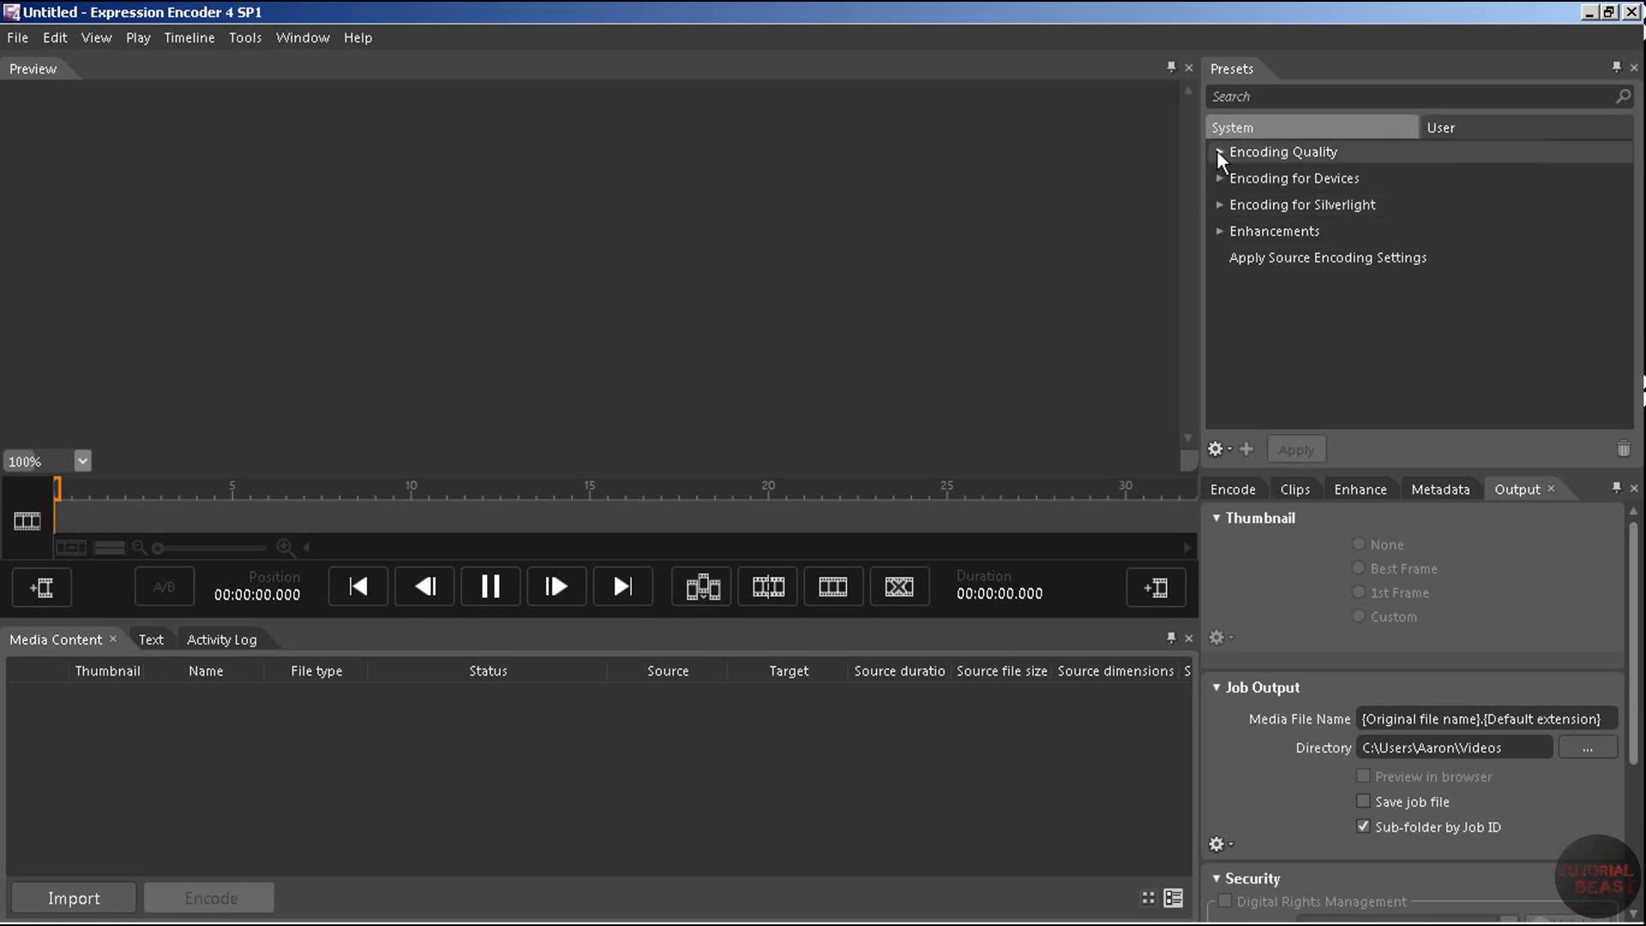
left_click(1220, 151)
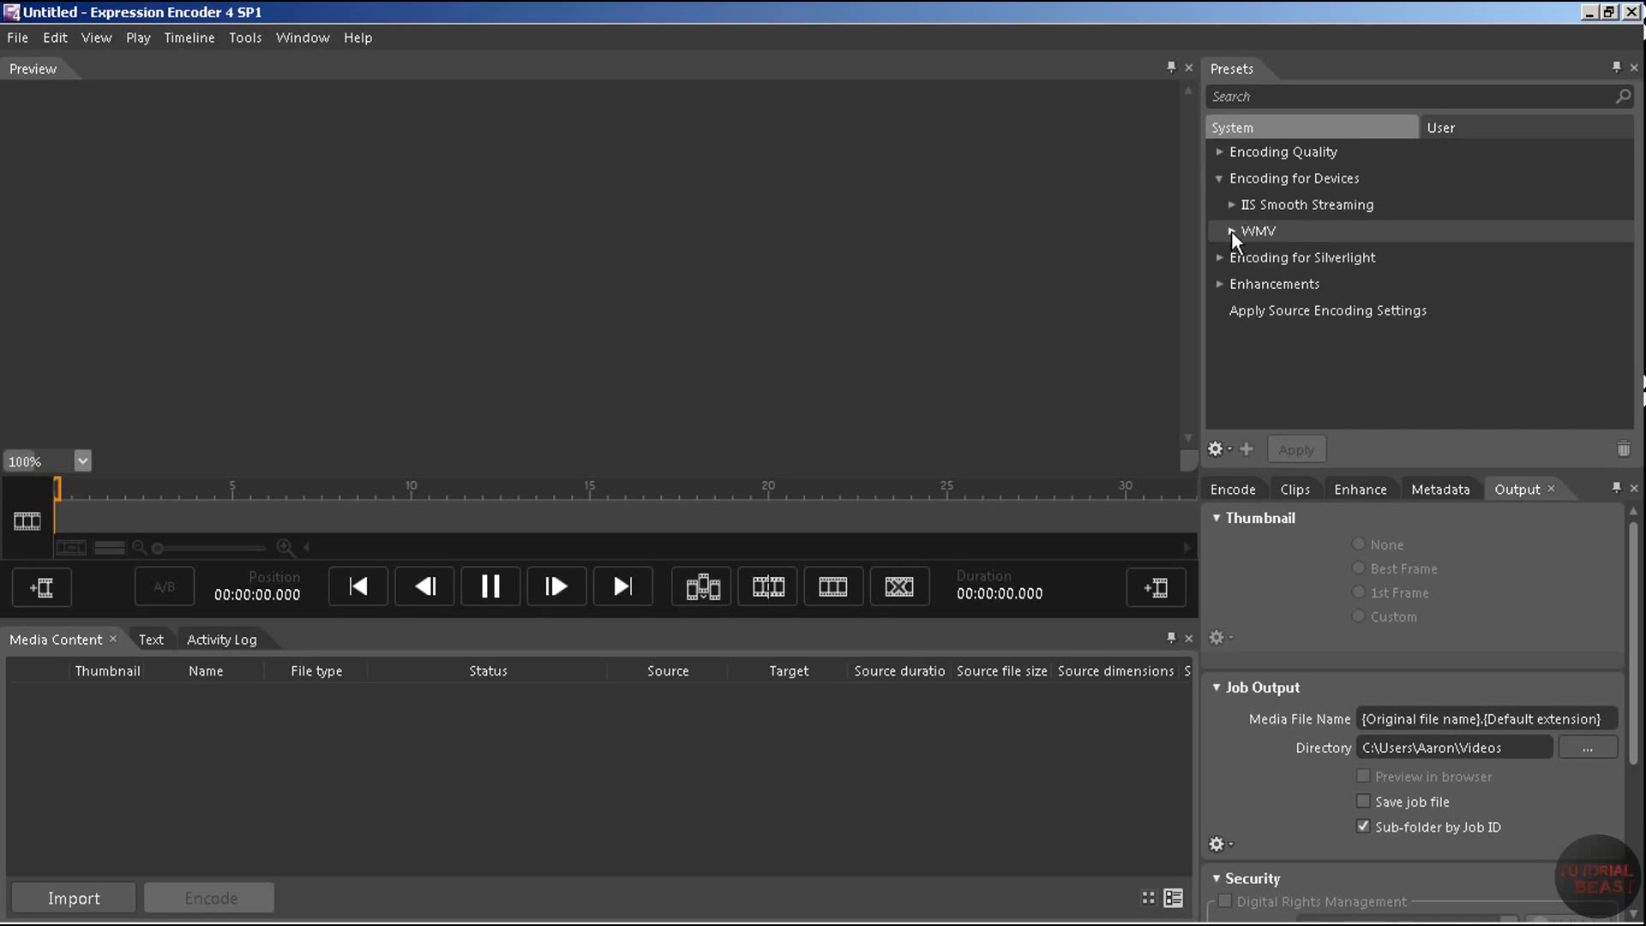
- Pick the WMV VC-1 Xbox 360 HD 1080p preset, then collapse Encoding for Devices
left_click(1230, 231)
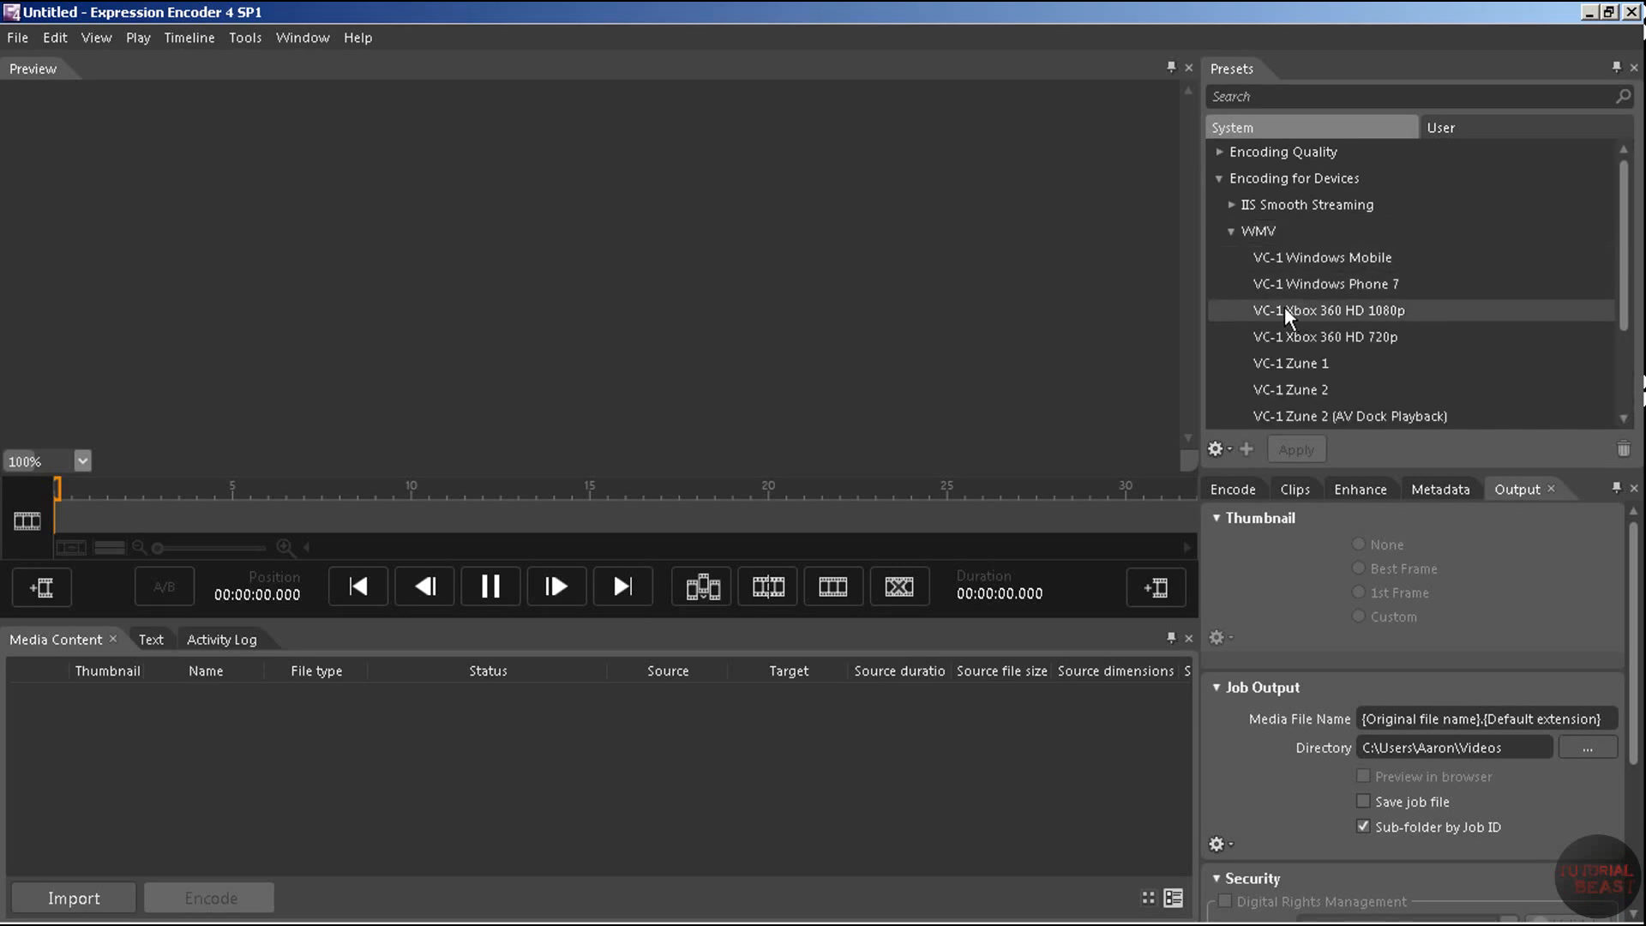
mouse_move(1560, 294)
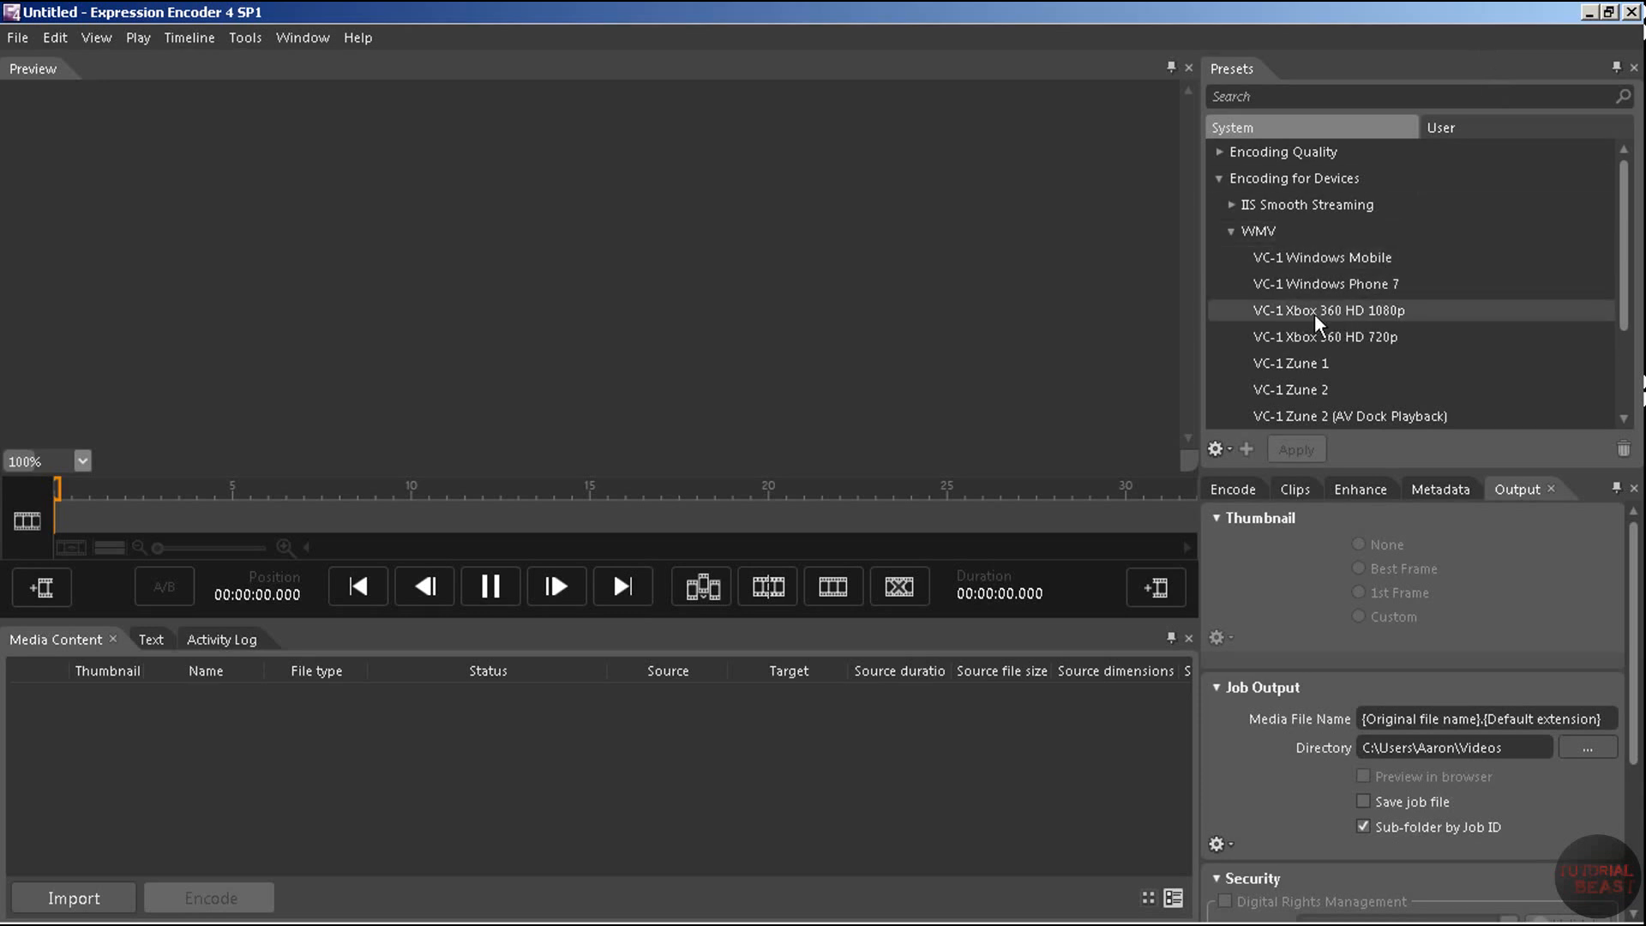
mouse_move(1279, 322)
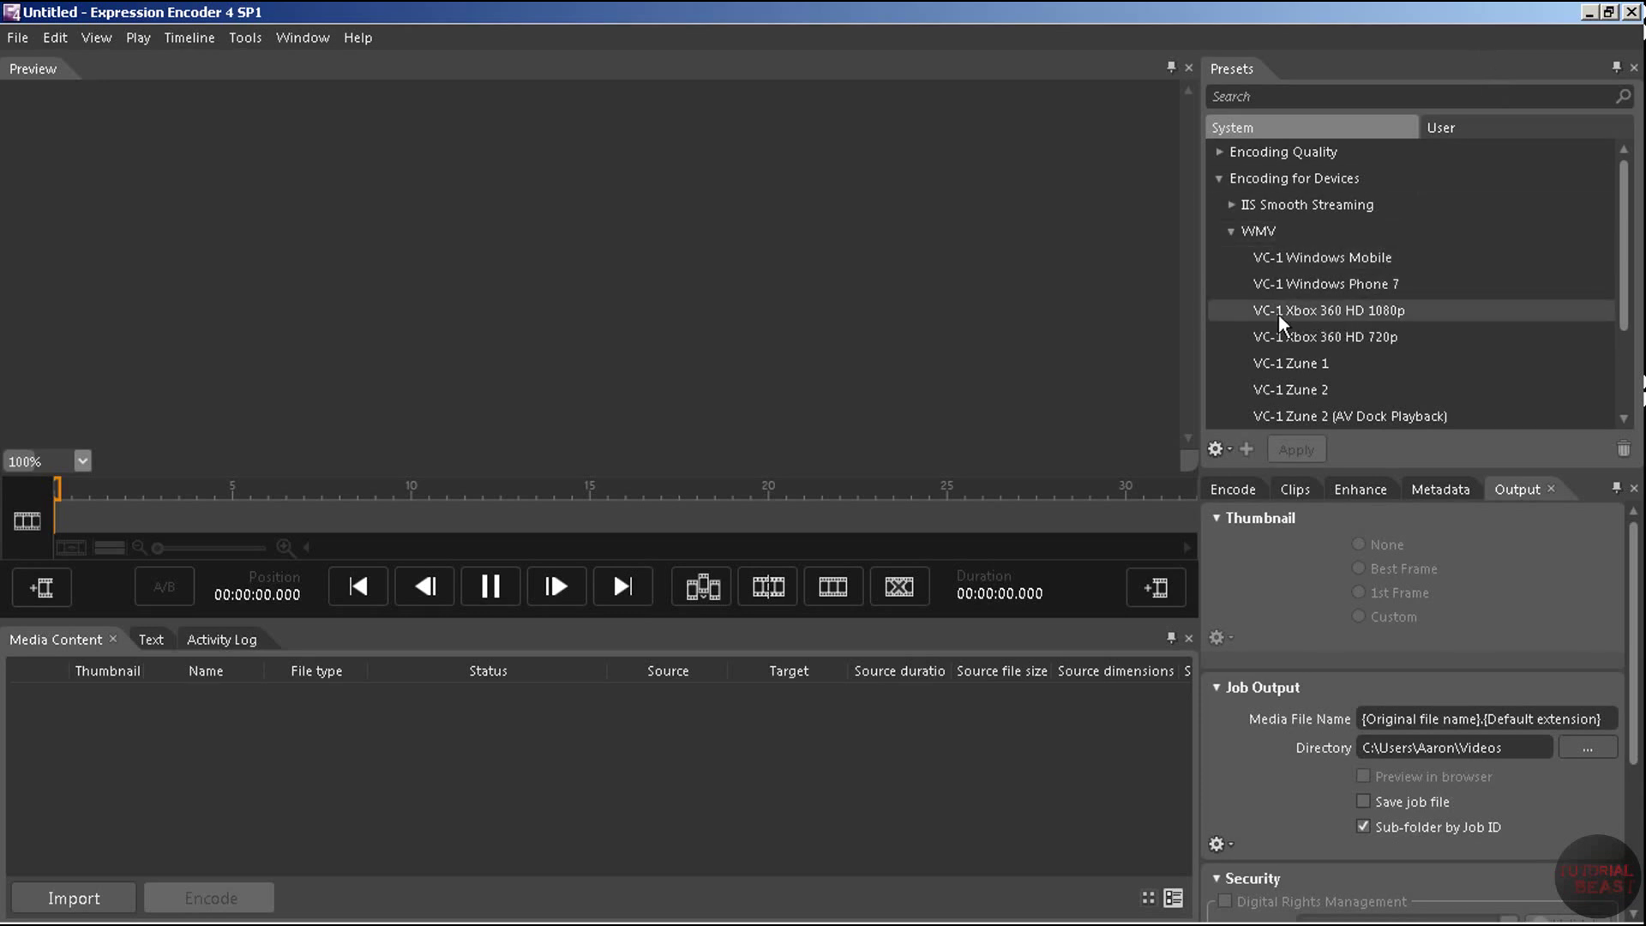
mouse_move(1375, 316)
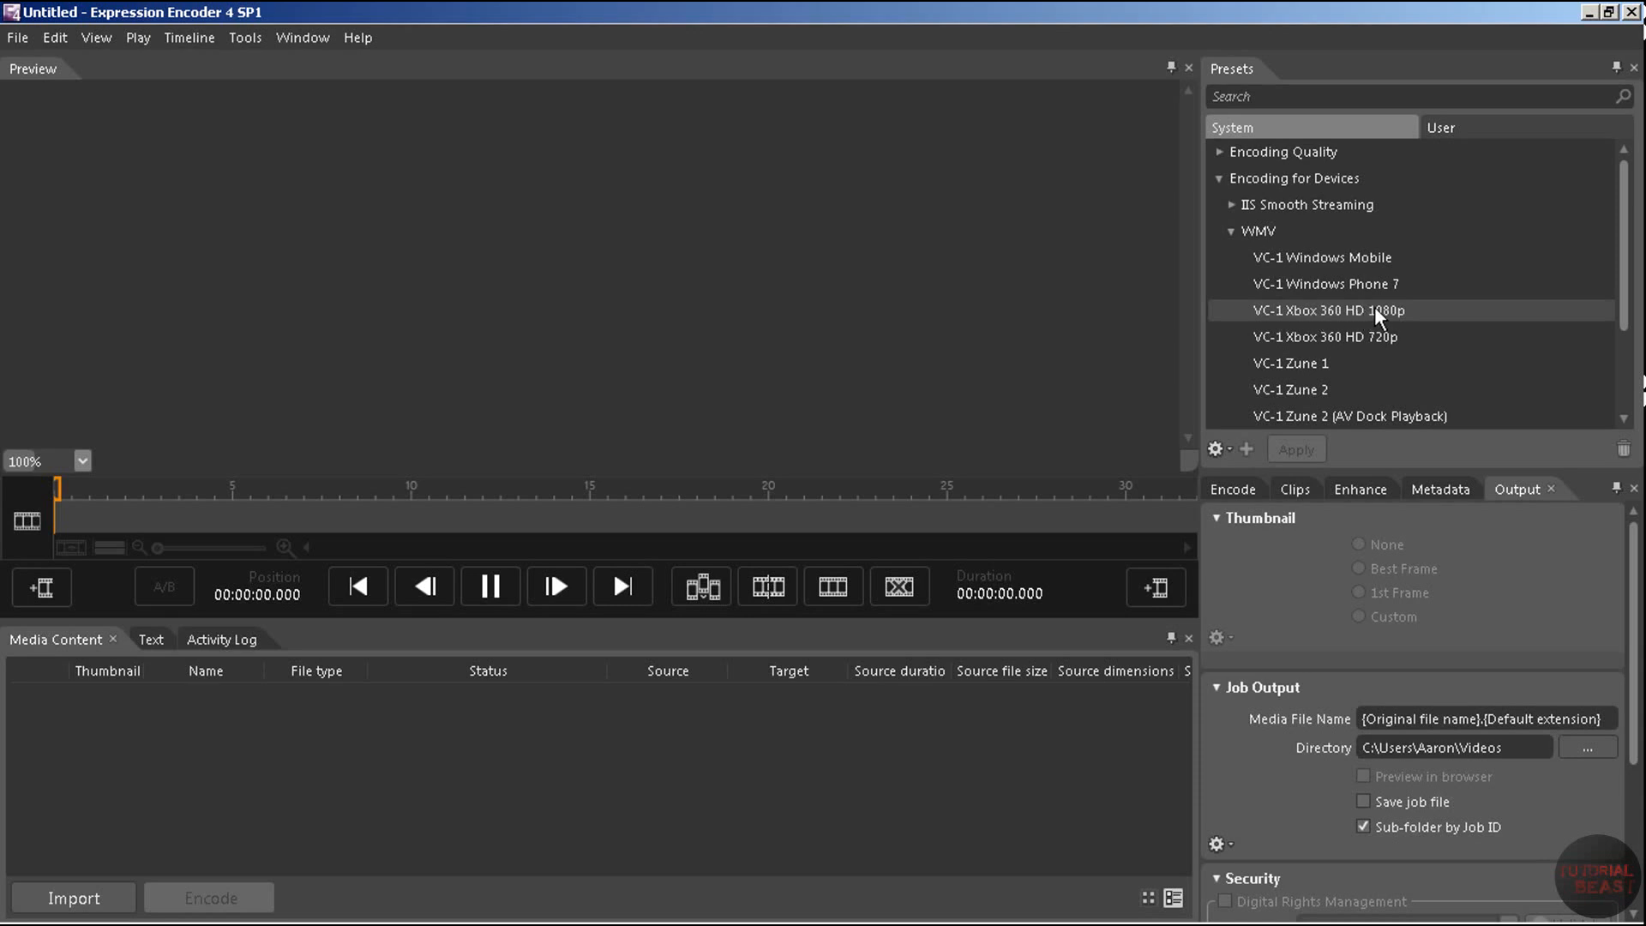
mouse_move(1447, 317)
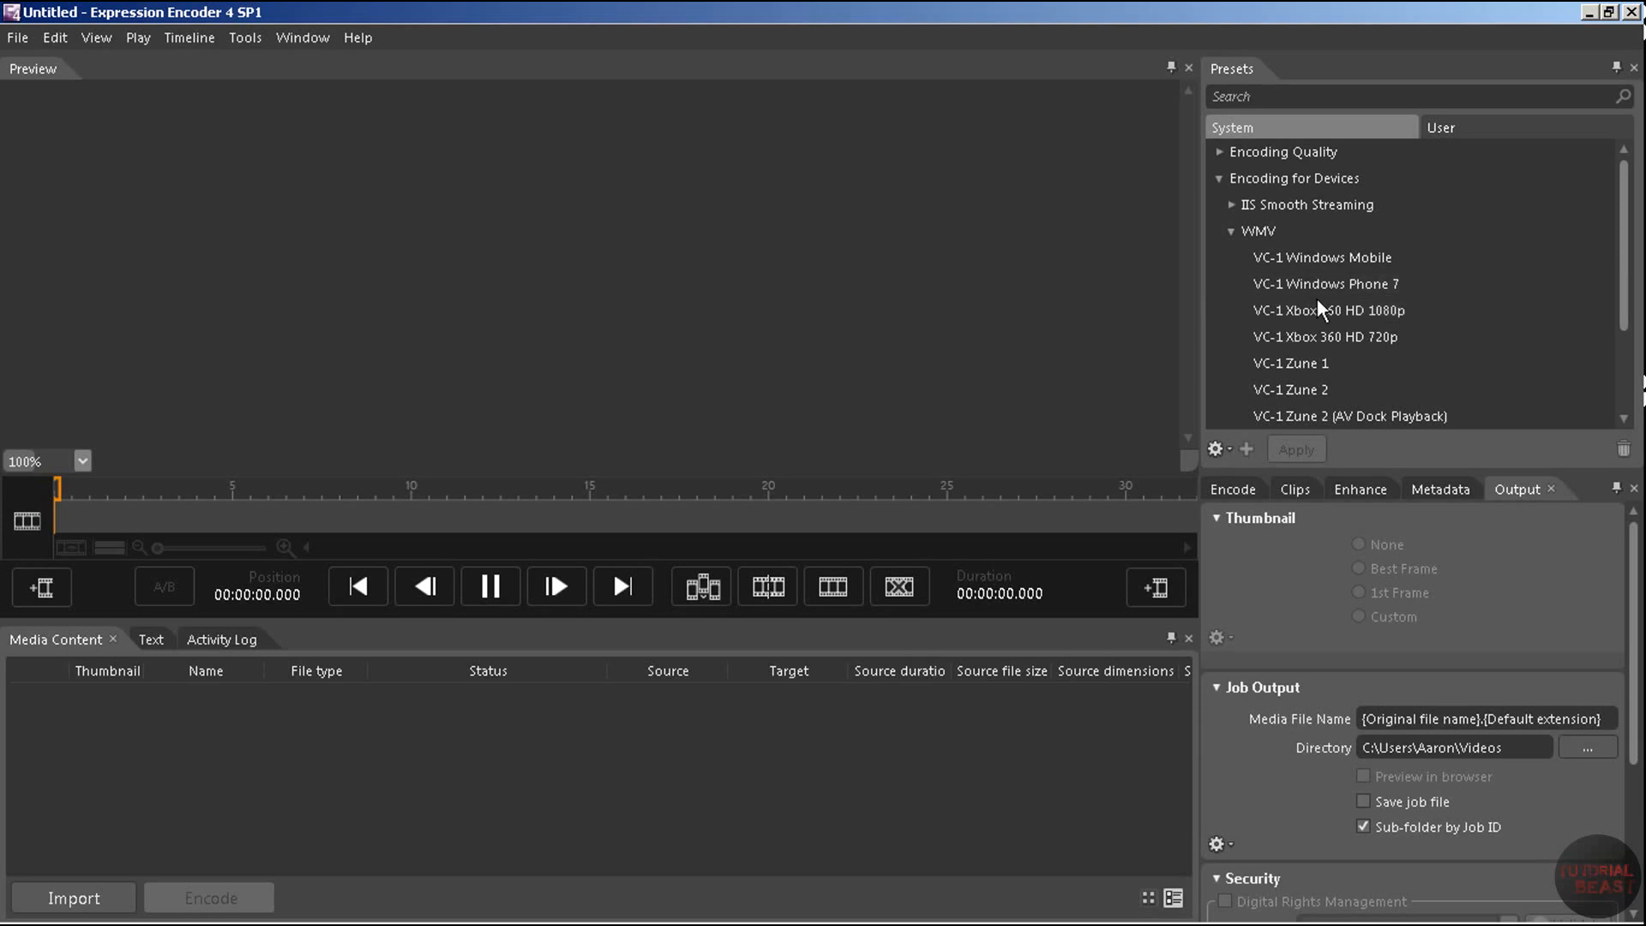
left_click(1322, 310)
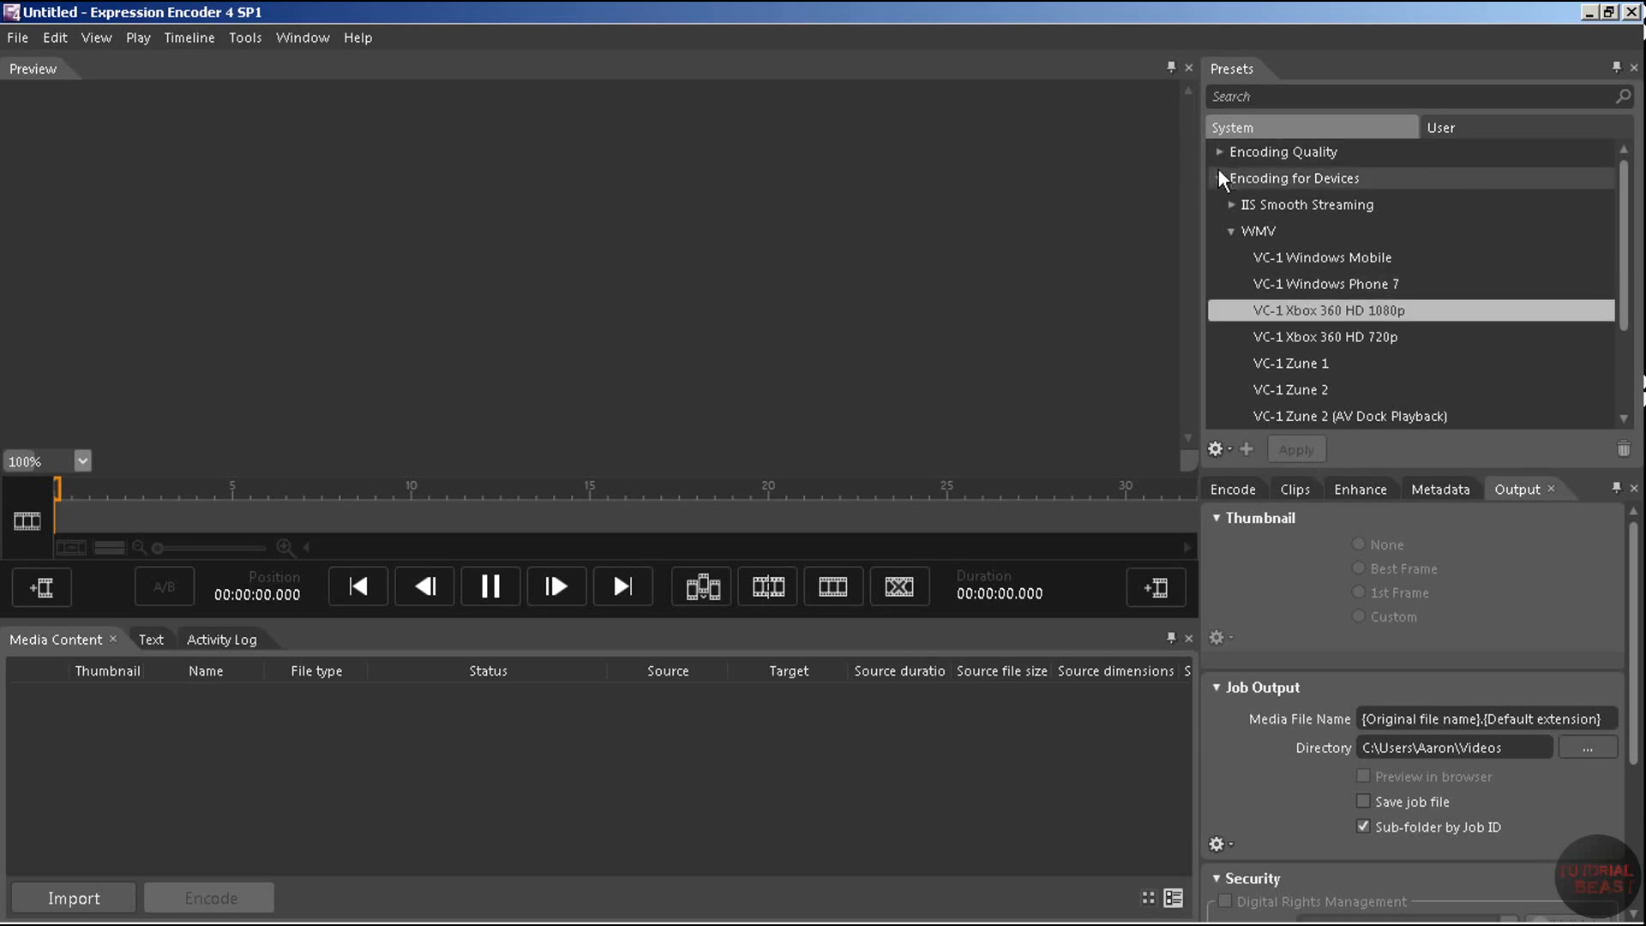
left_click(1221, 179)
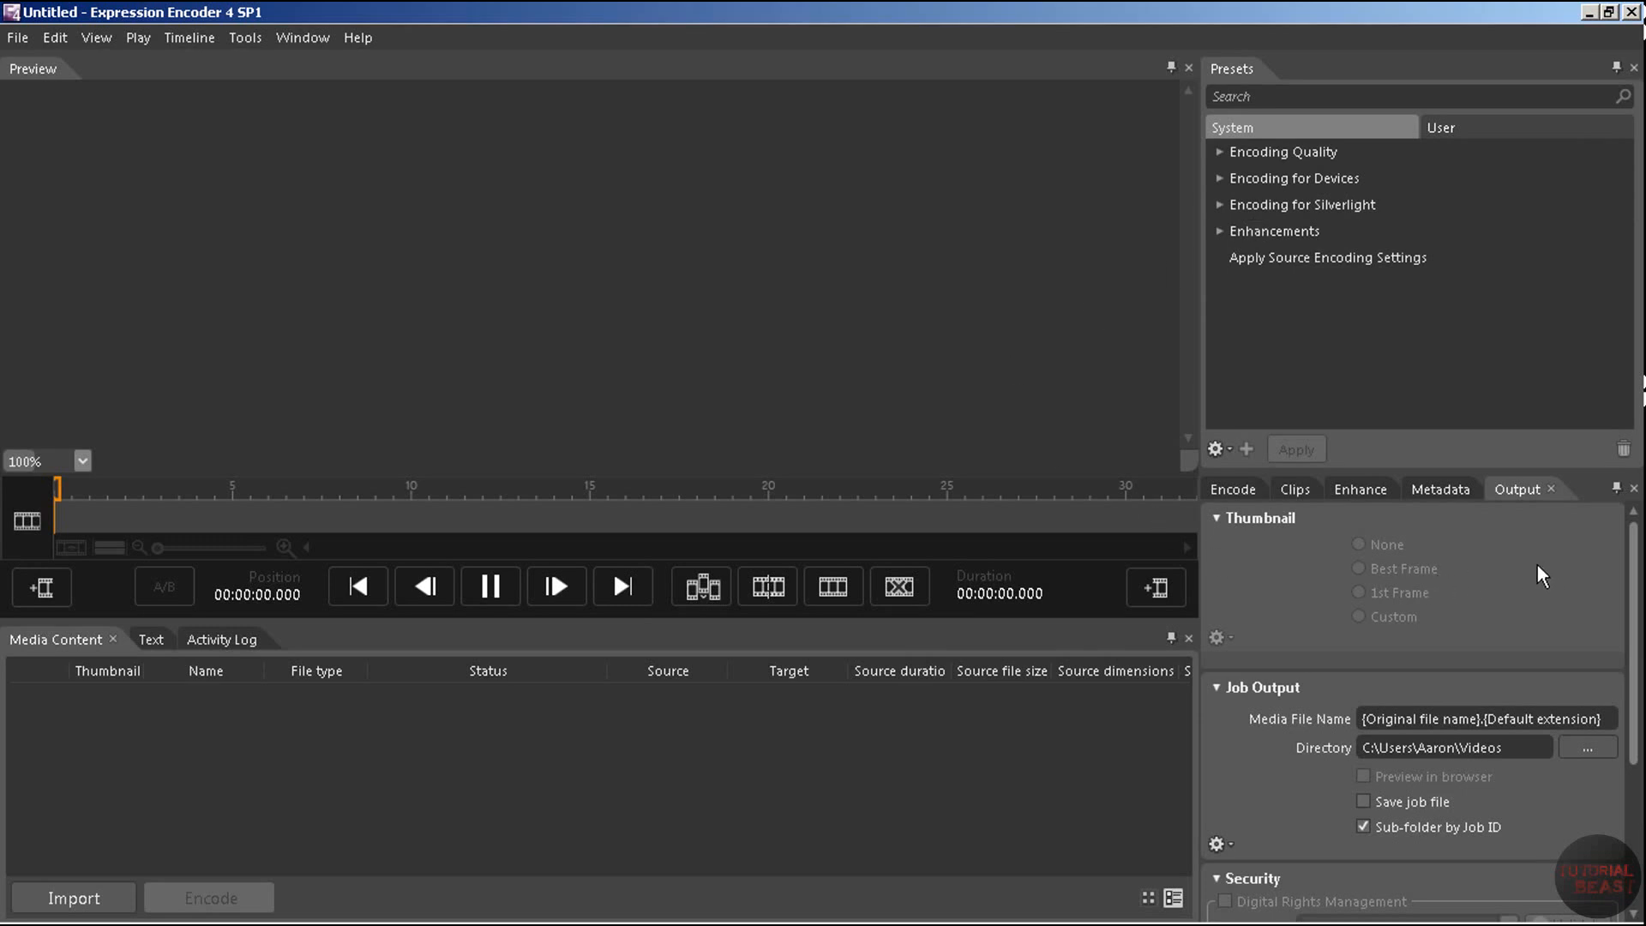
mouse_move(1364, 583)
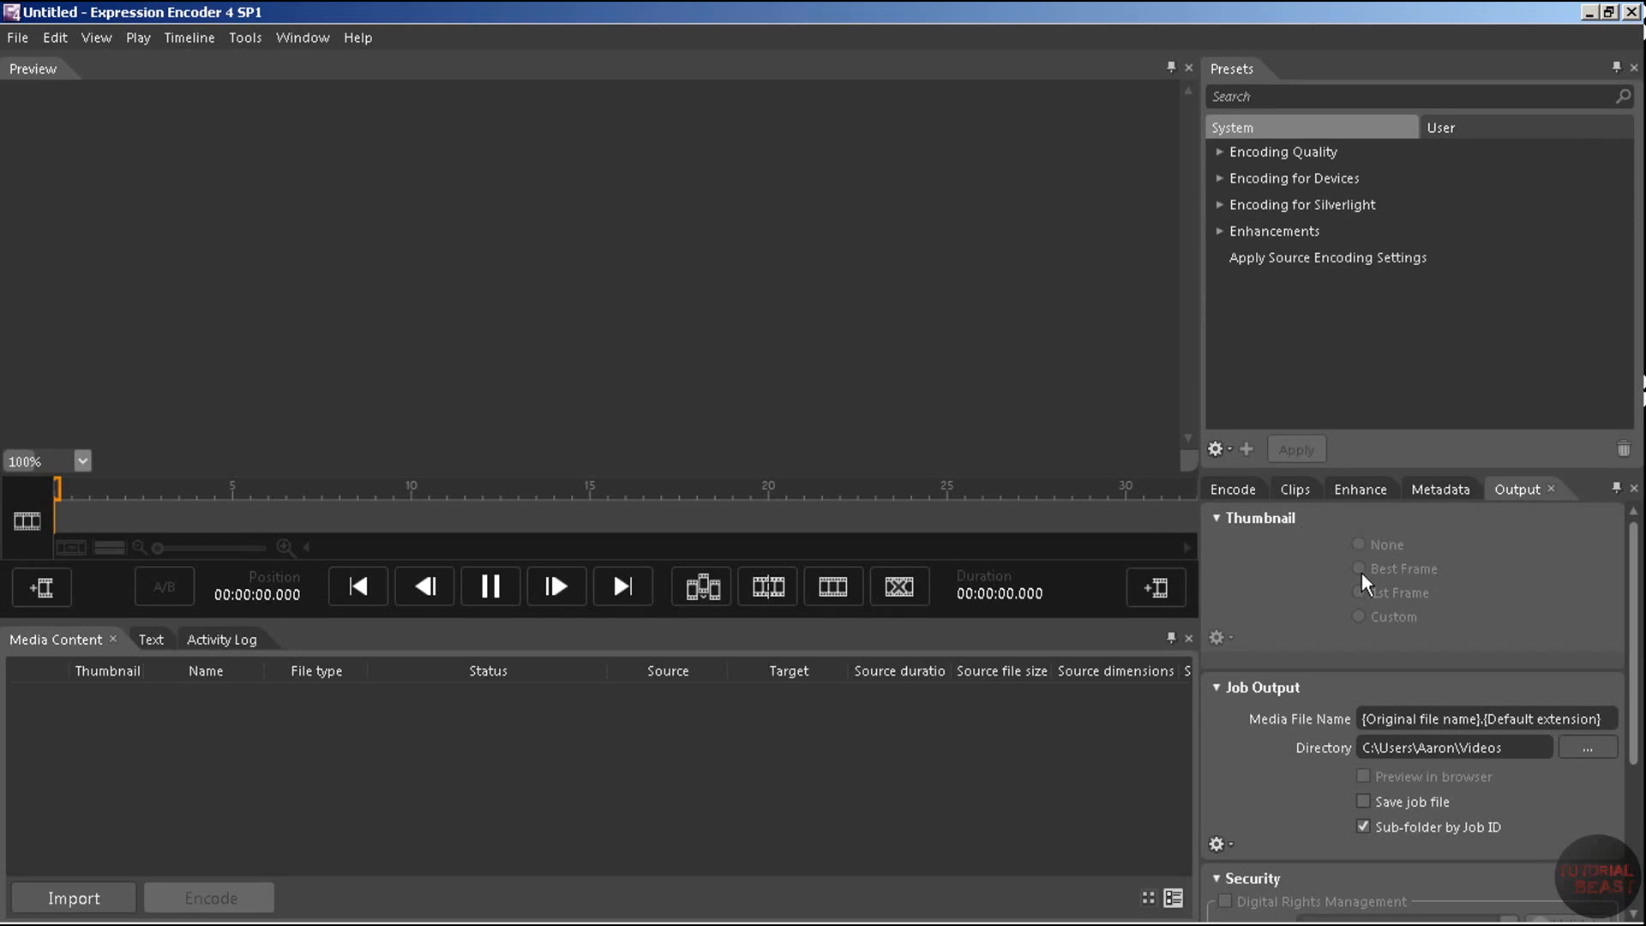
mouse_move(1313, 576)
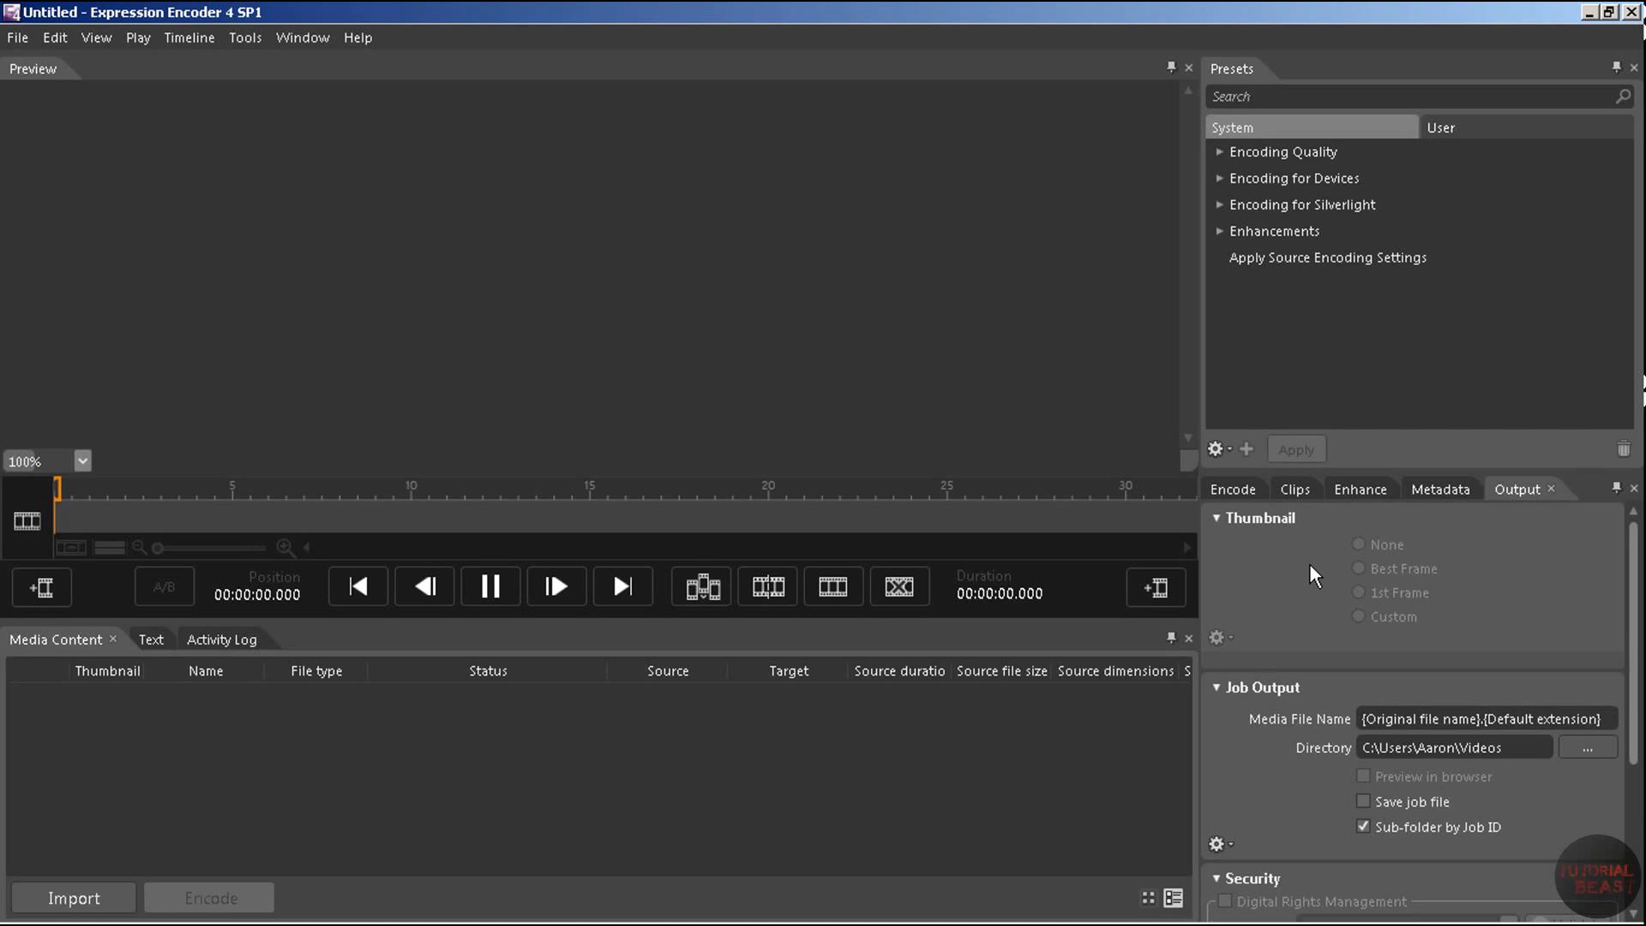
mouse_move(1225, 528)
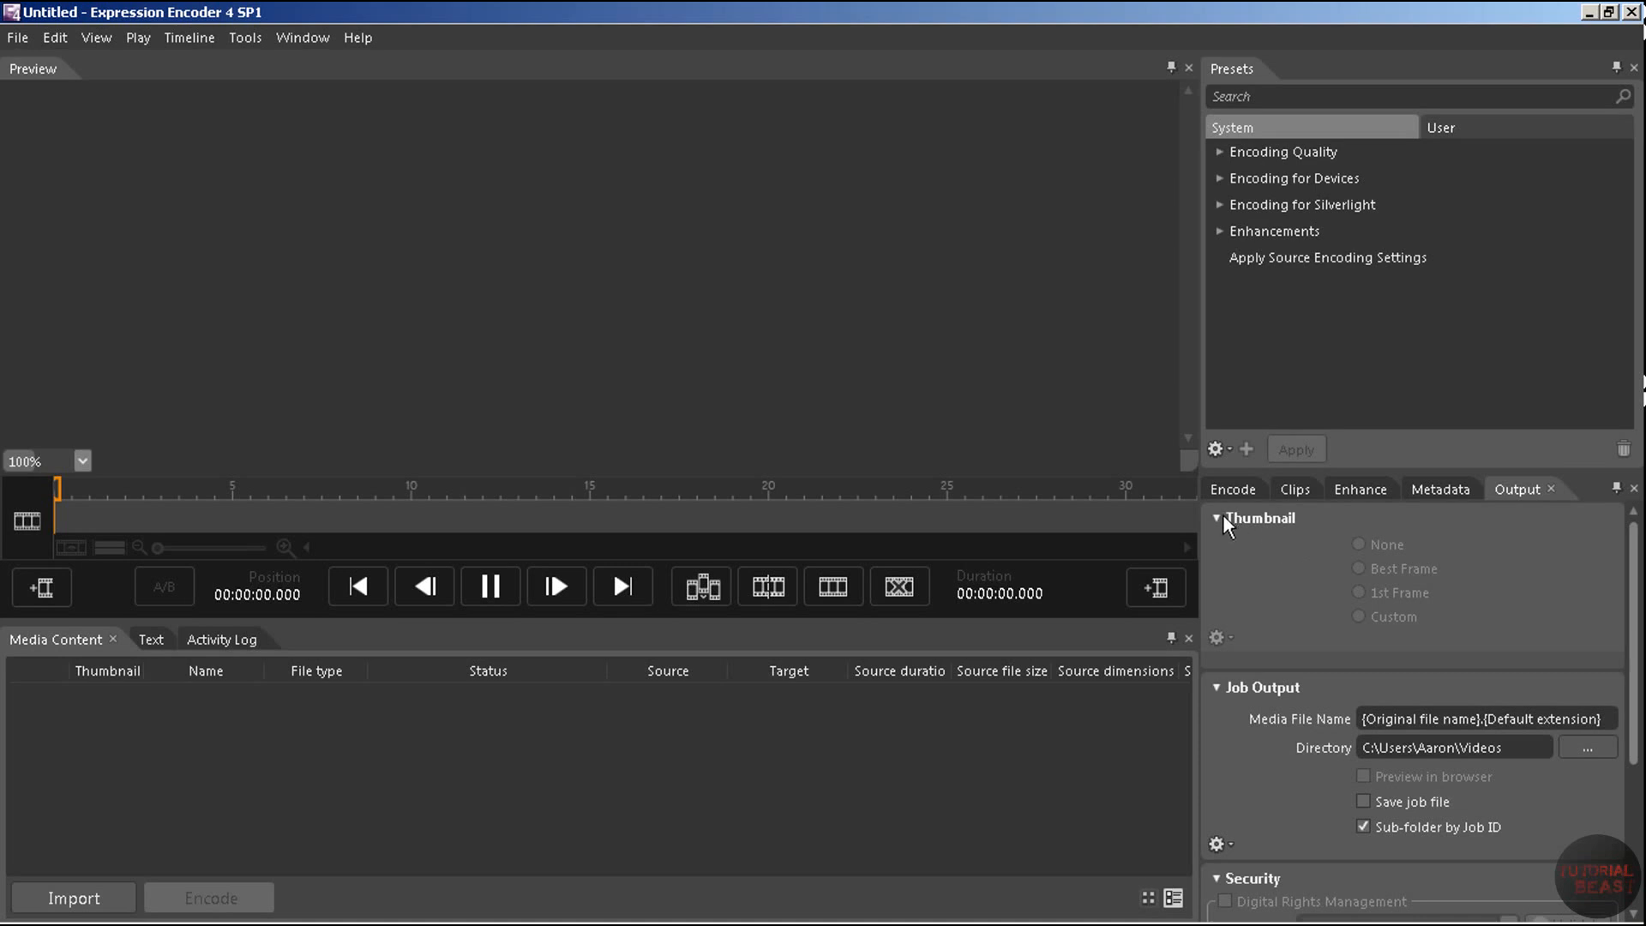
- Collapse the Thumbnail and Job Output sections, then show the Enhance settings
left_click(1217, 518)
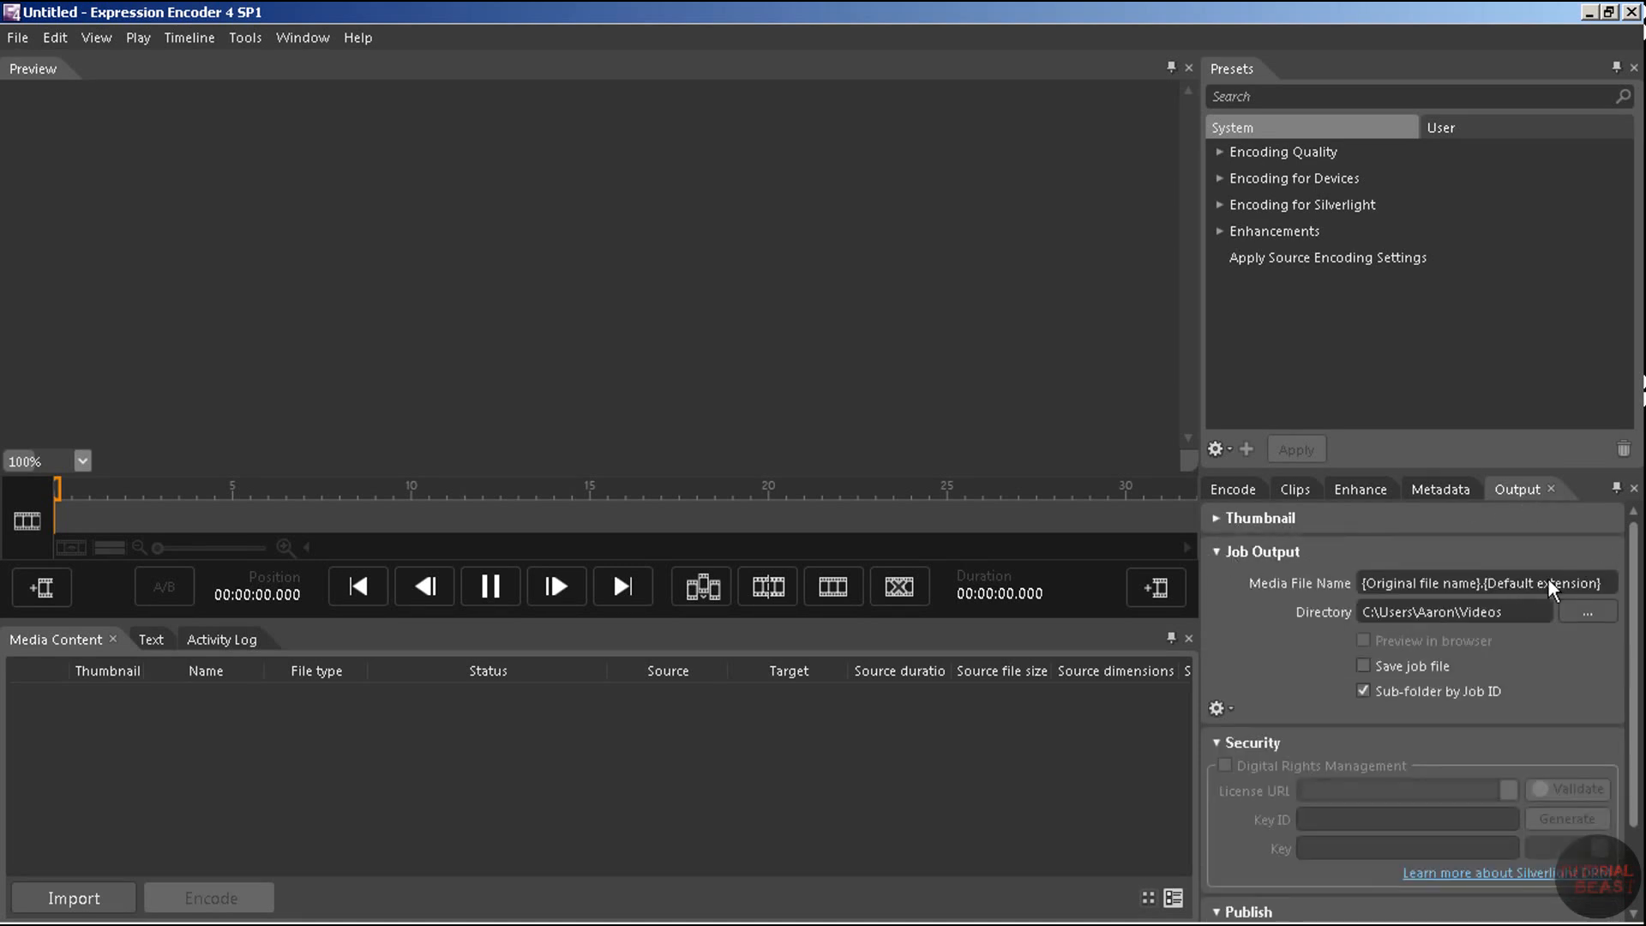
mouse_move(1474, 588)
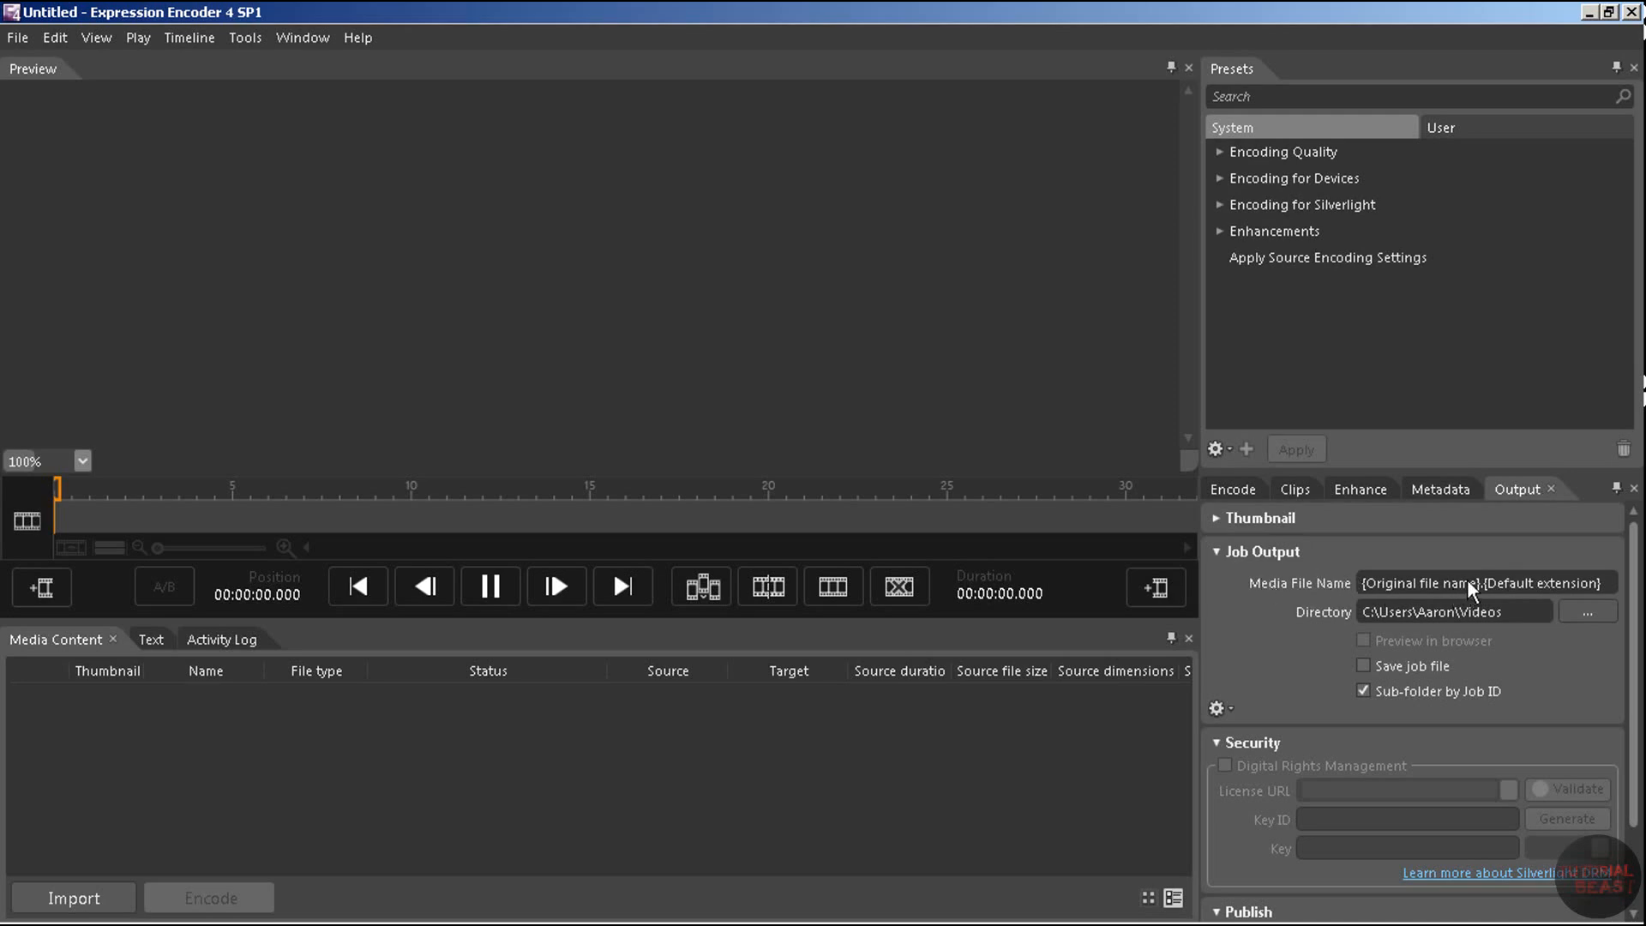
mouse_move(1277, 600)
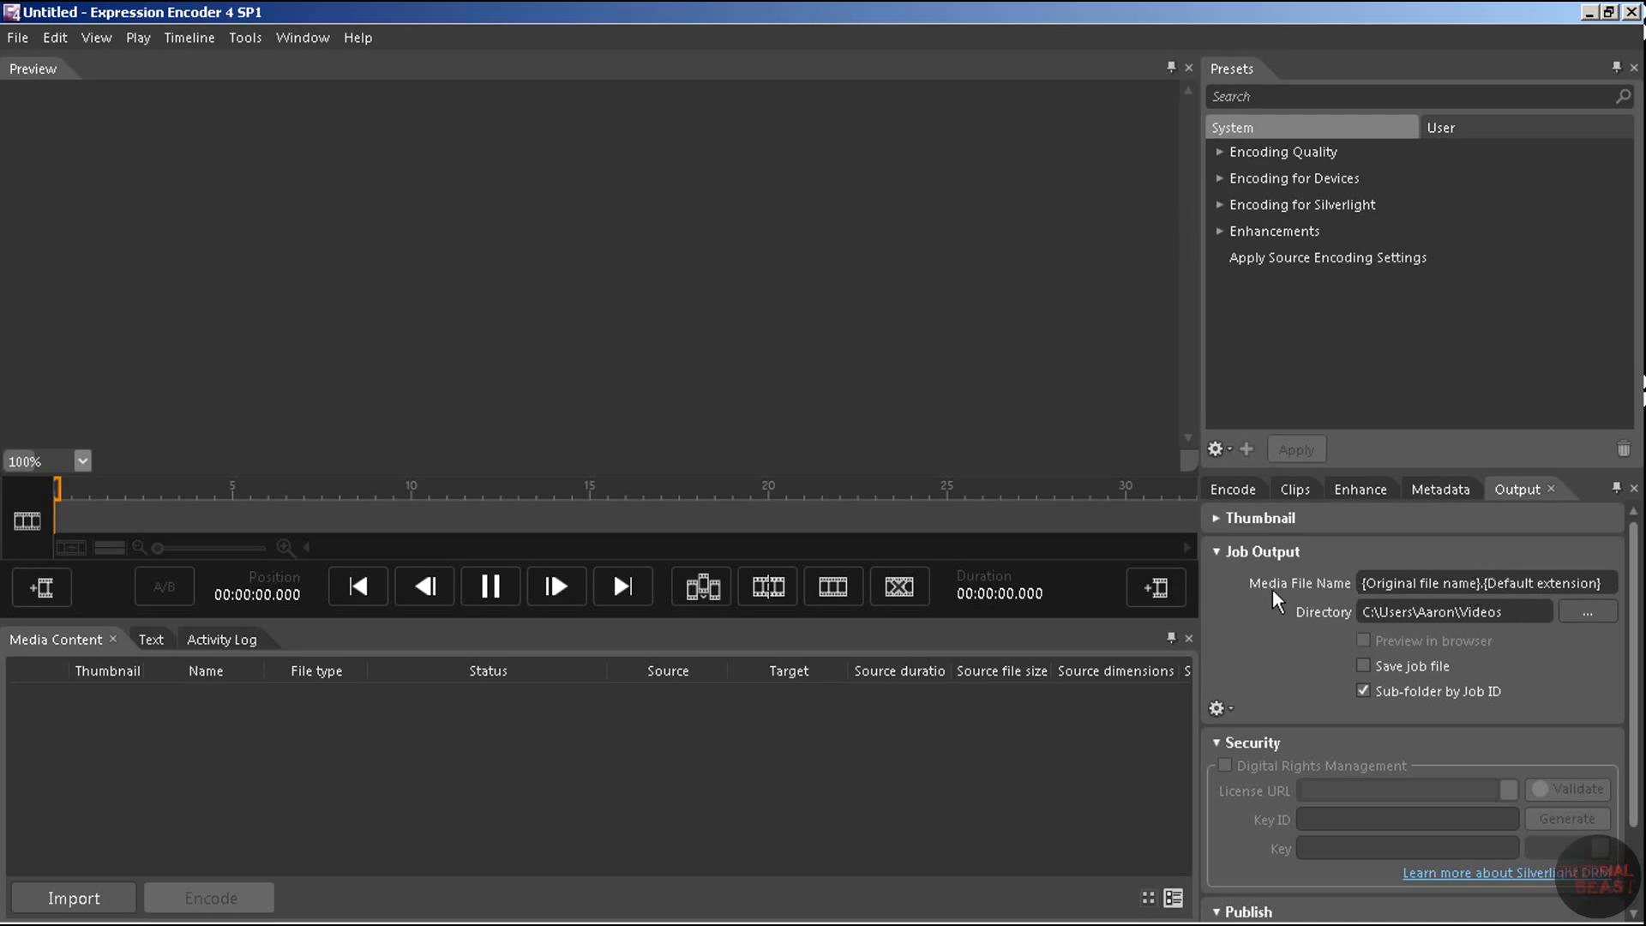
mouse_move(1542, 603)
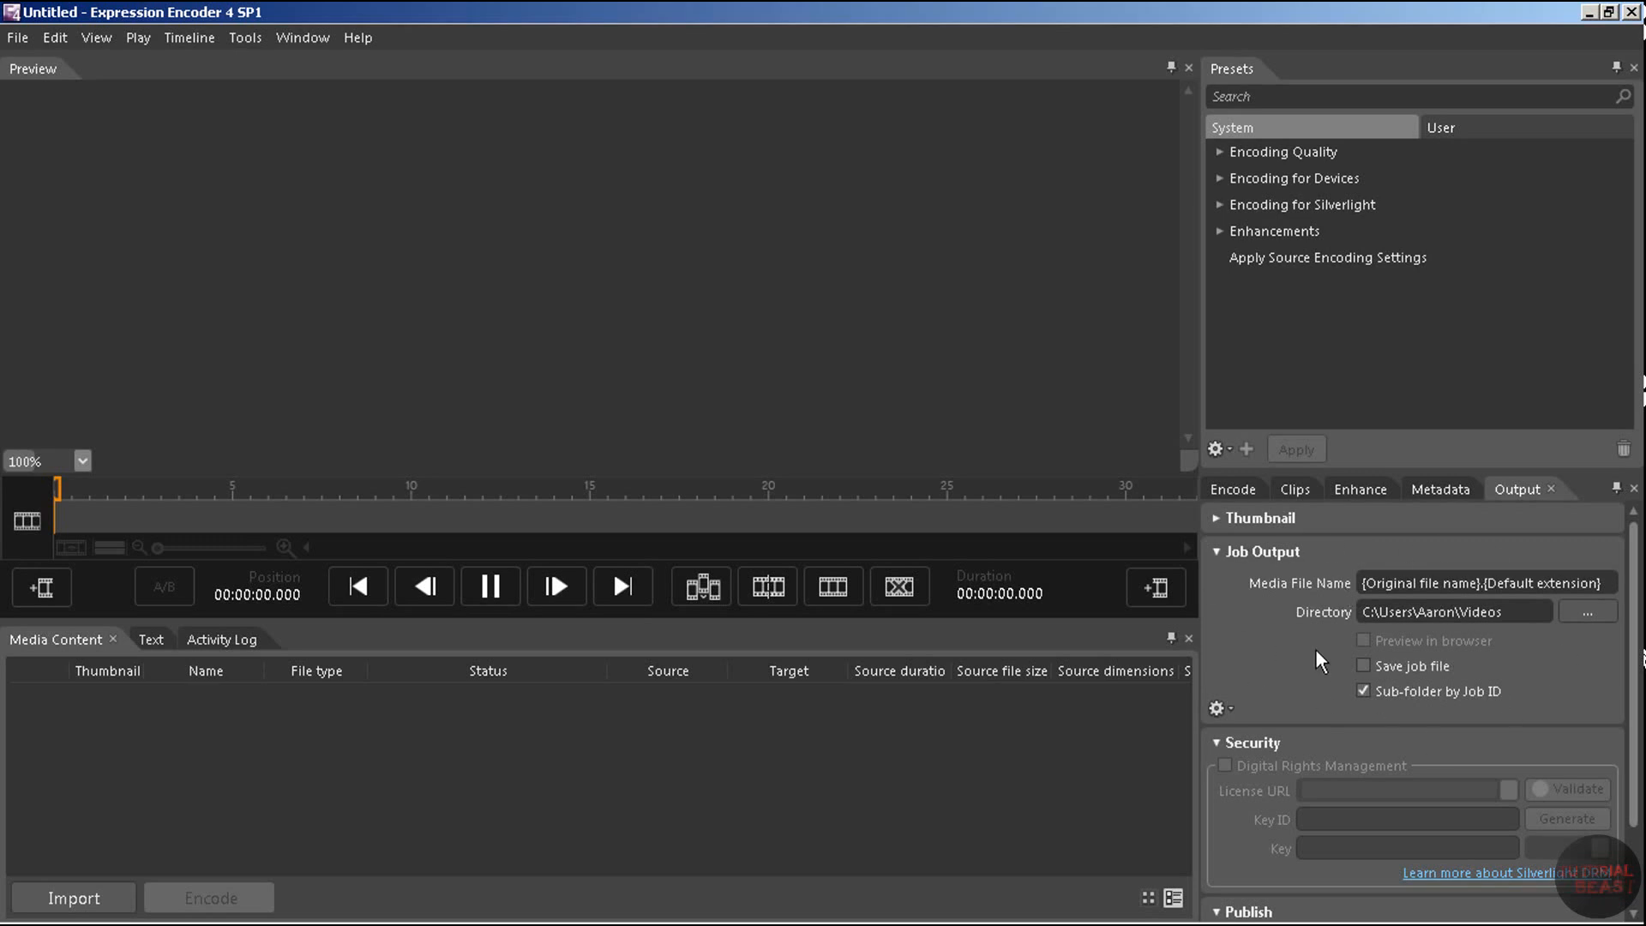
left_click(1363, 691)
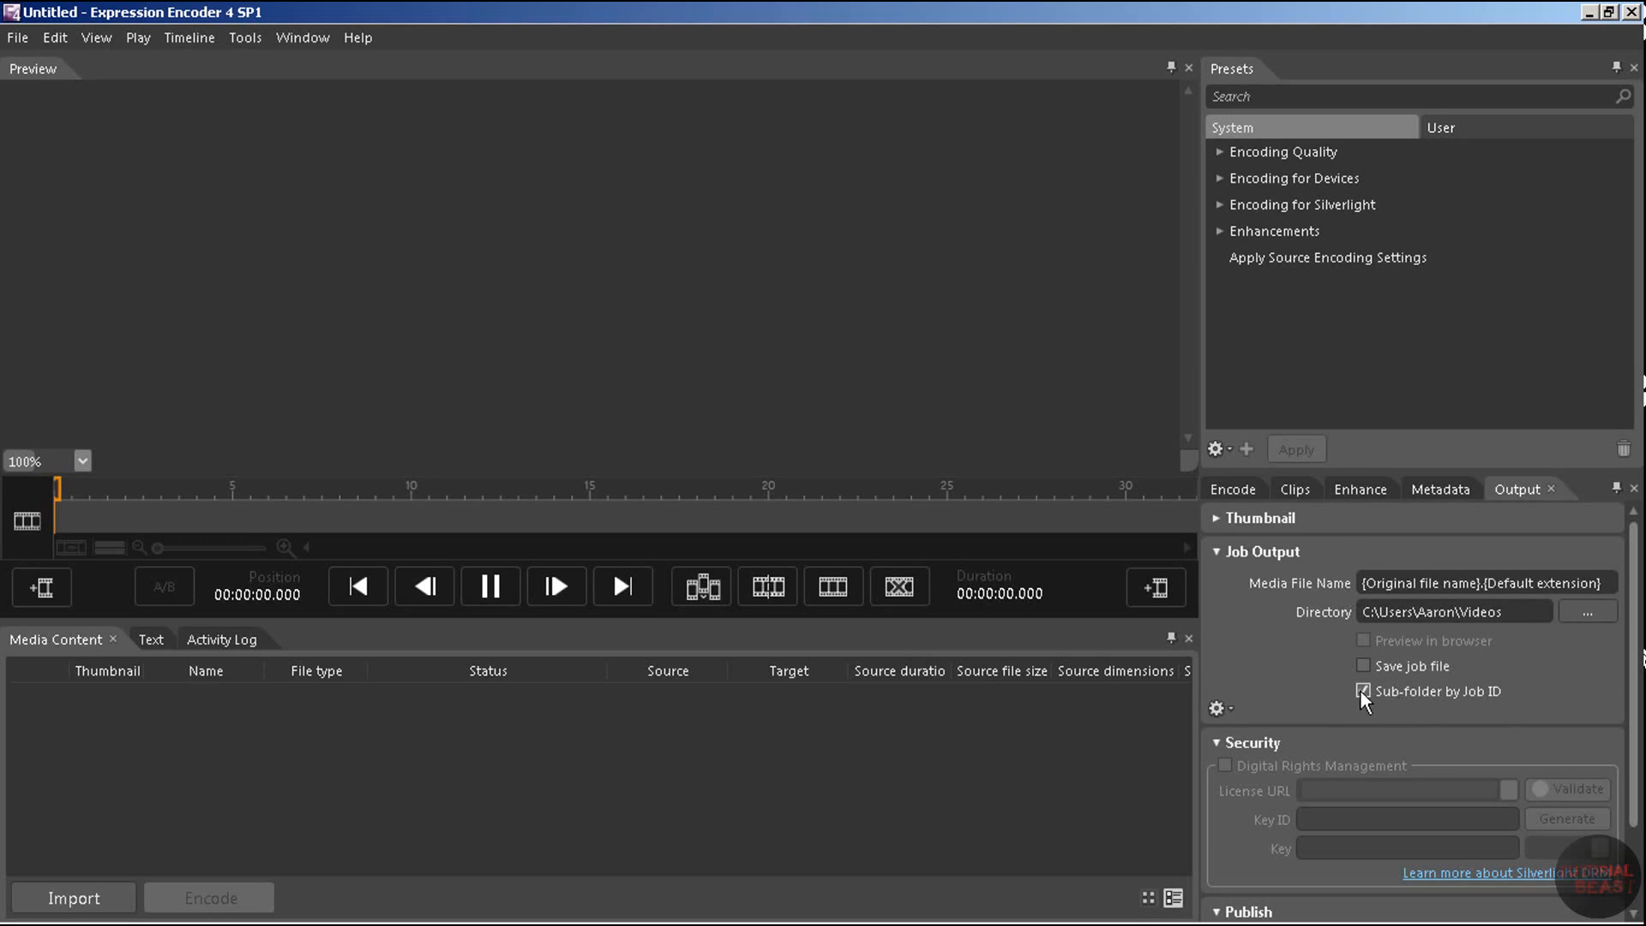
left_click(1217, 552)
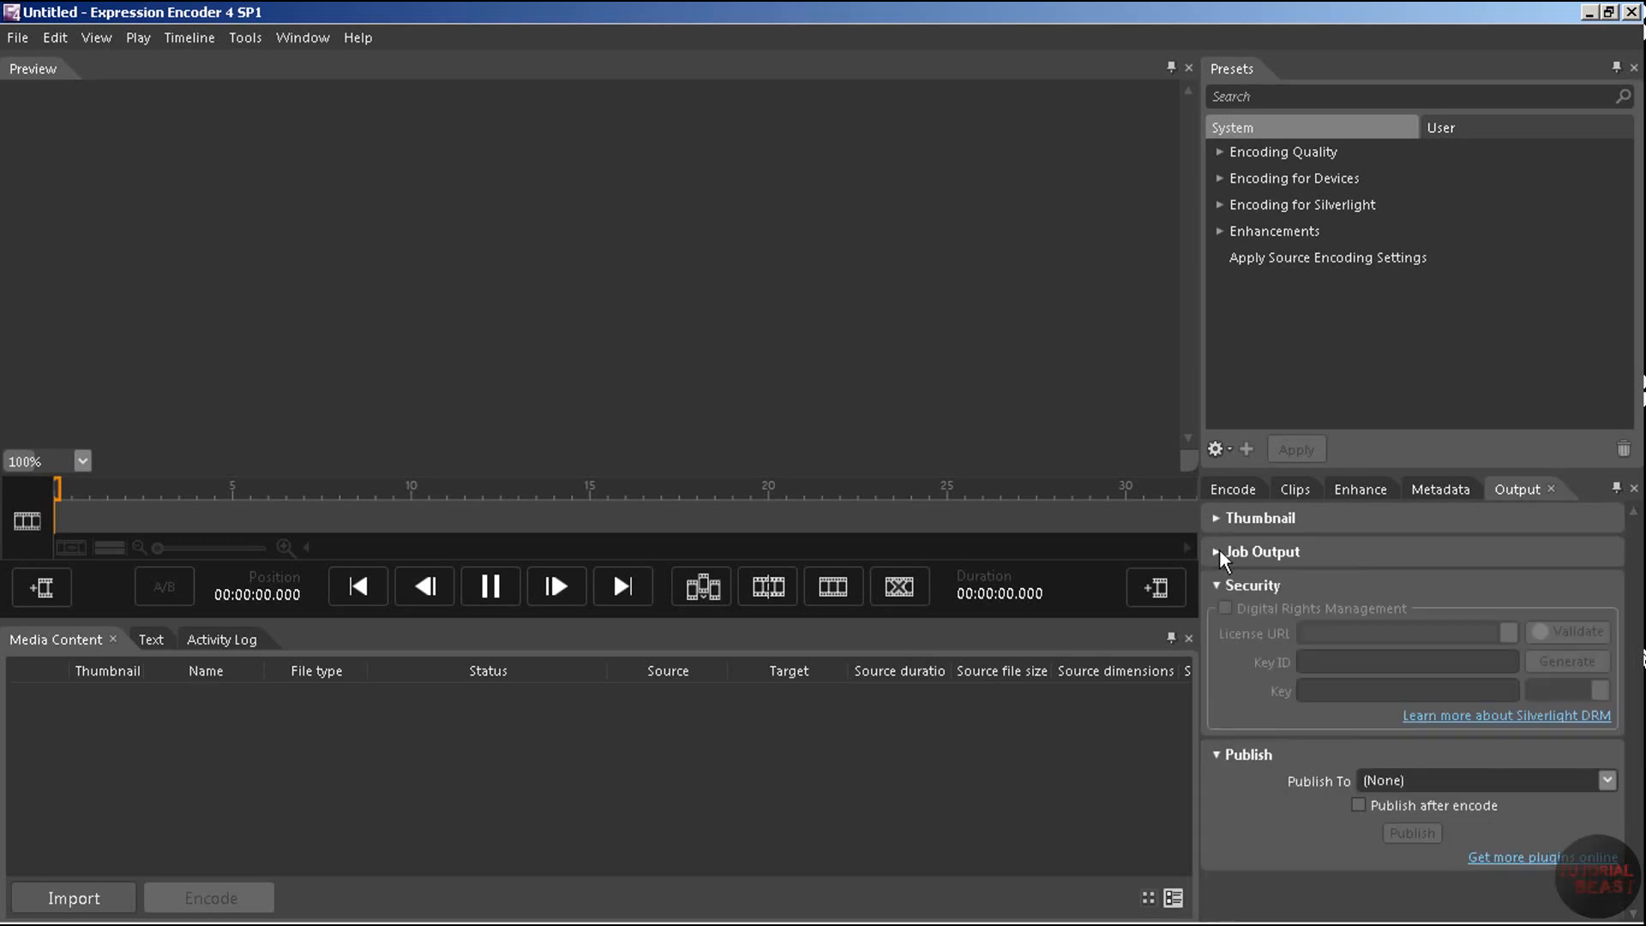
left_click(1359, 489)
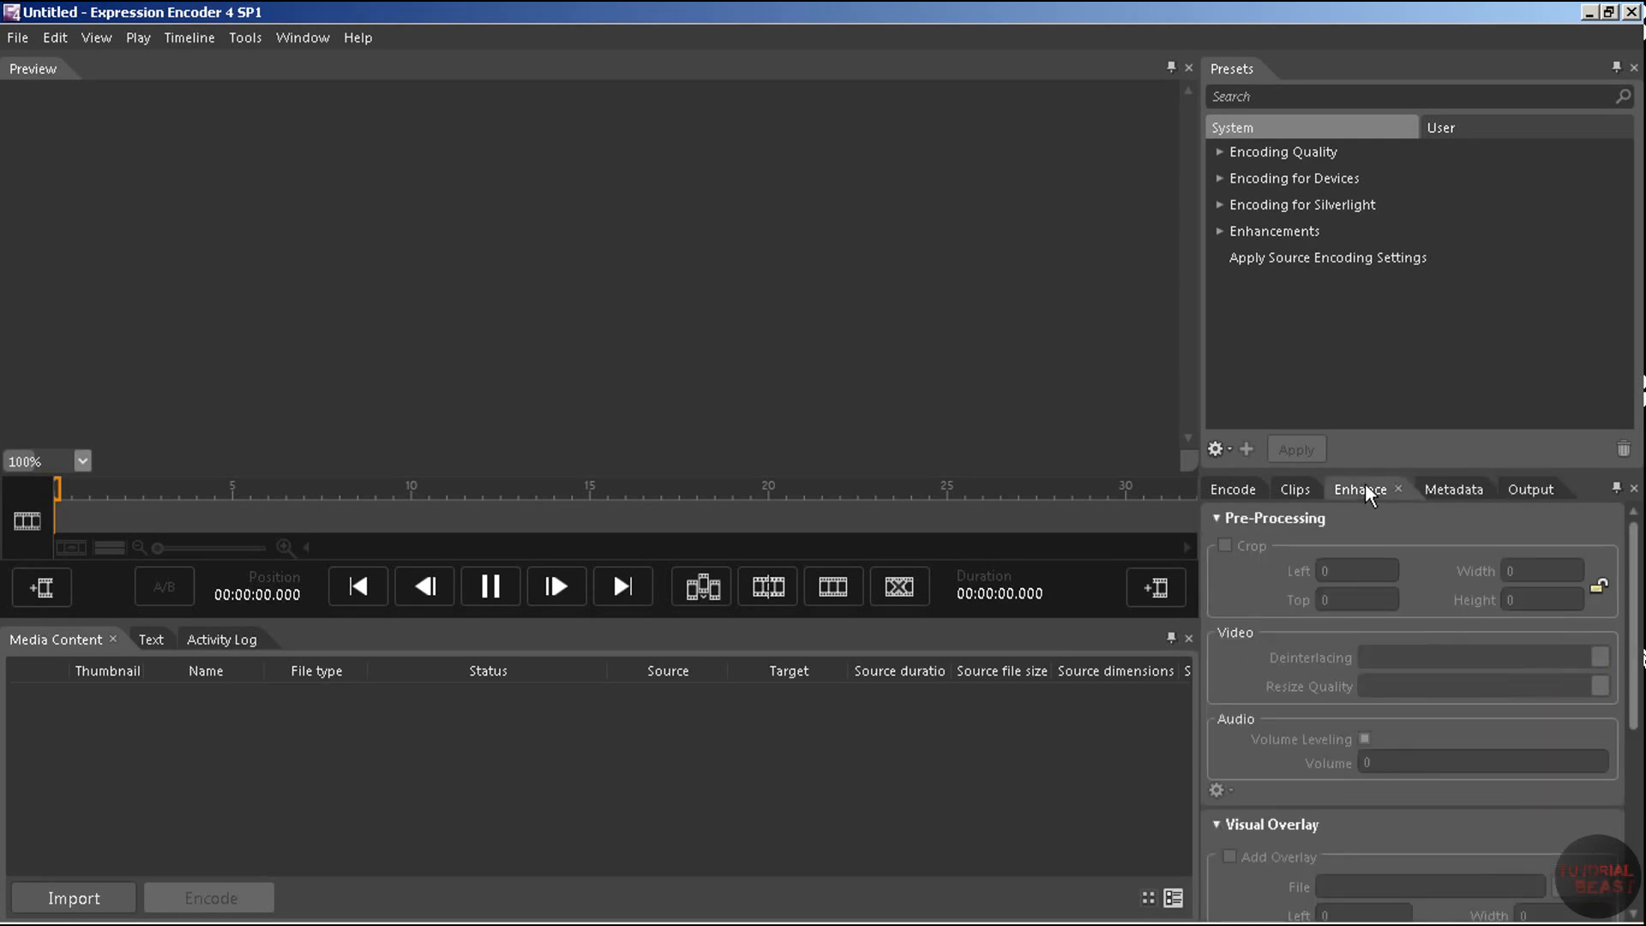
mouse_move(1229, 533)
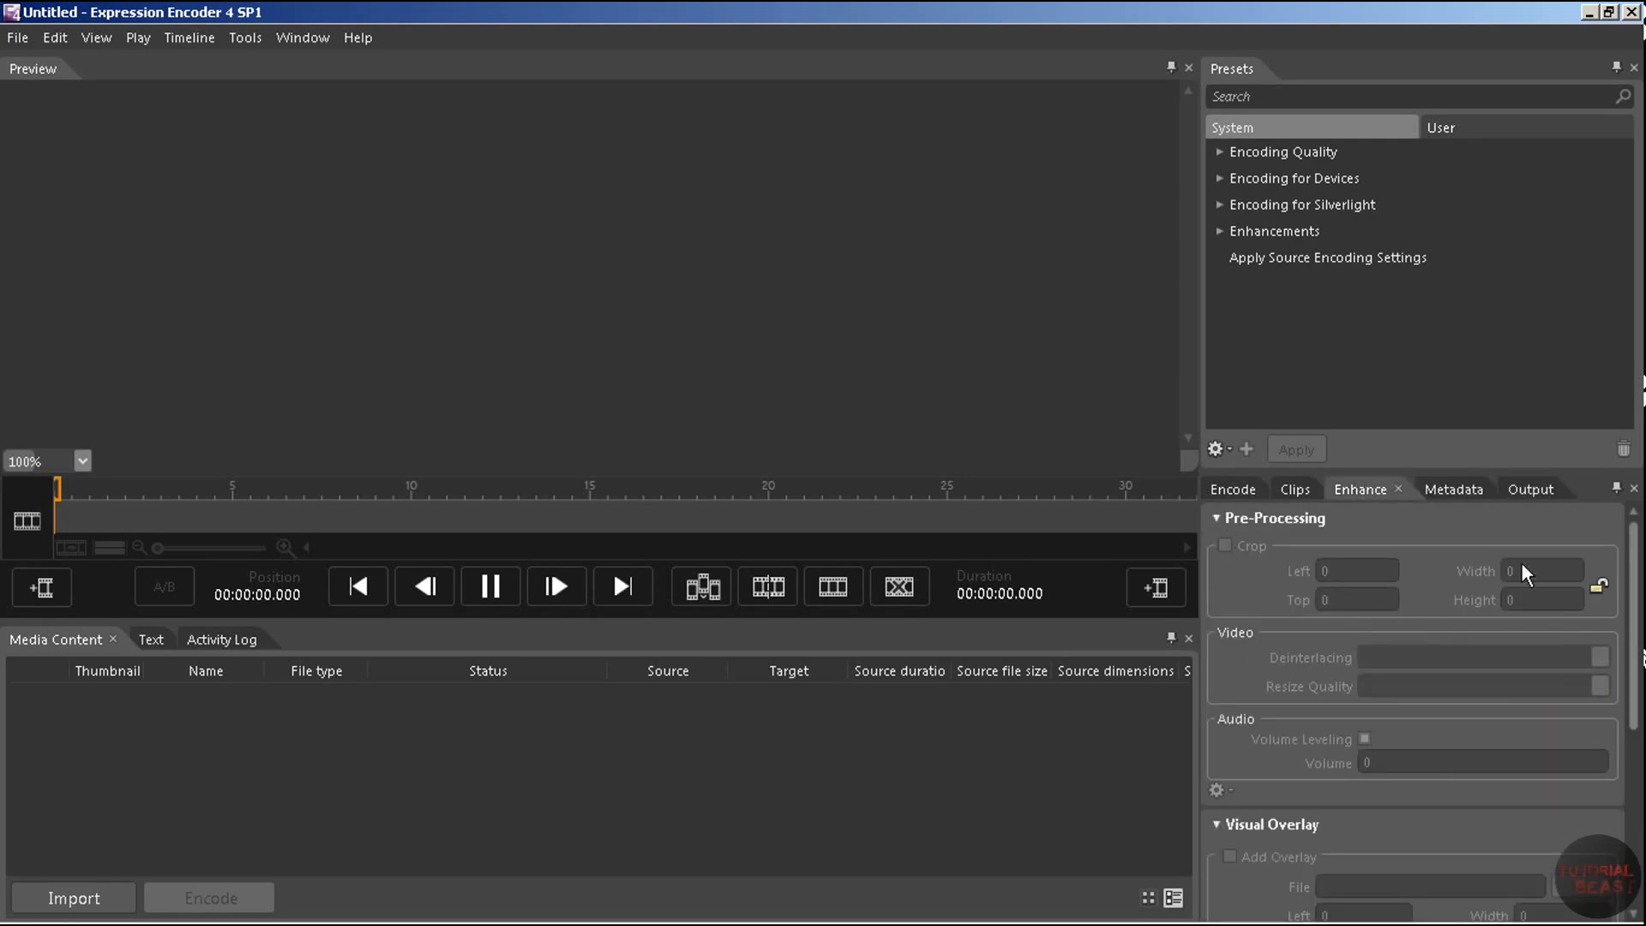
mouse_move(249, 454)
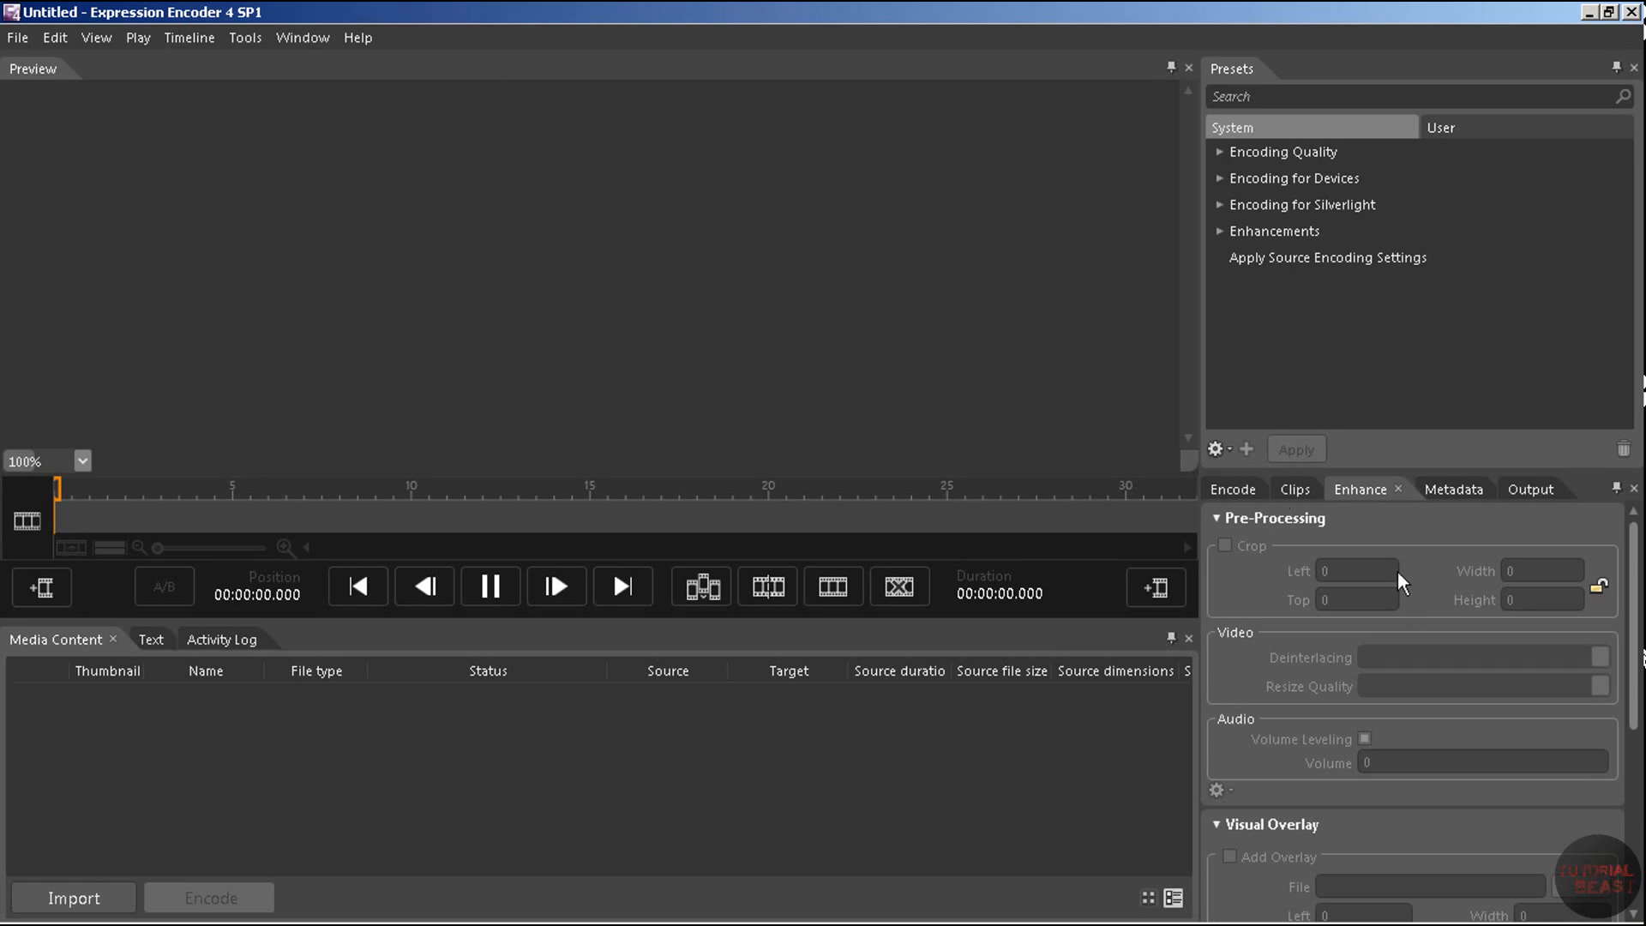
mouse_move(1368, 535)
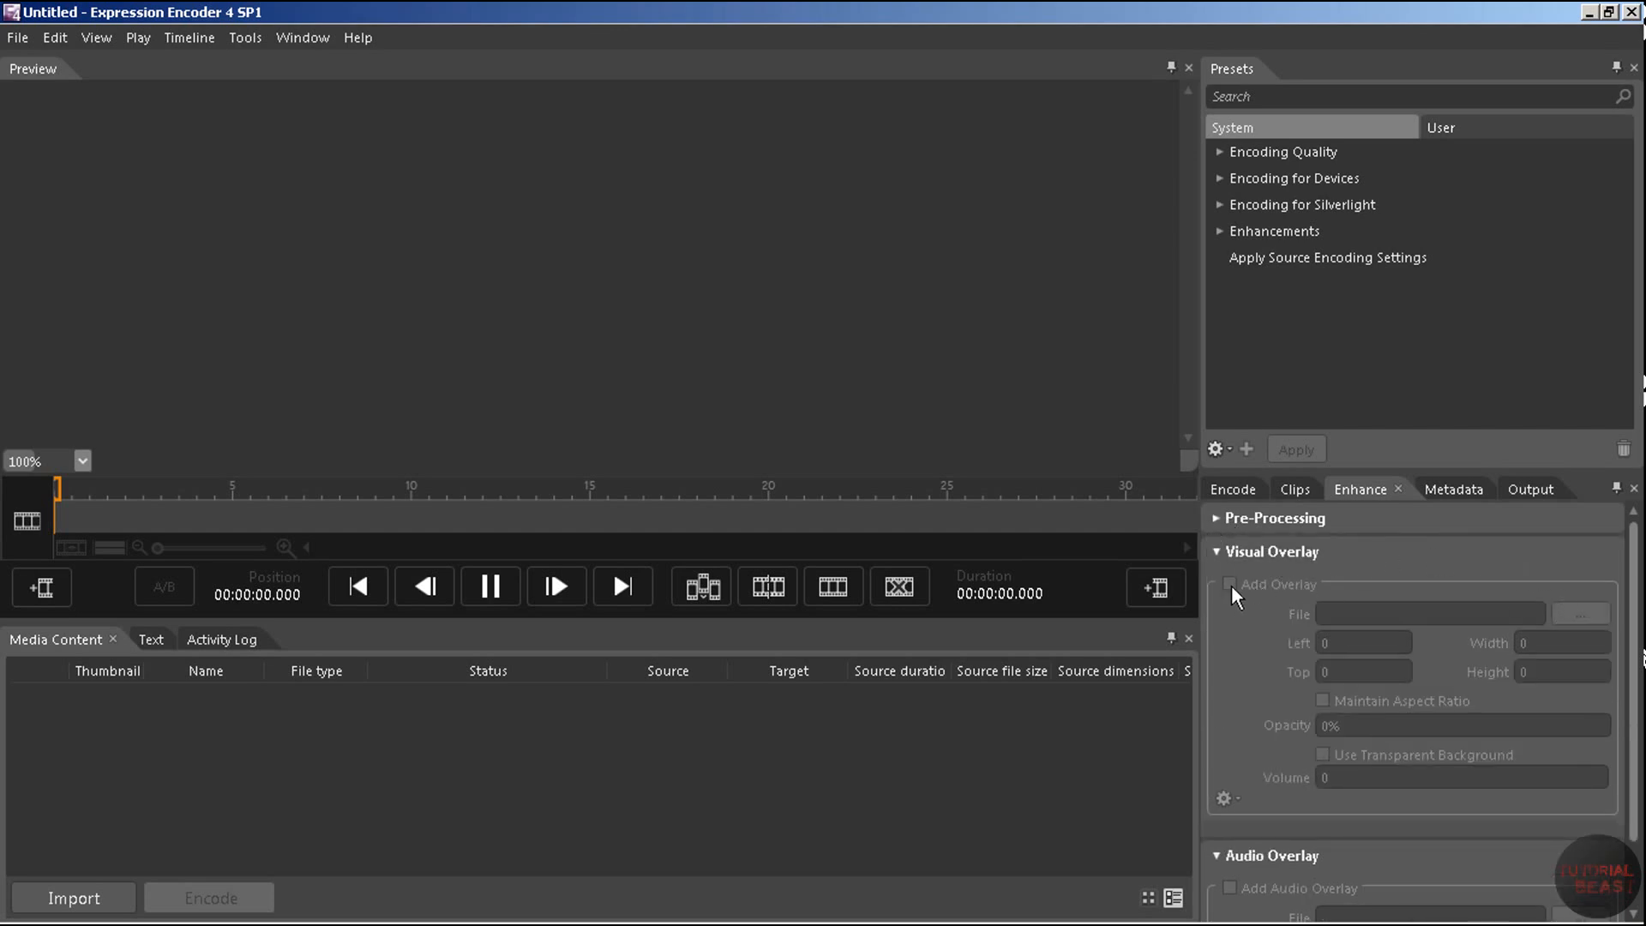
mouse_move(1457, 577)
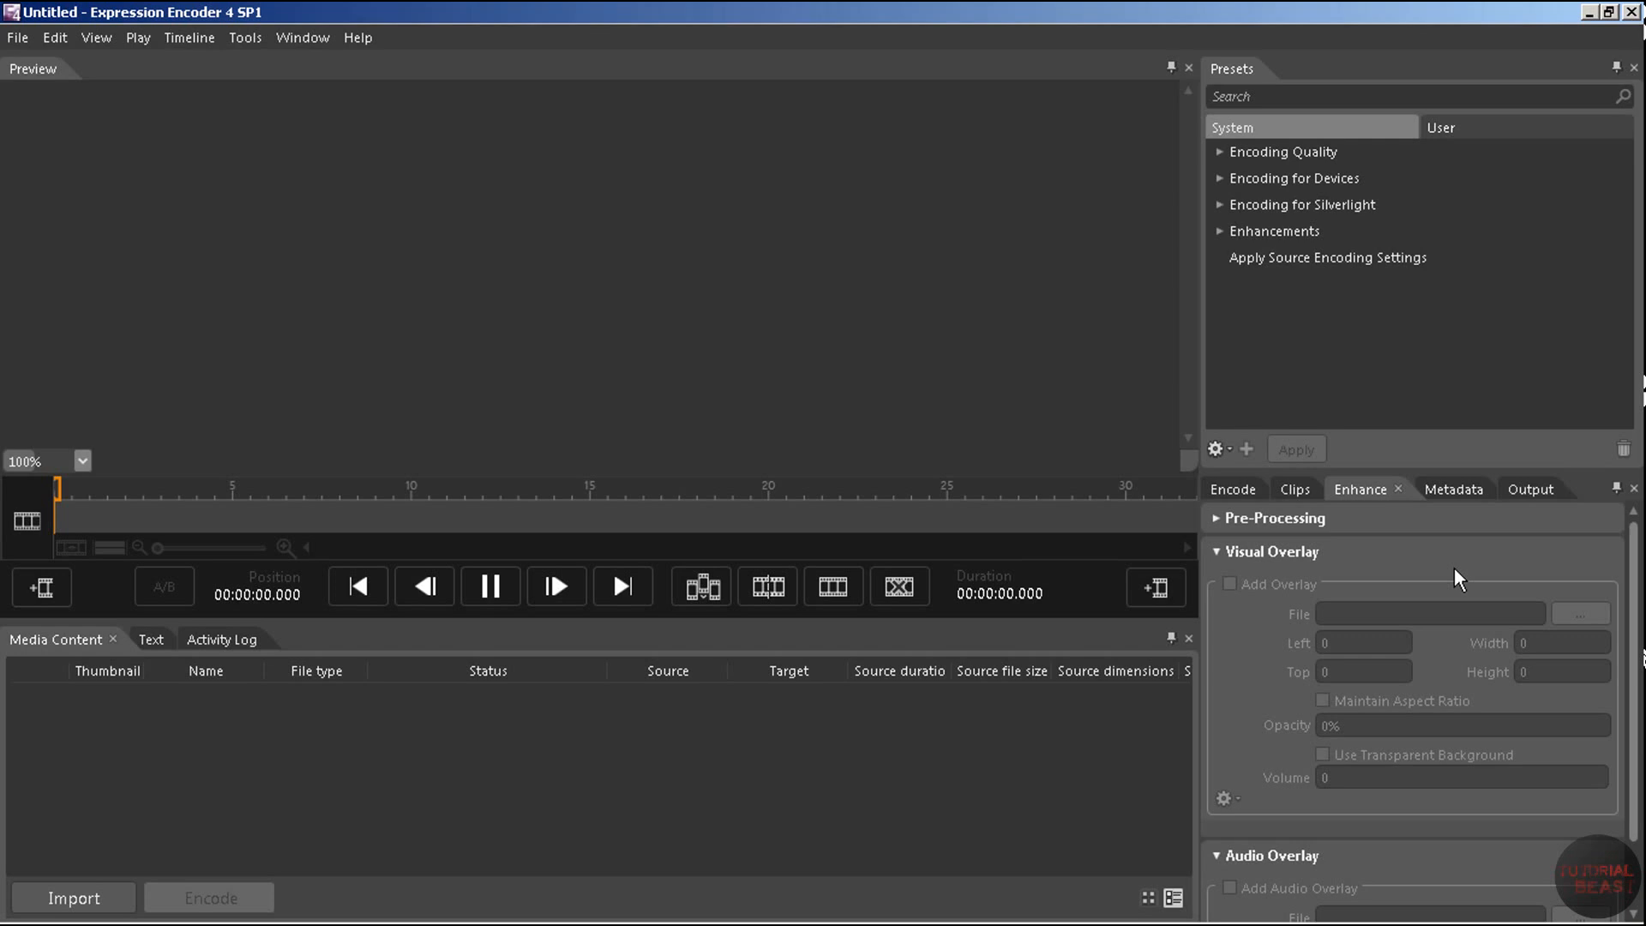
mouse_move(1437, 572)
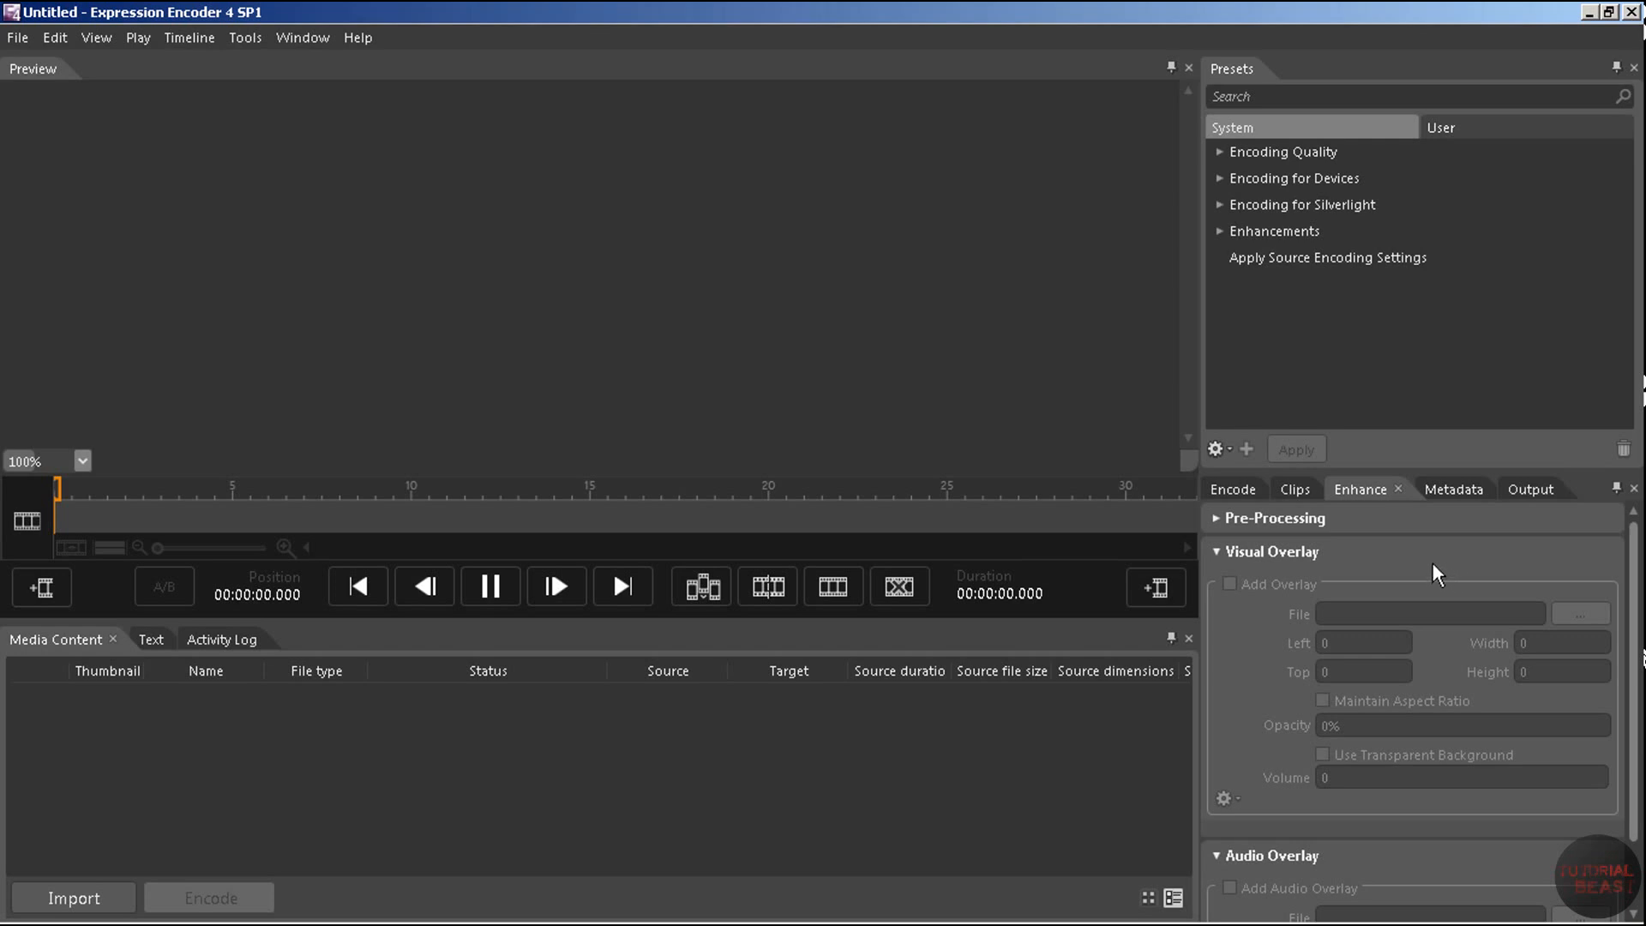
mouse_move(1481, 752)
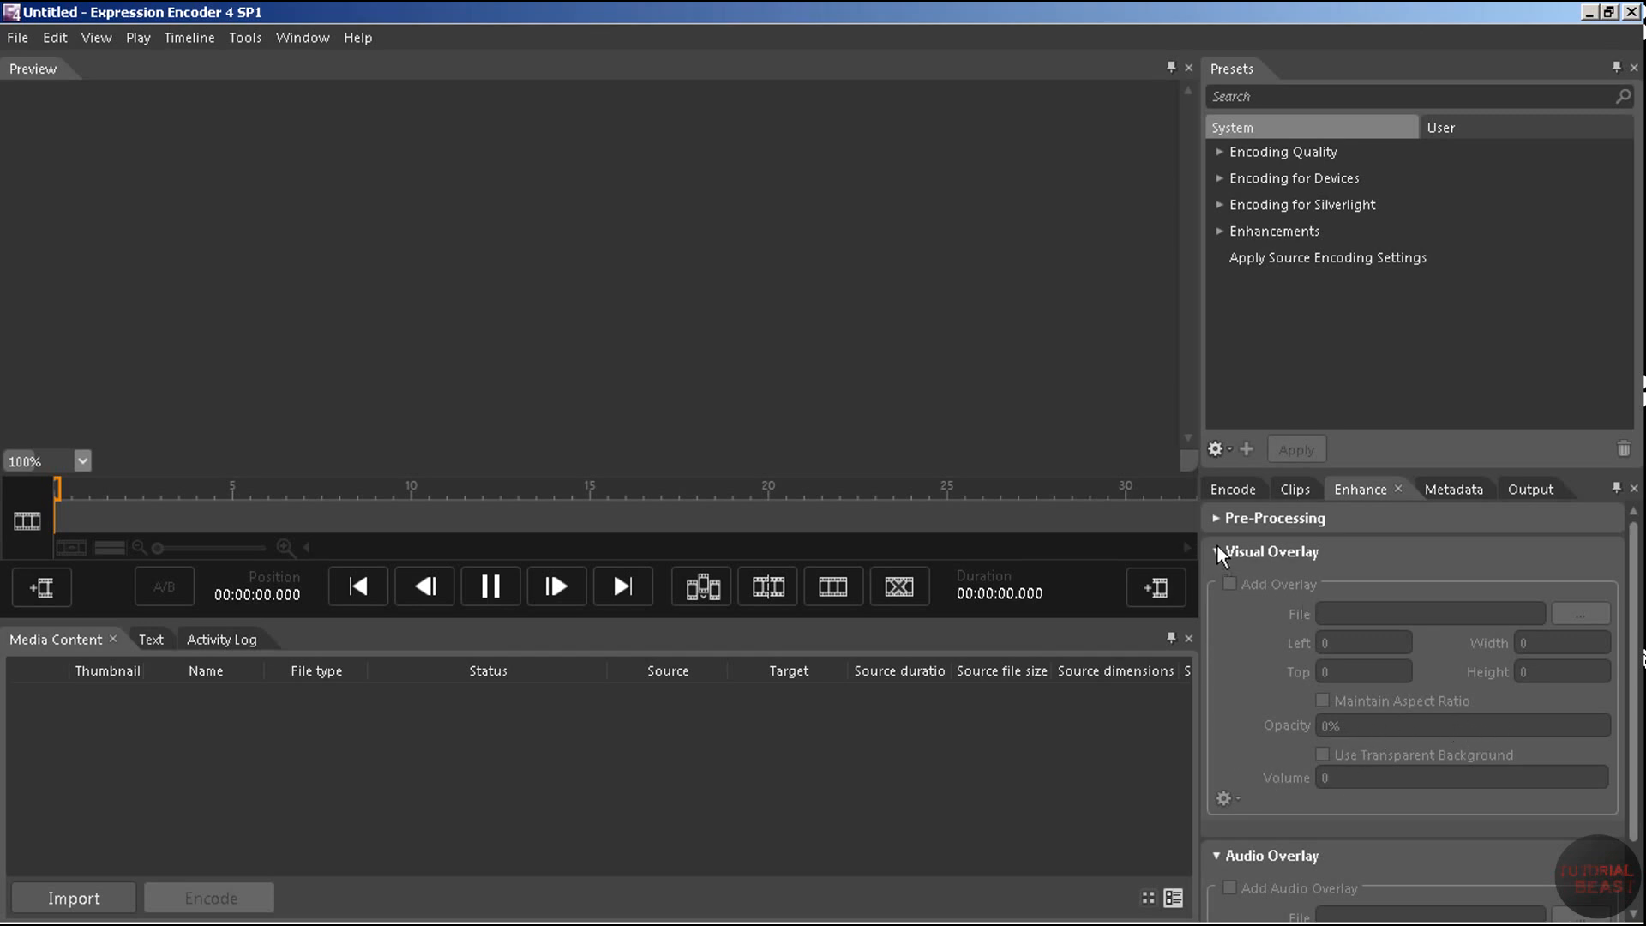
- Collapse Visual Overlay and Audio Overlay, then close Expression Encoder
left_click(1217, 552)
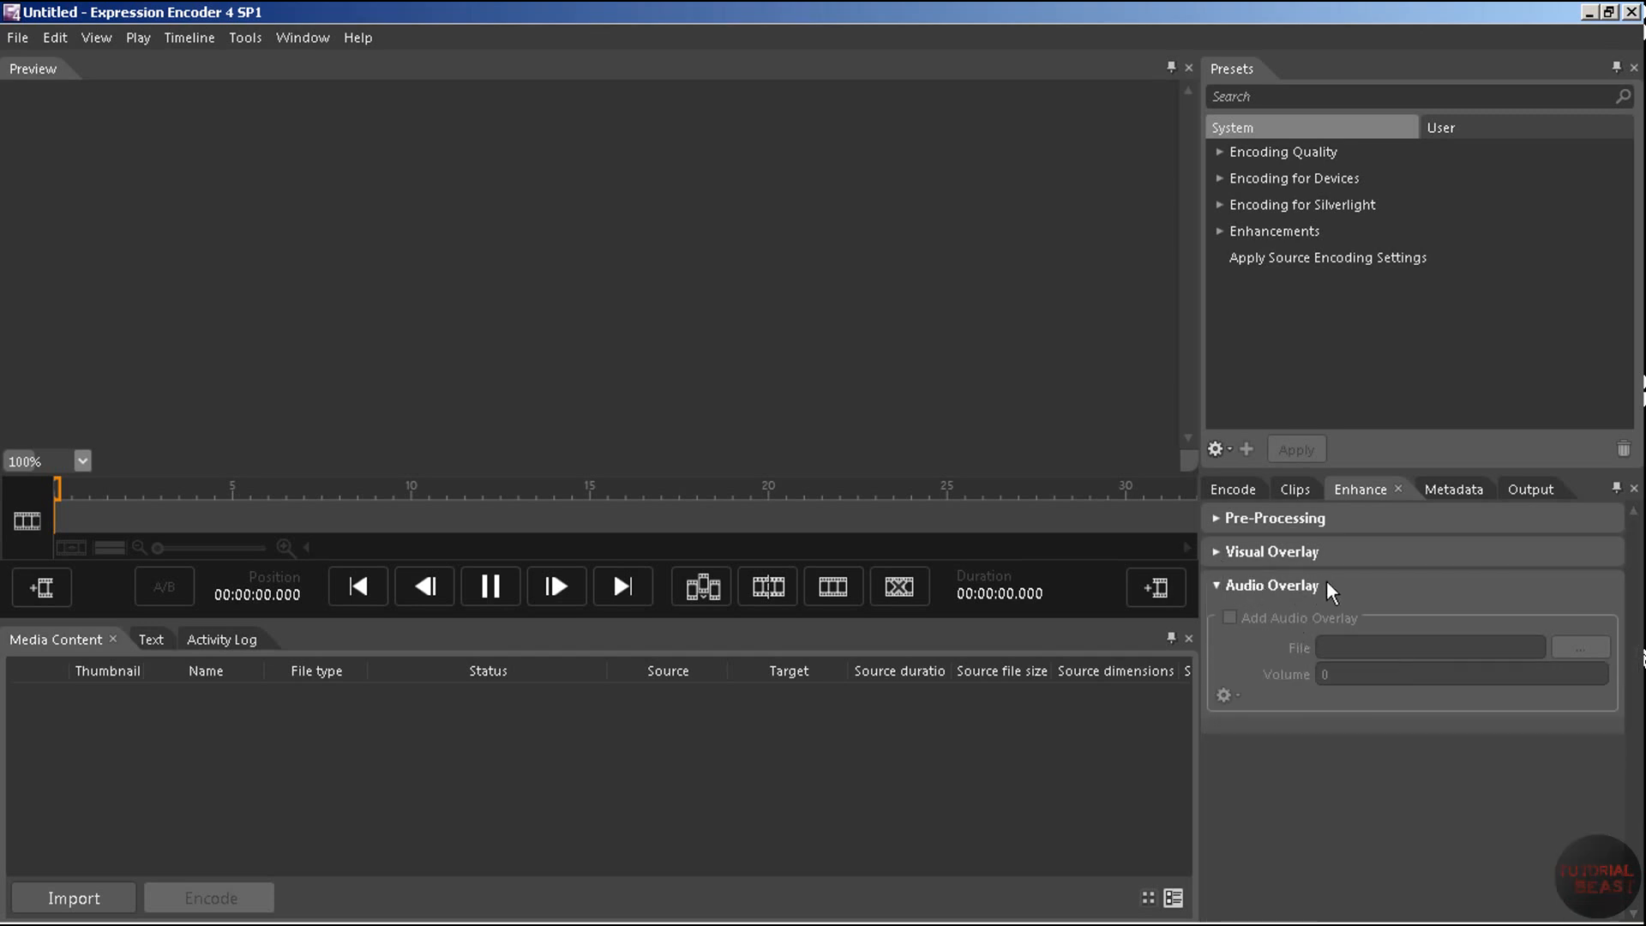
mouse_move(1547, 576)
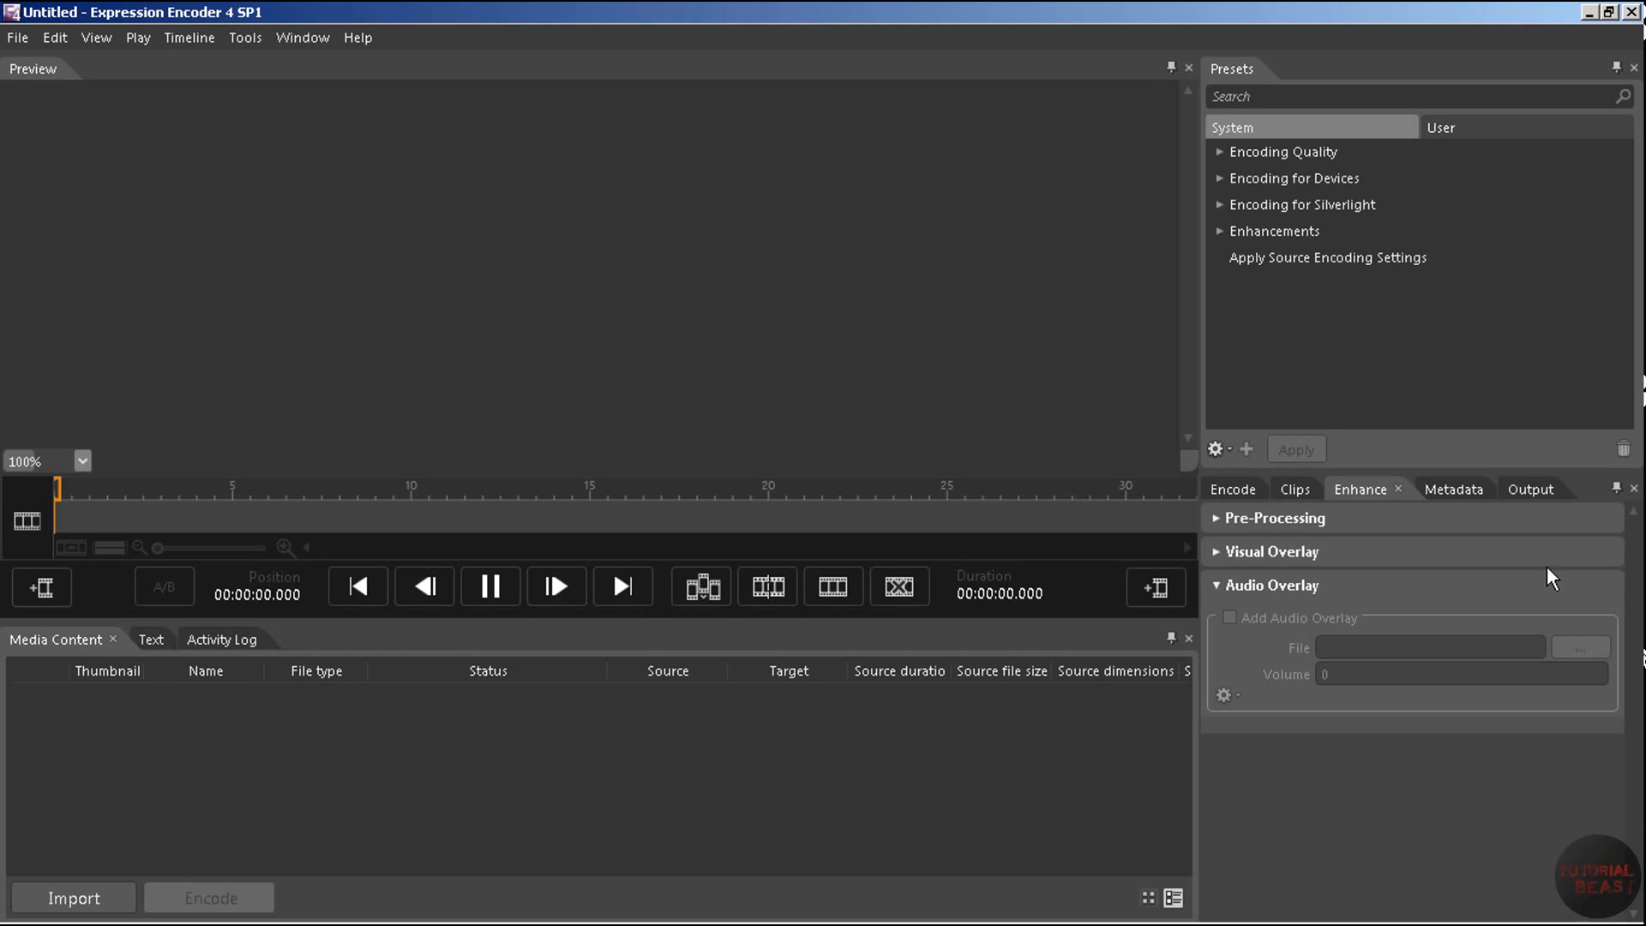
mouse_move(1543, 591)
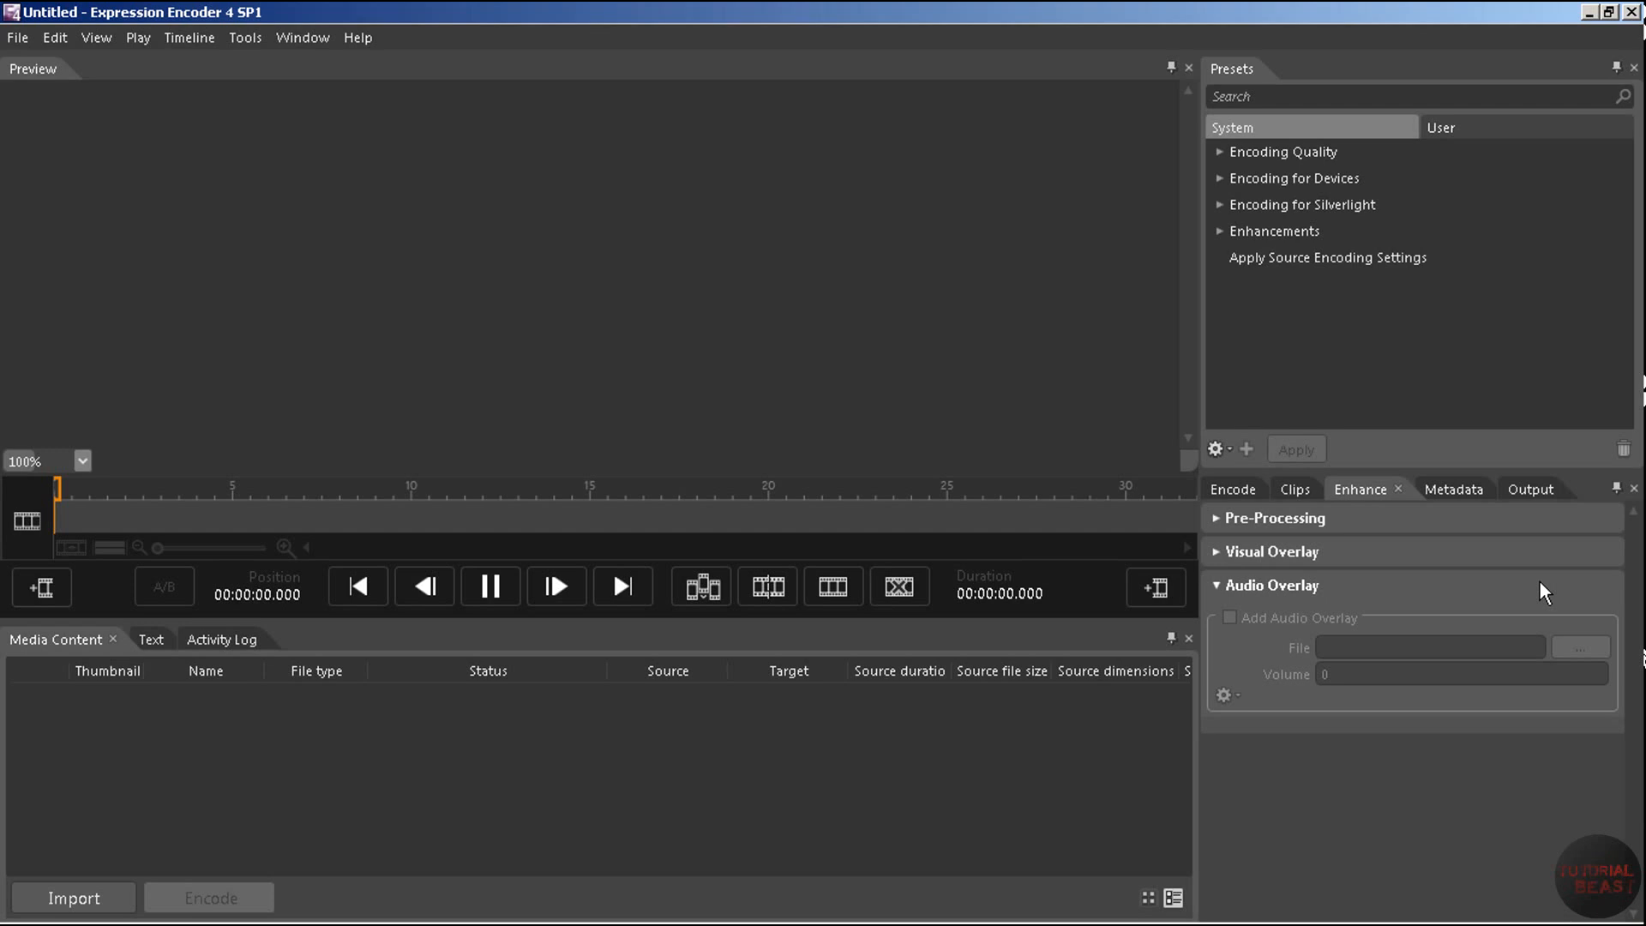
mouse_move(1221, 596)
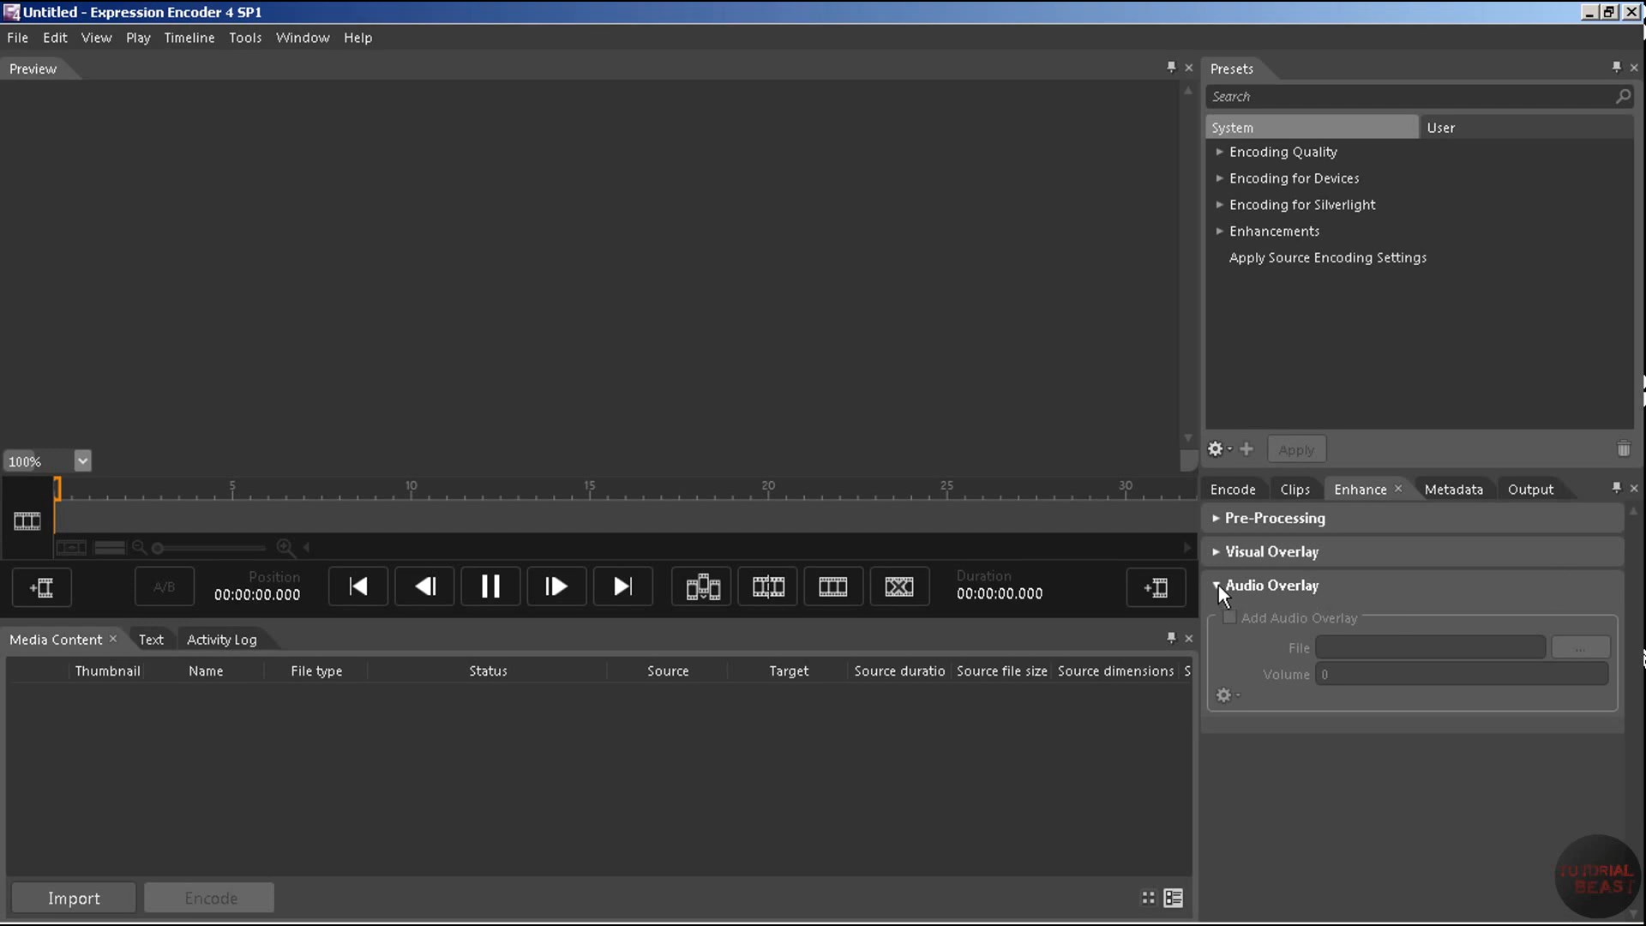
left_click(1217, 586)
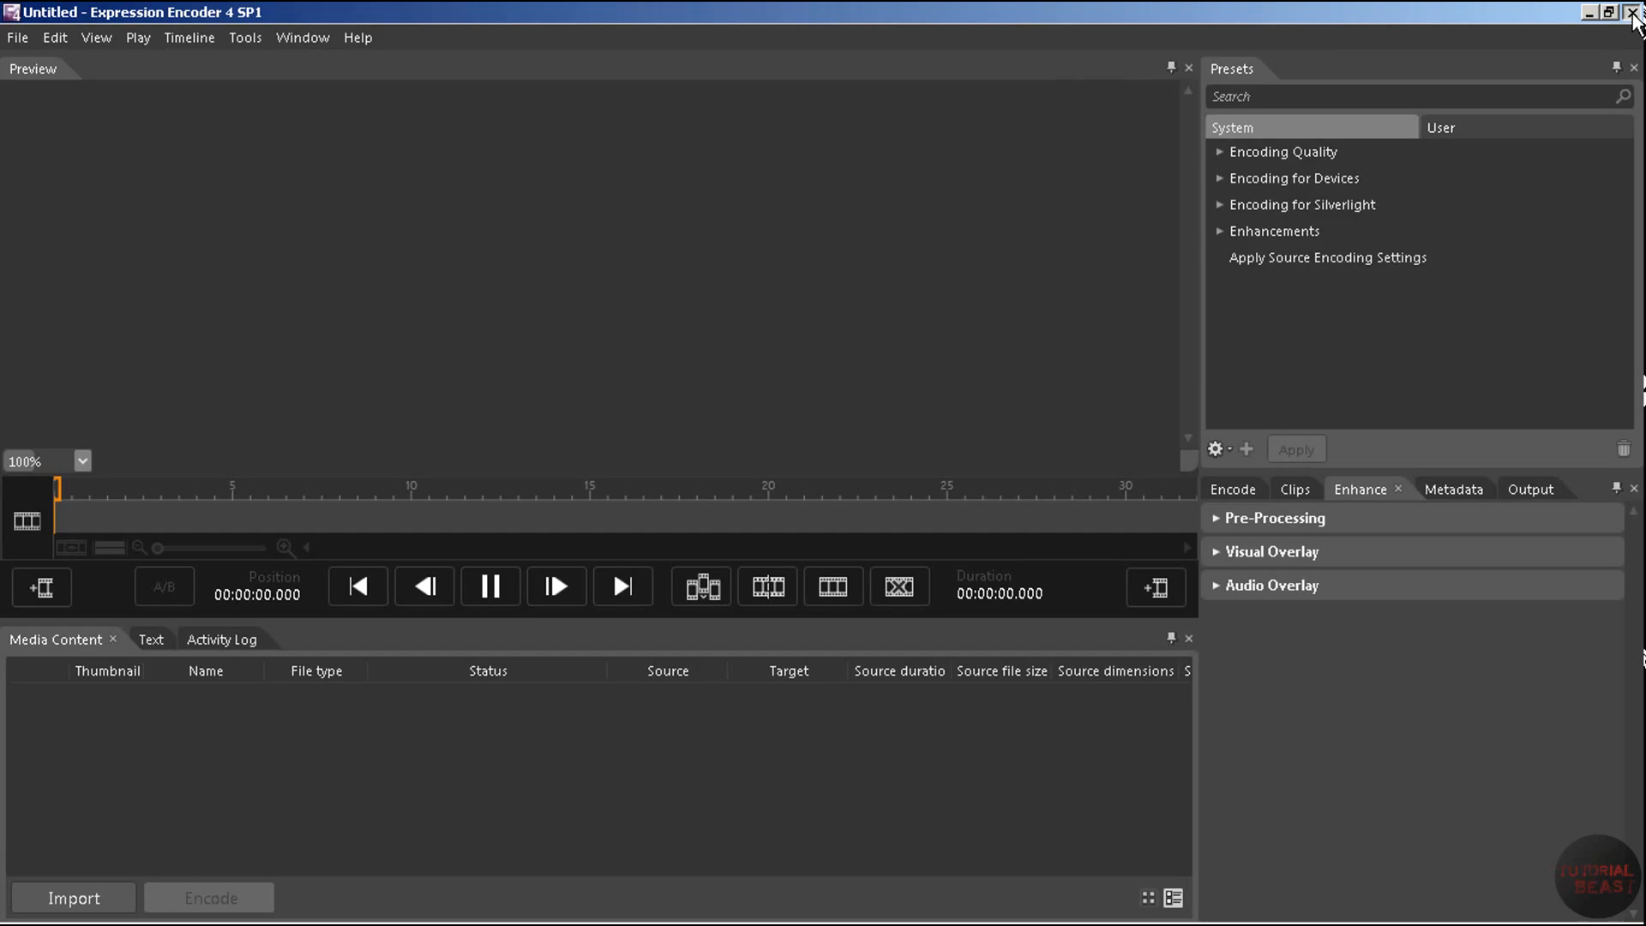
left_click(1627, 10)
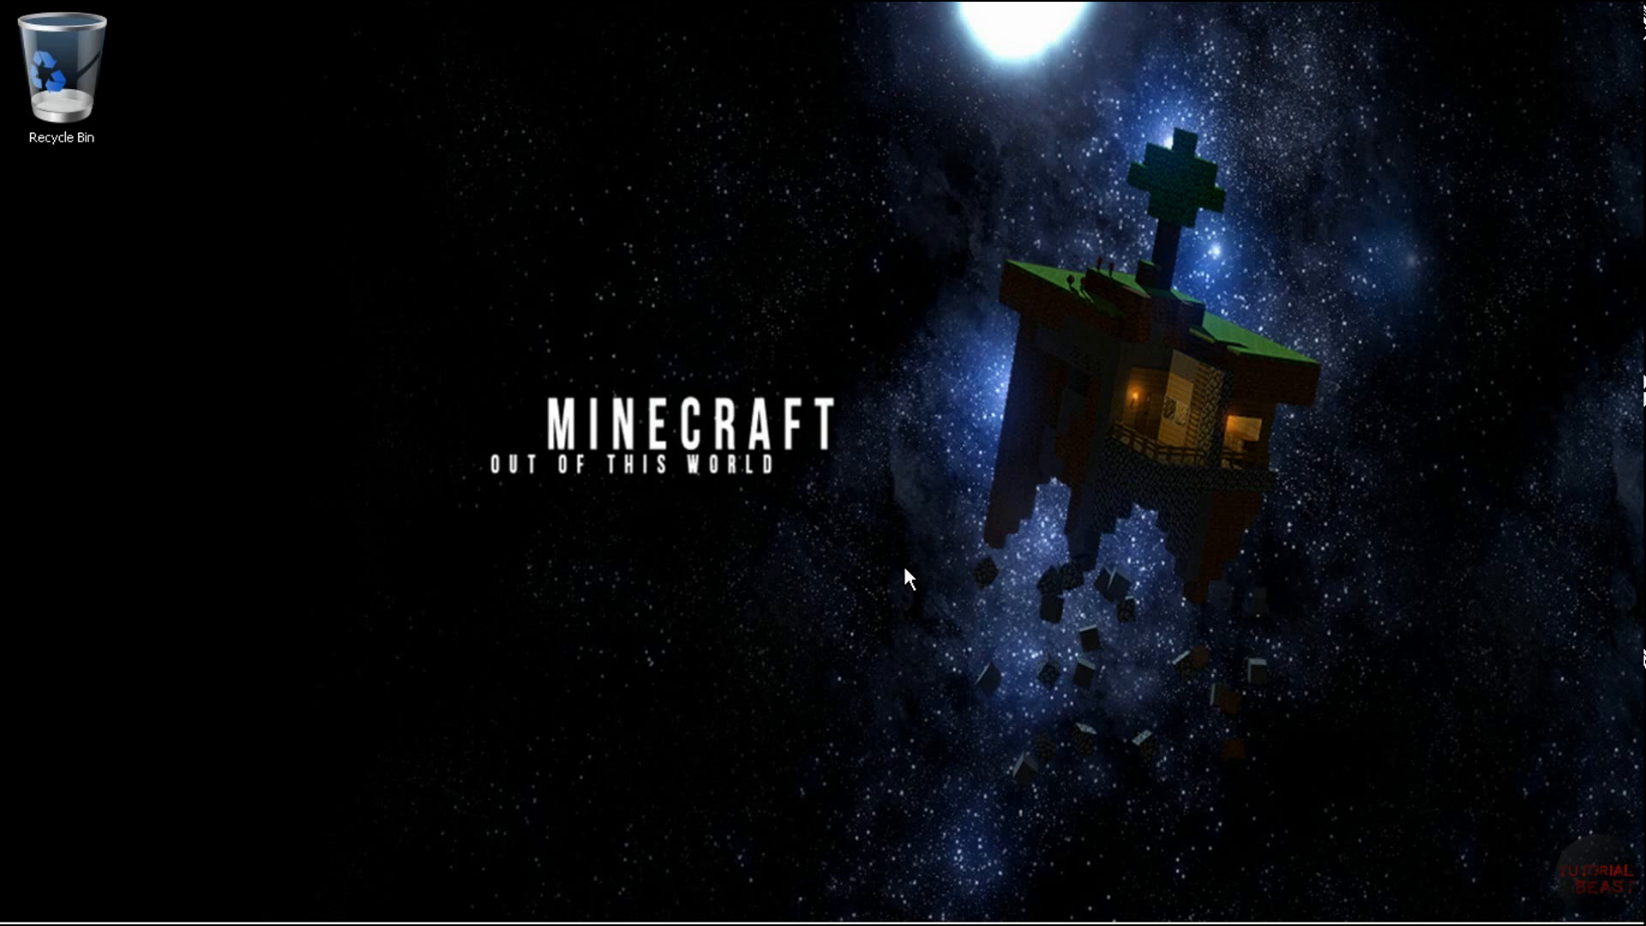
mouse_move(490, 429)
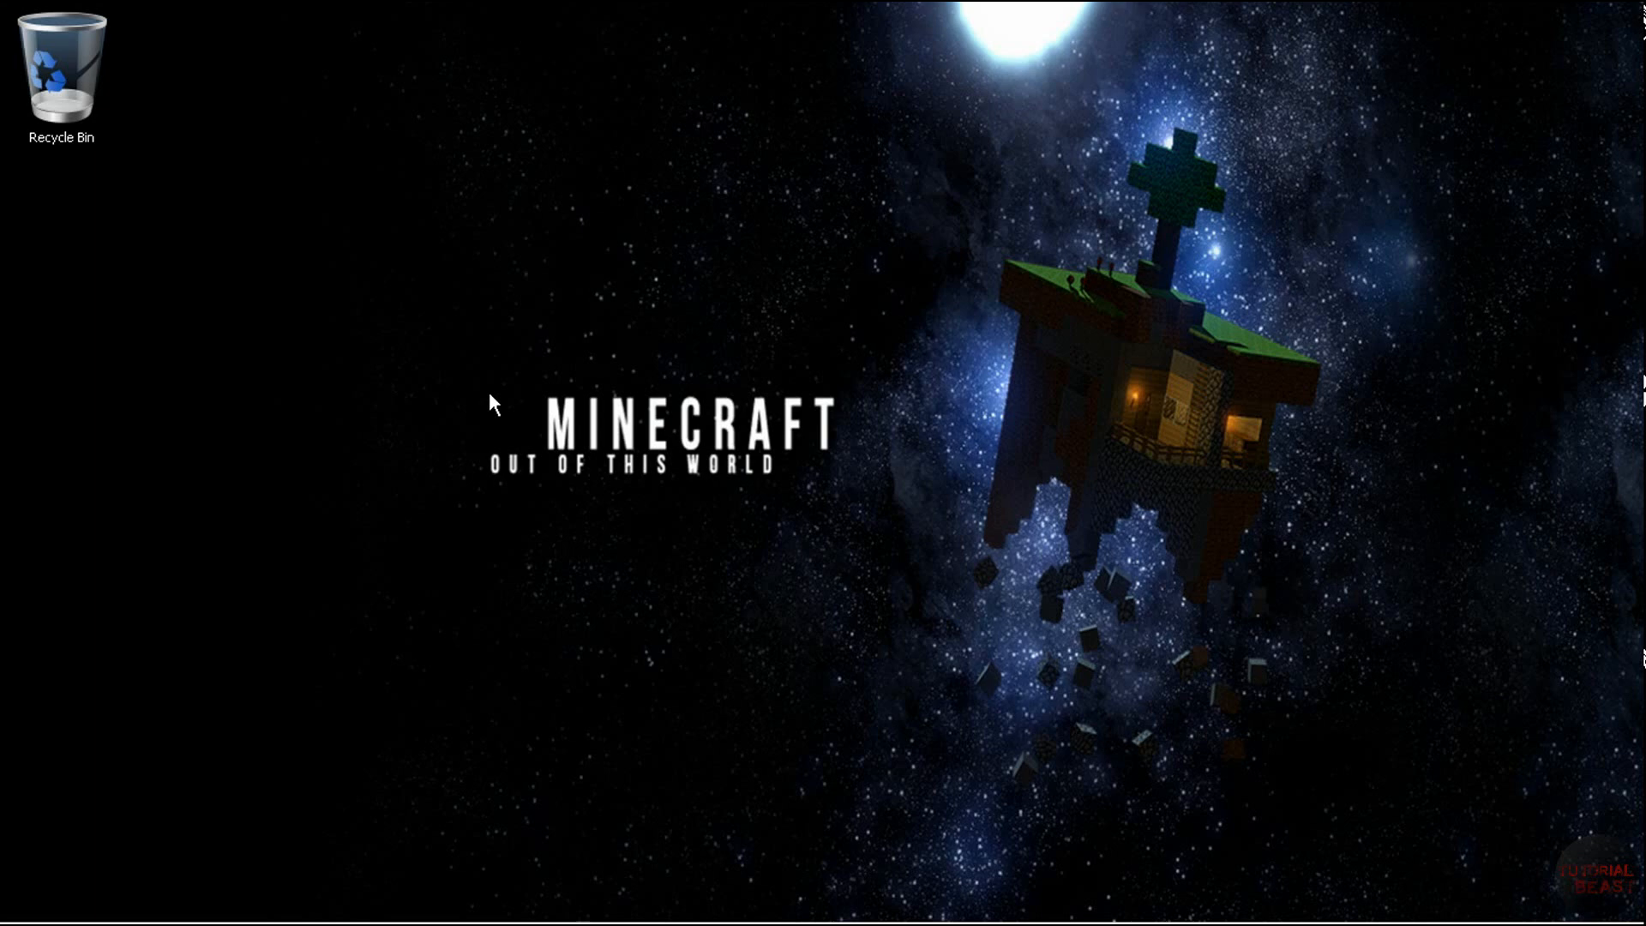